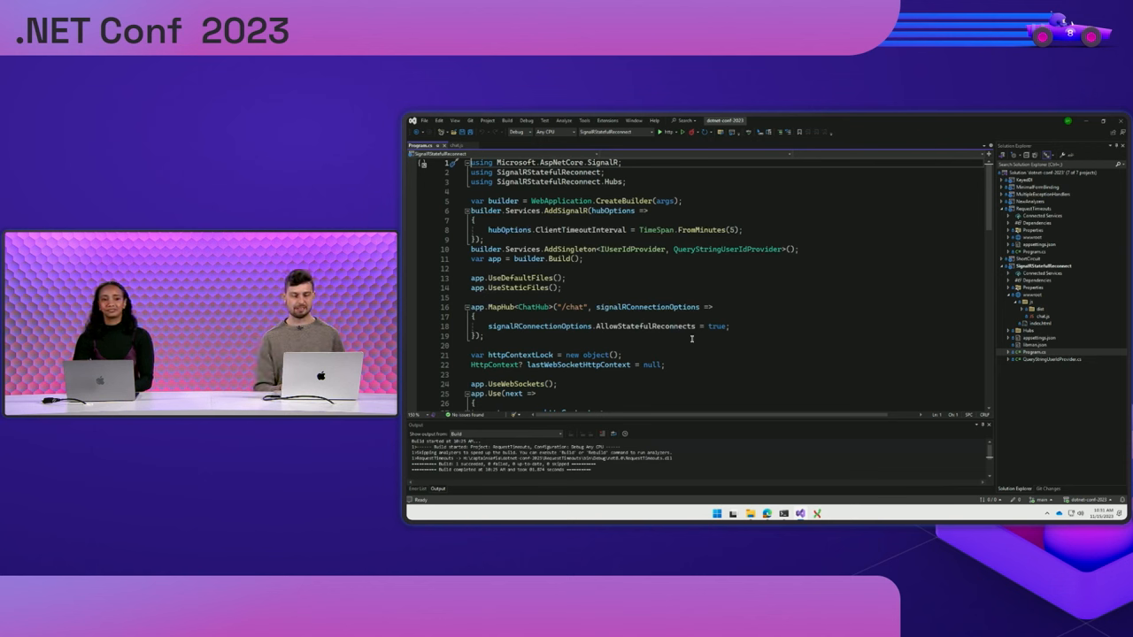
Step: Bring up chat.js showing the HubConnectionBuilder withStatefulReconnect call
scroll("down", 3)
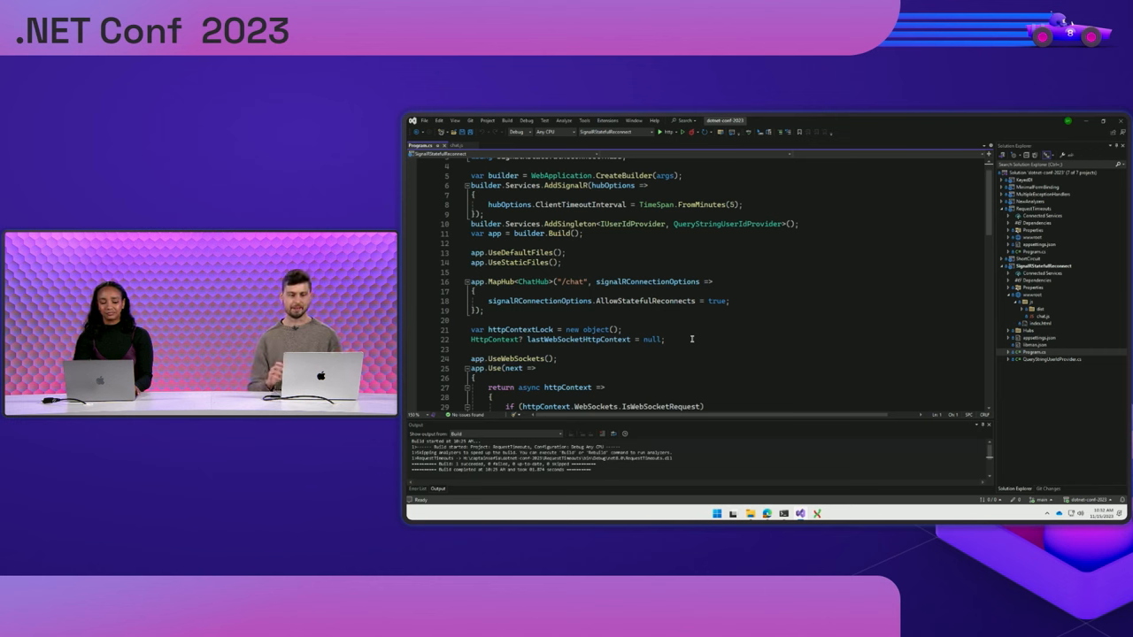
mouse_move(651, 301)
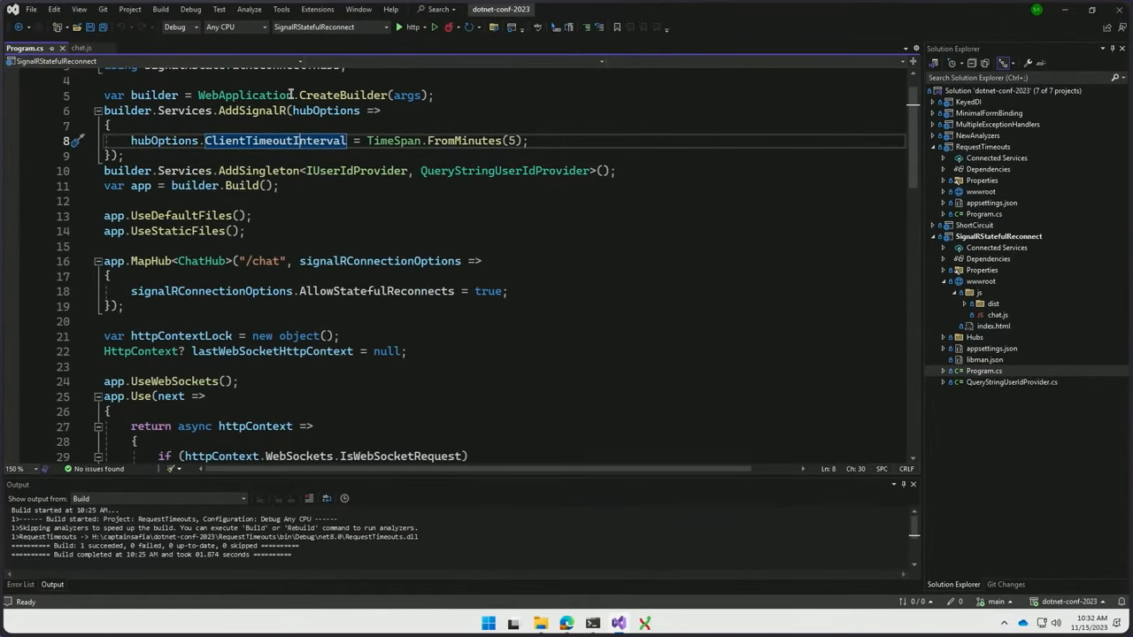
left_click(82, 48)
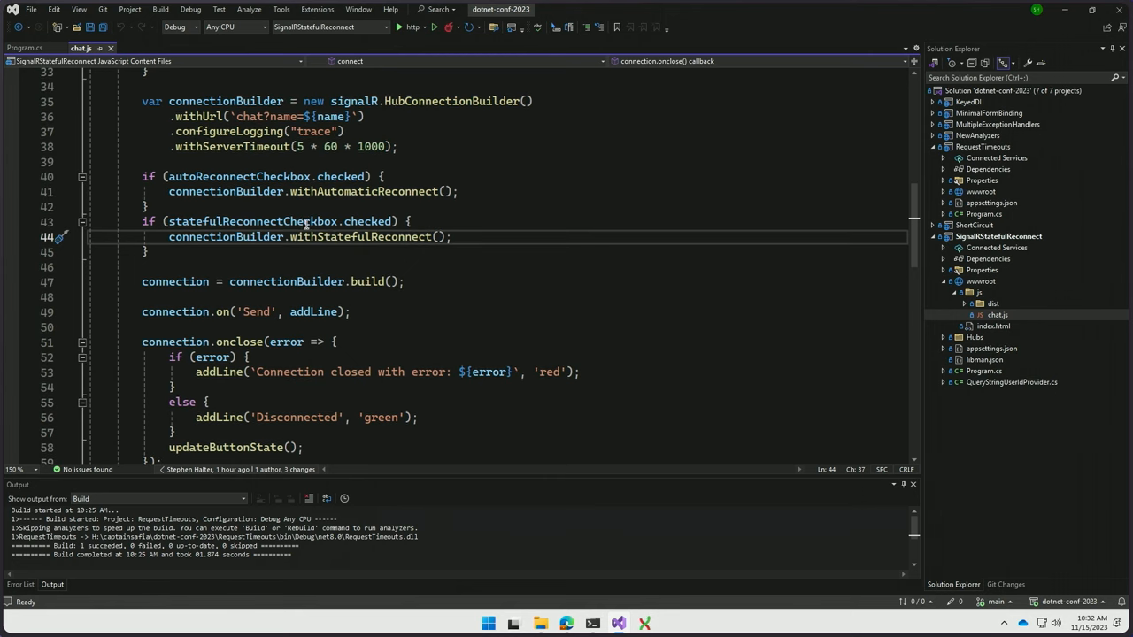
mouse_move(570, 624)
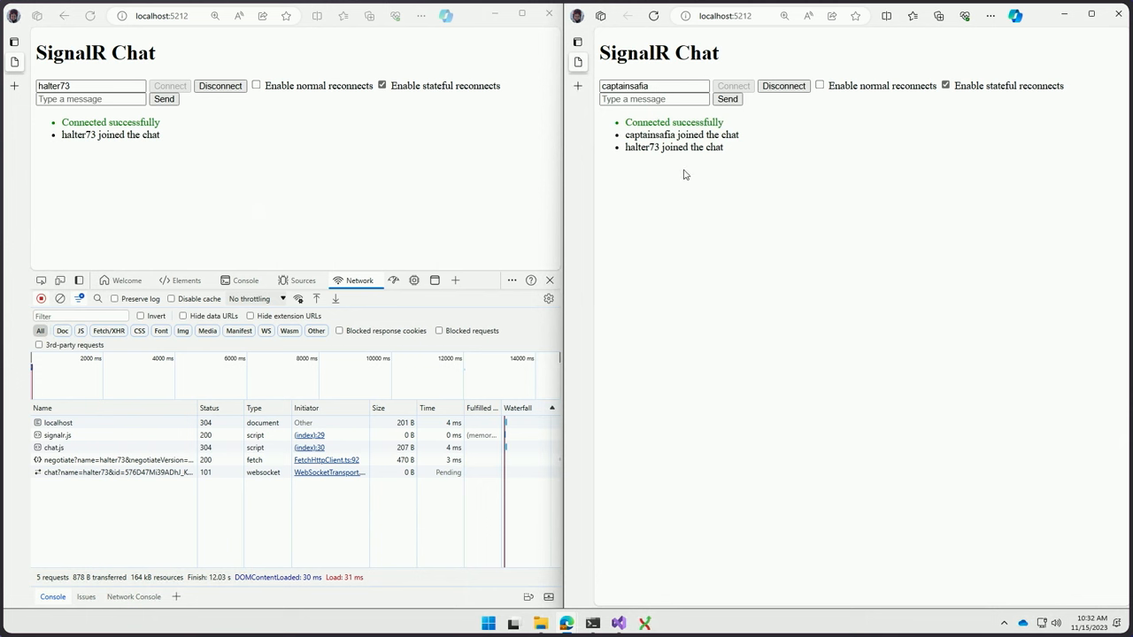
mouse_move(716, 209)
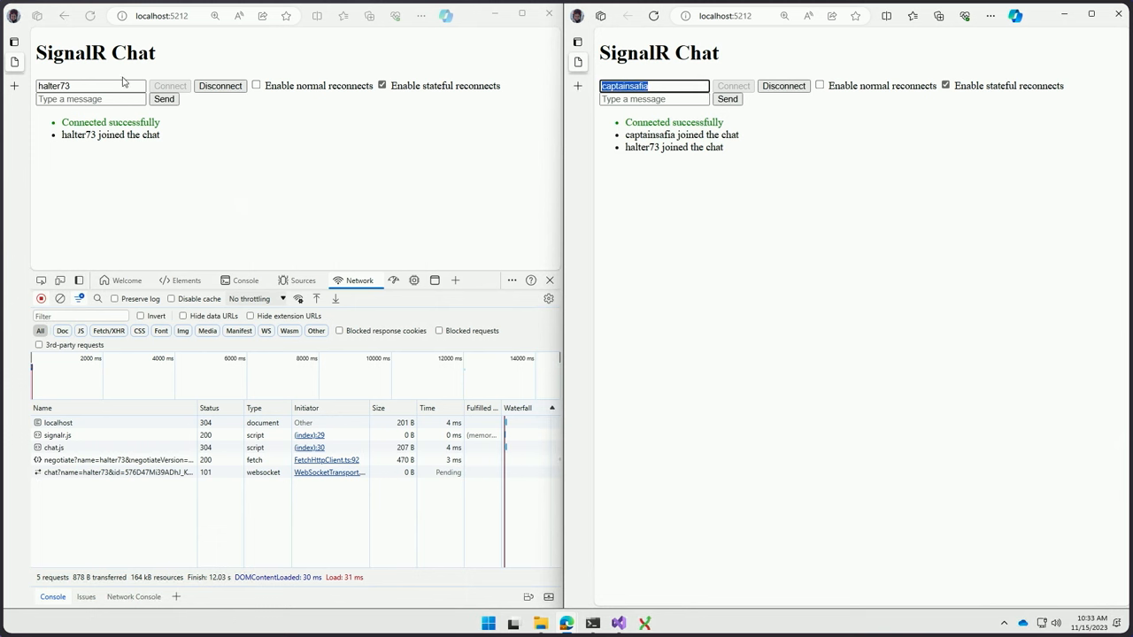
Step: Send the lunch question from the left chat and set its network throttling to Offline
left_click(89, 84)
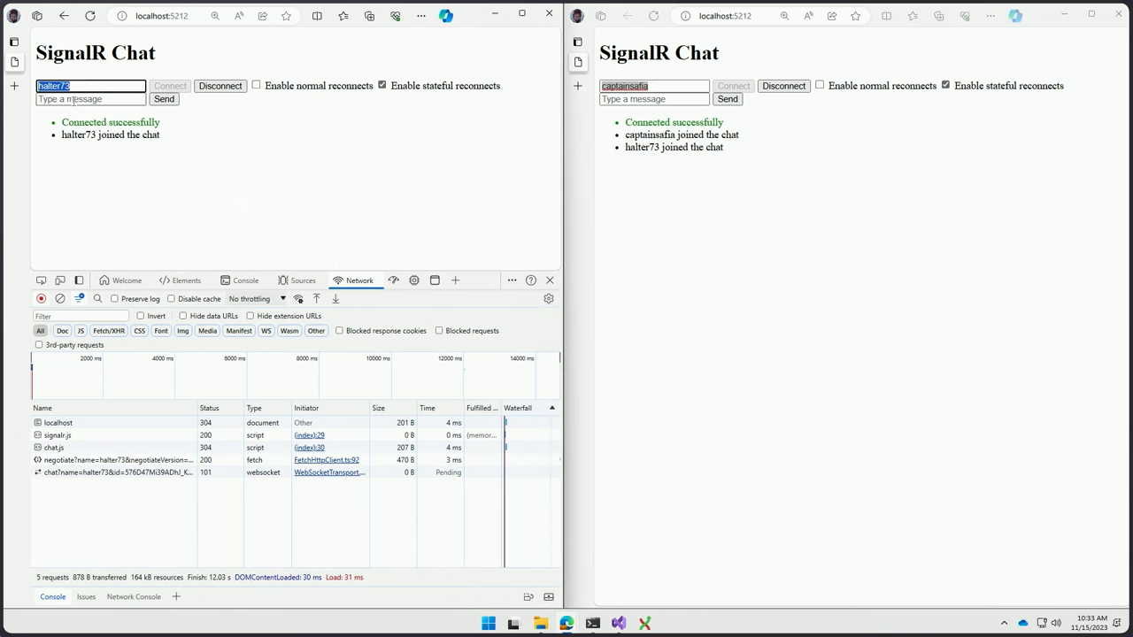
type("lur")
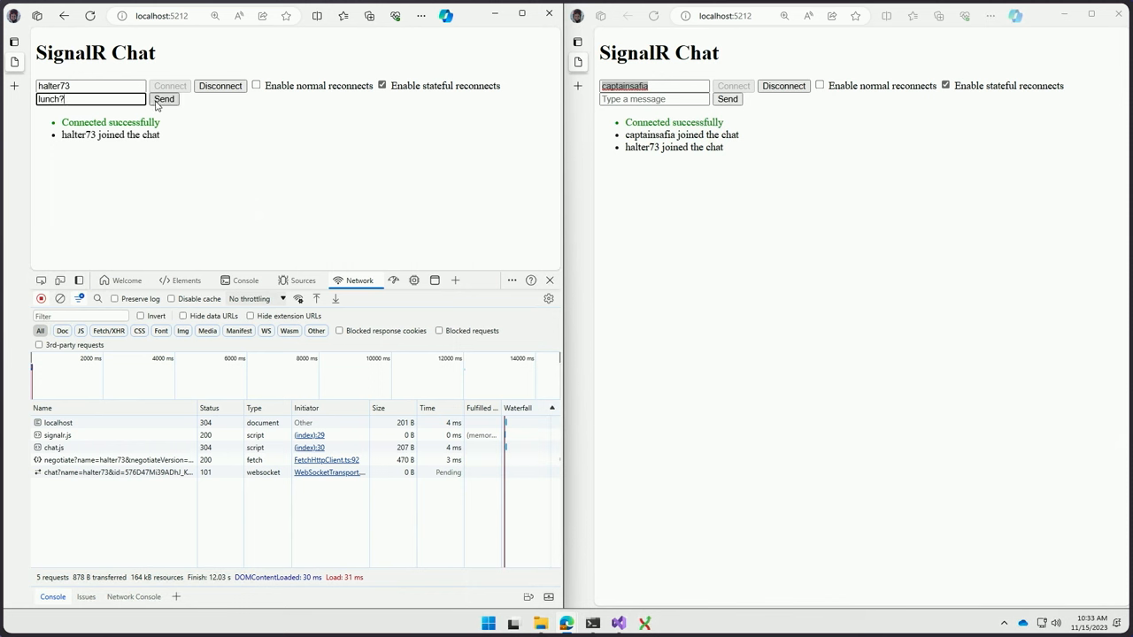
left_click(163, 99)
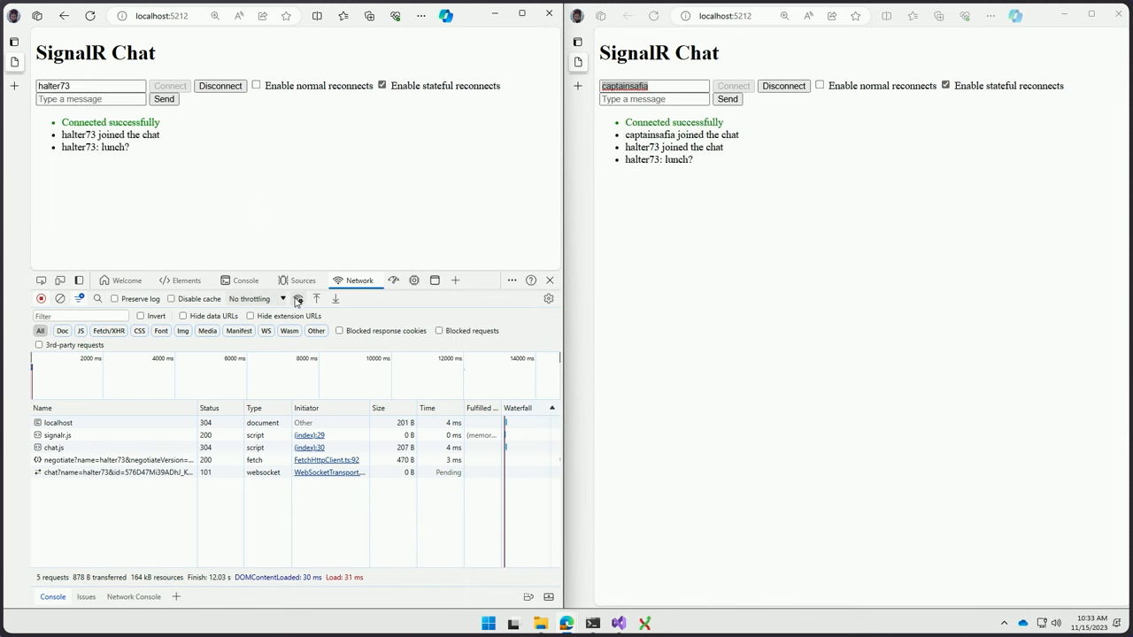
left_click(255, 298)
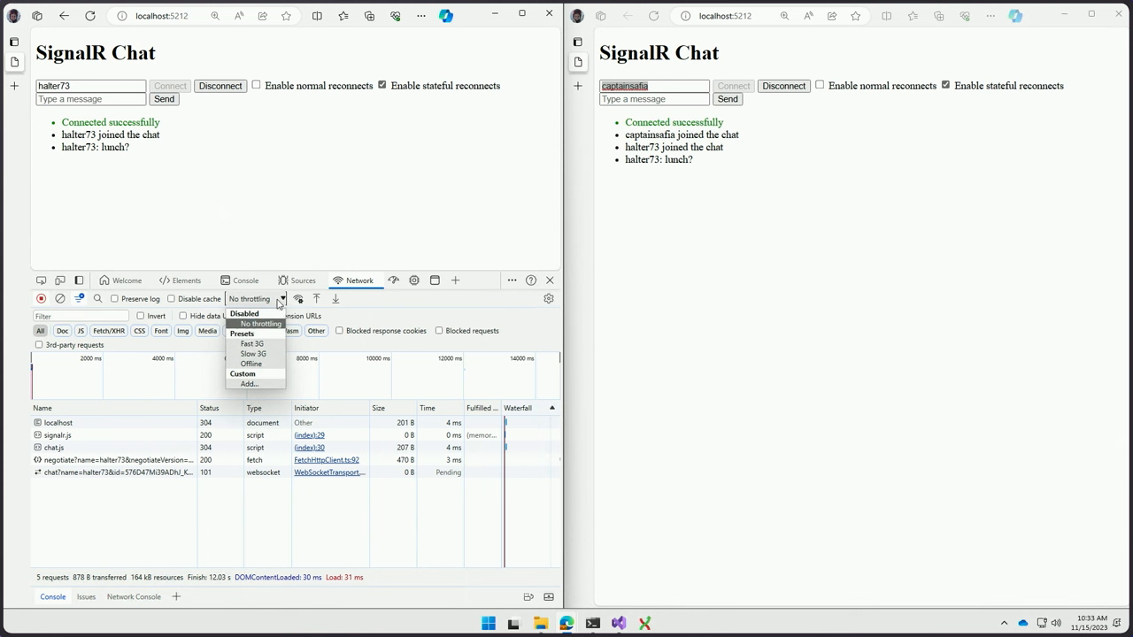
left_click(251, 365)
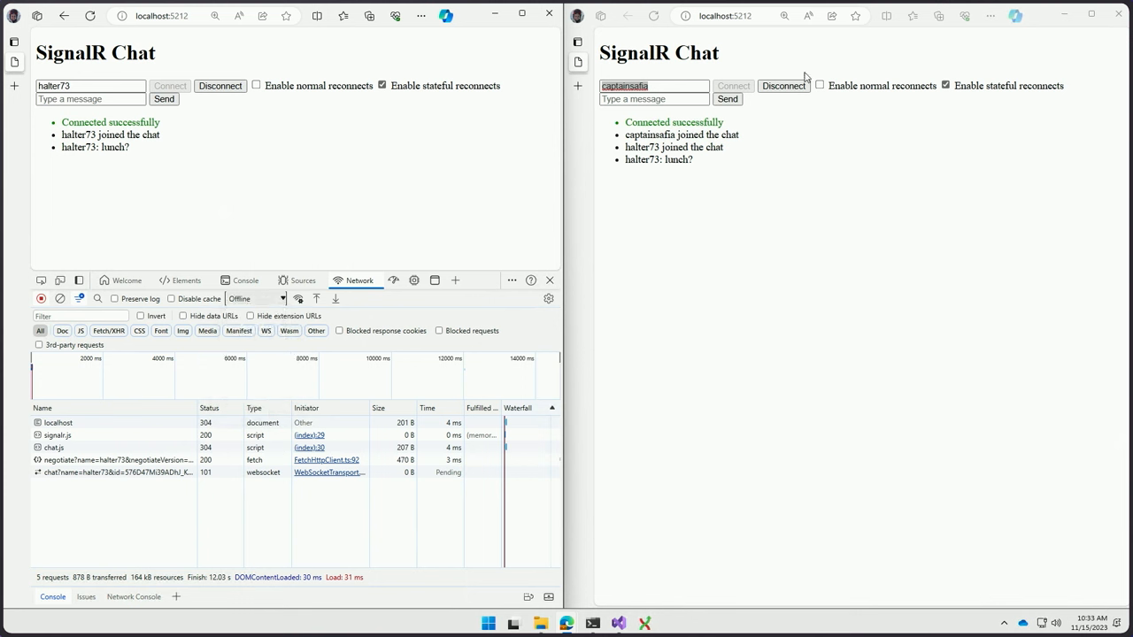
Step: Post "sure? Now?", "yt?" and "hmm?" replies from the right chat window
left_click(653, 99)
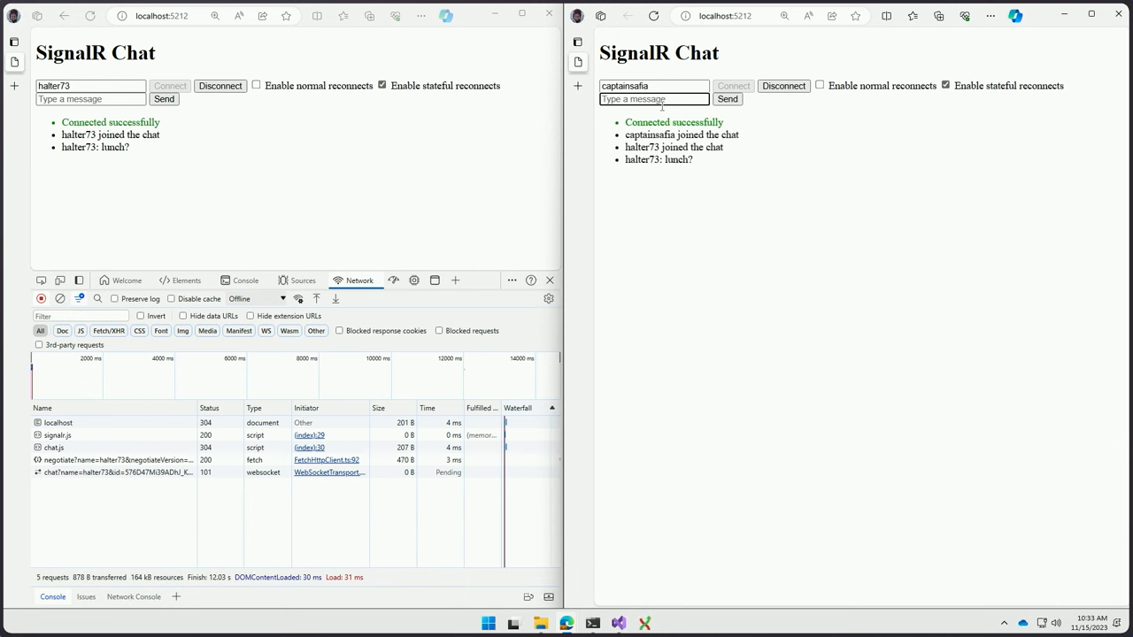
type("sure")
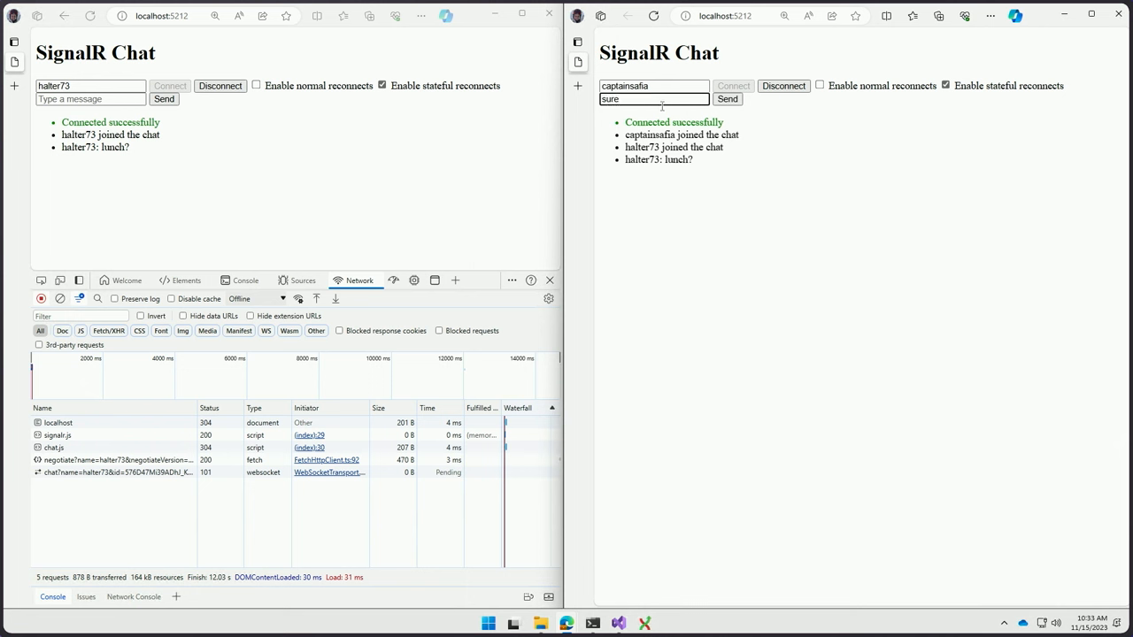
type("? Now?")
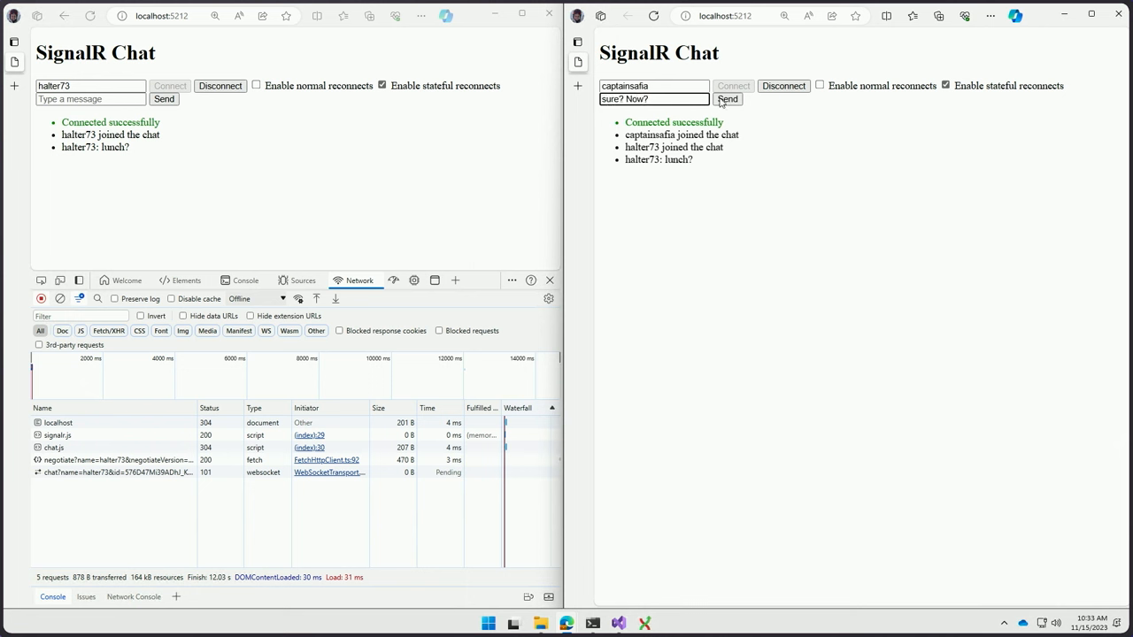
left_click(728, 99)
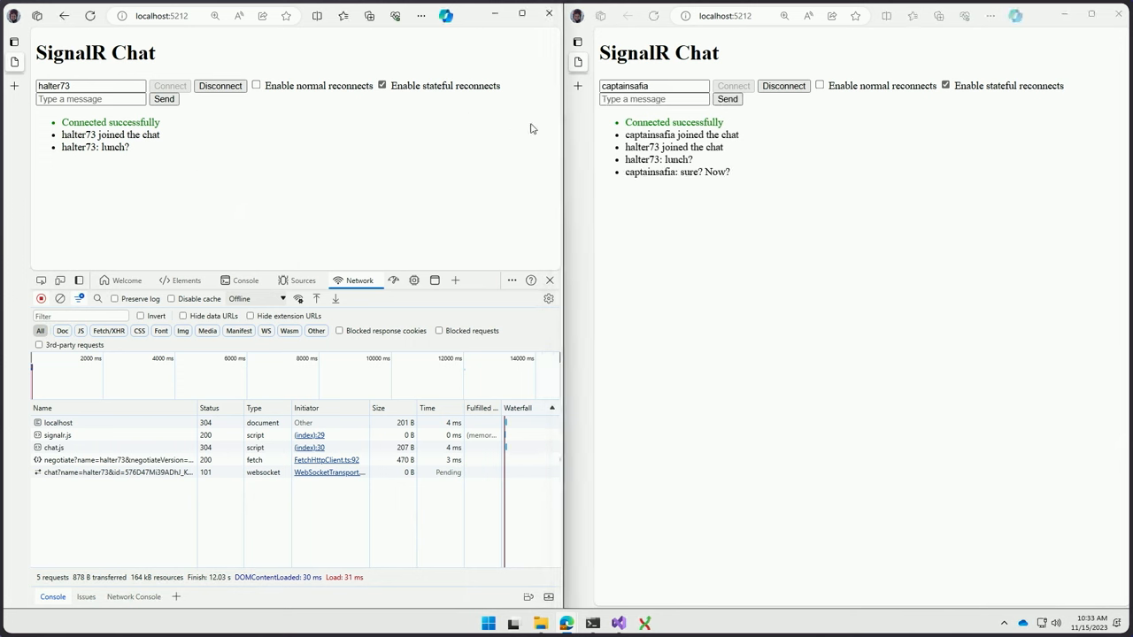
left_click(654, 99)
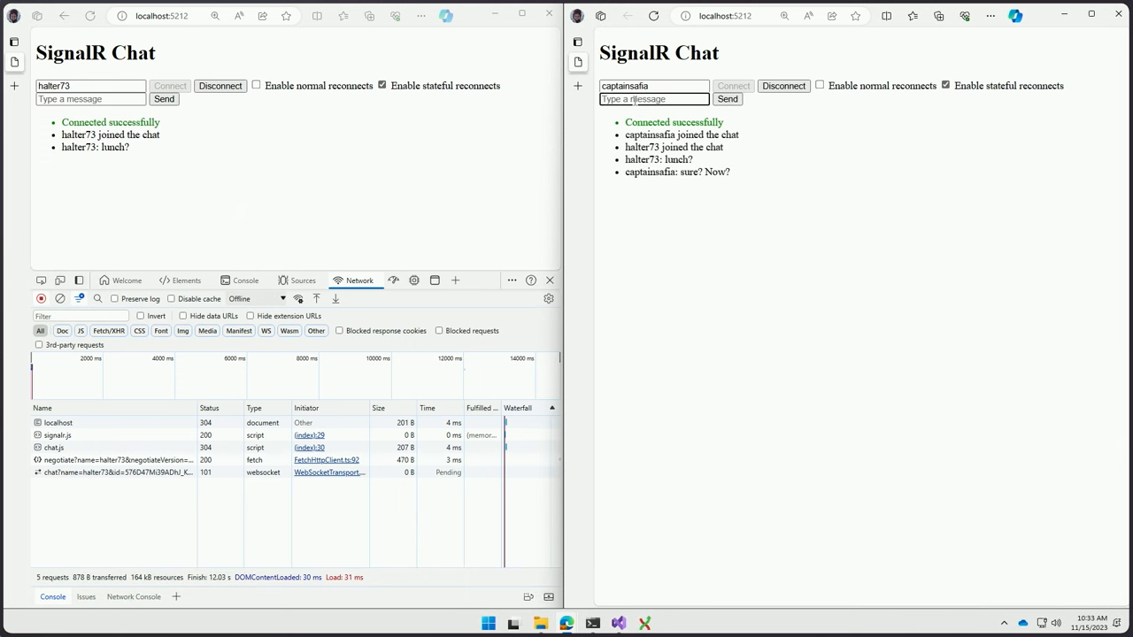
left_click(726, 99)
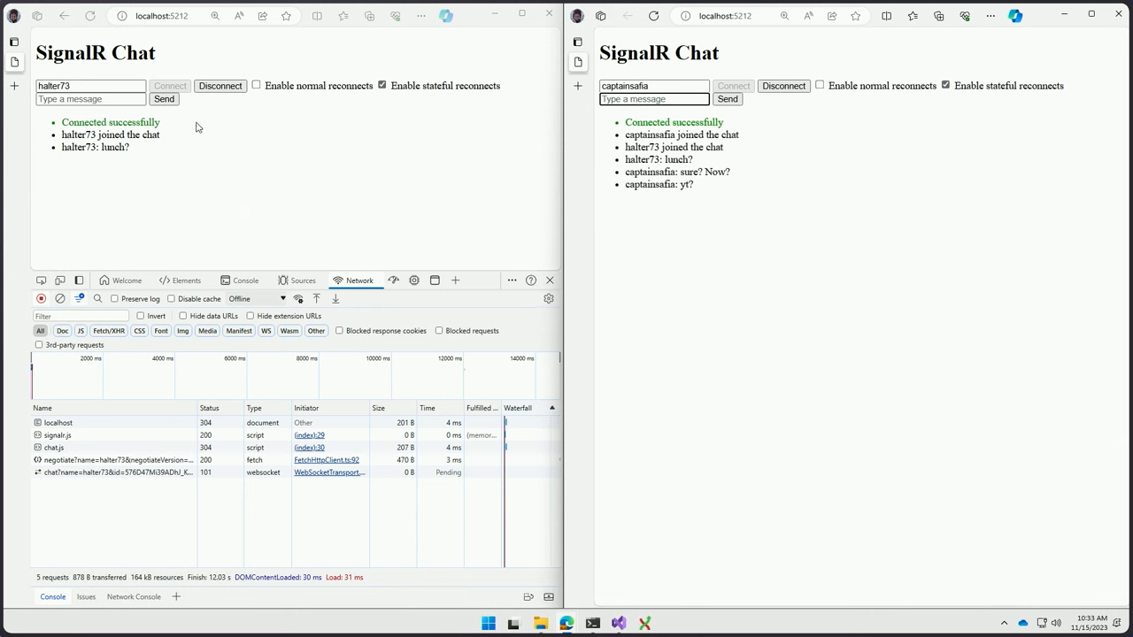
type("h")
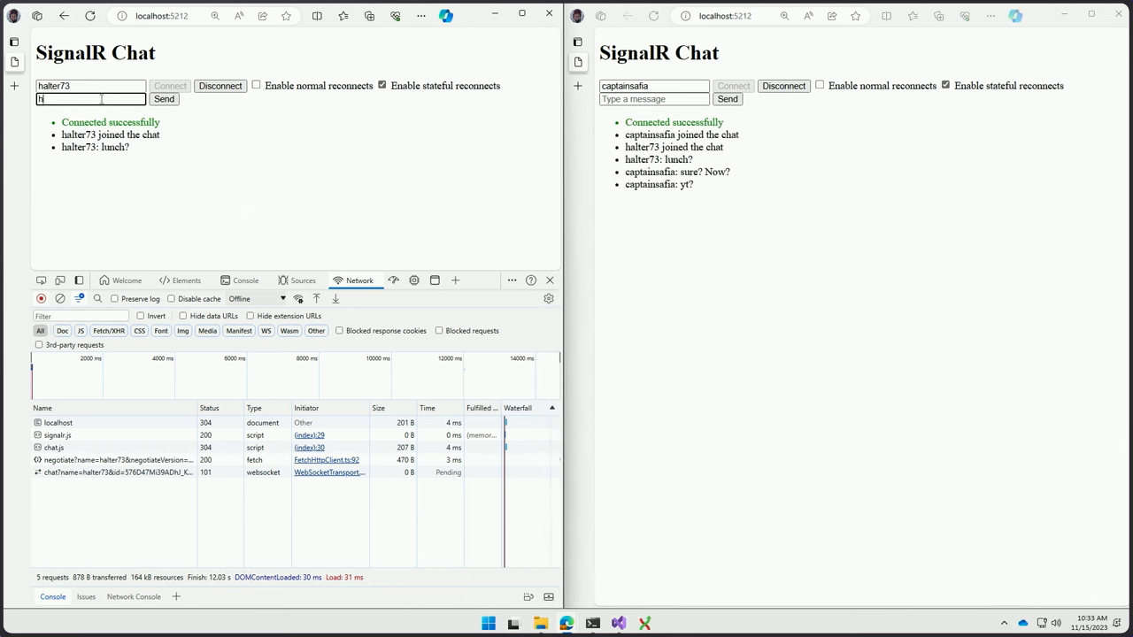
type("hmm?")
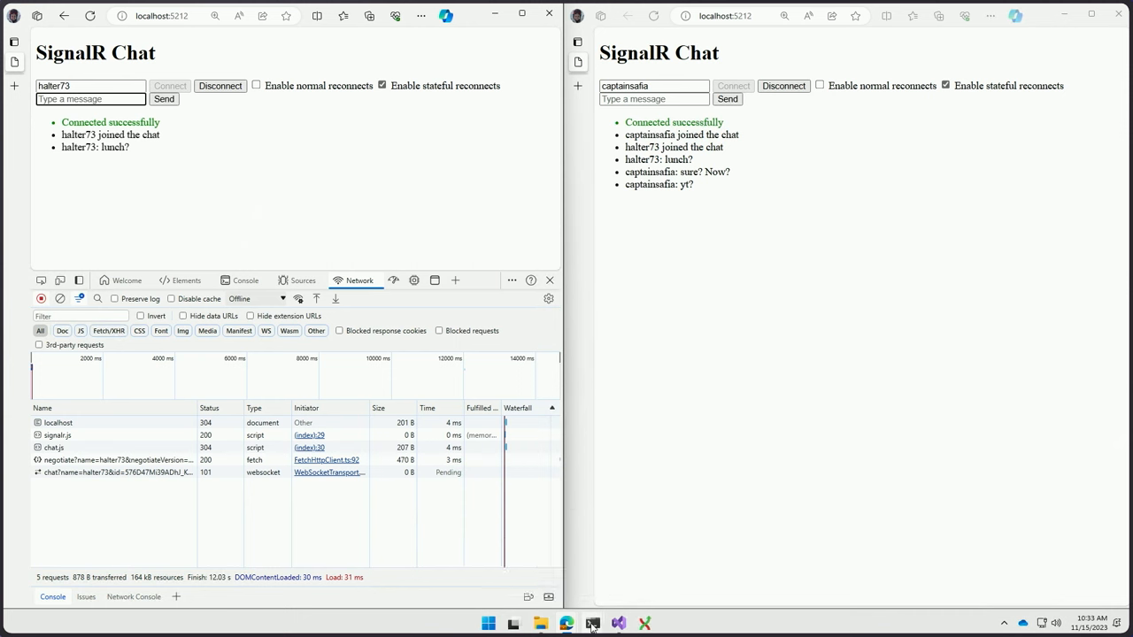
Step: Set the left browser's throttling back to No throttling so missed messages arrive
left_click(60, 298)
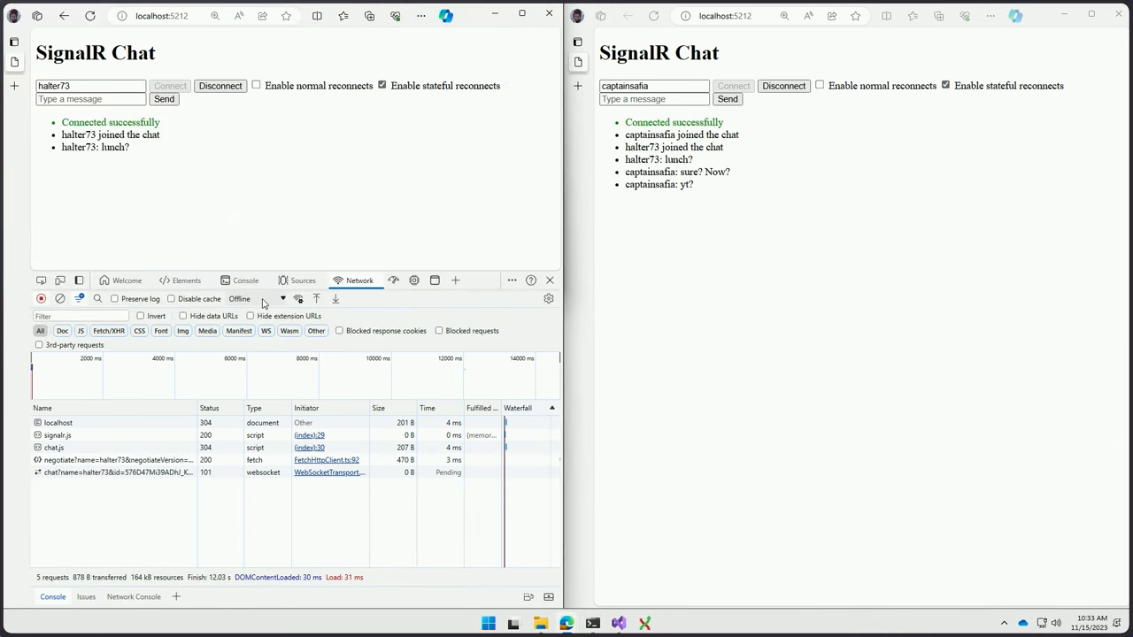
left_click(256, 298)
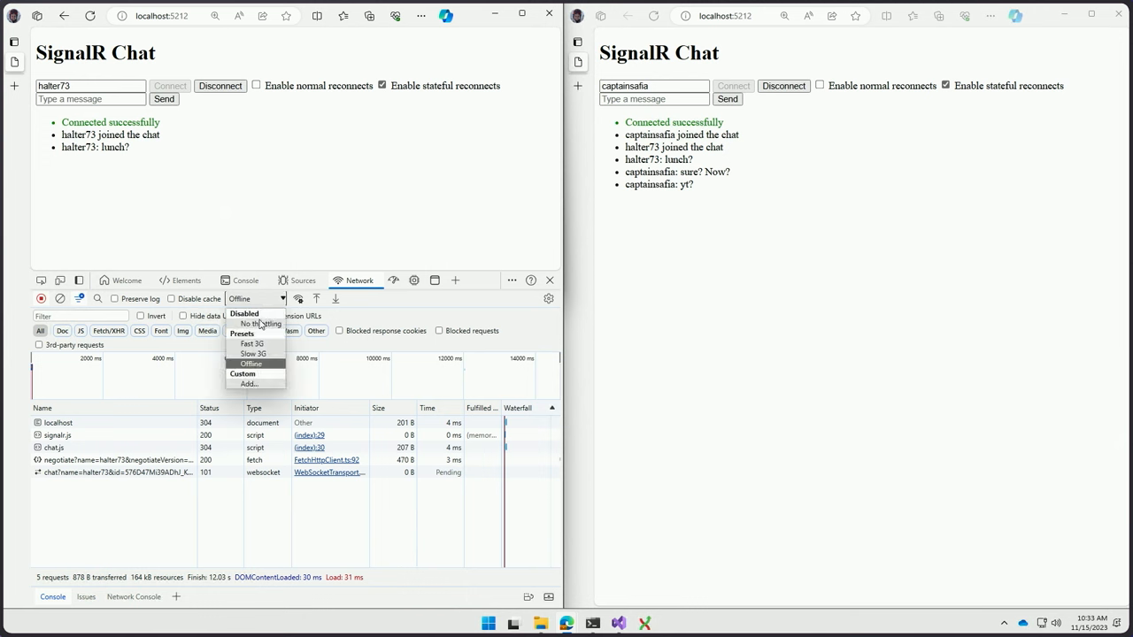
left_click(258, 322)
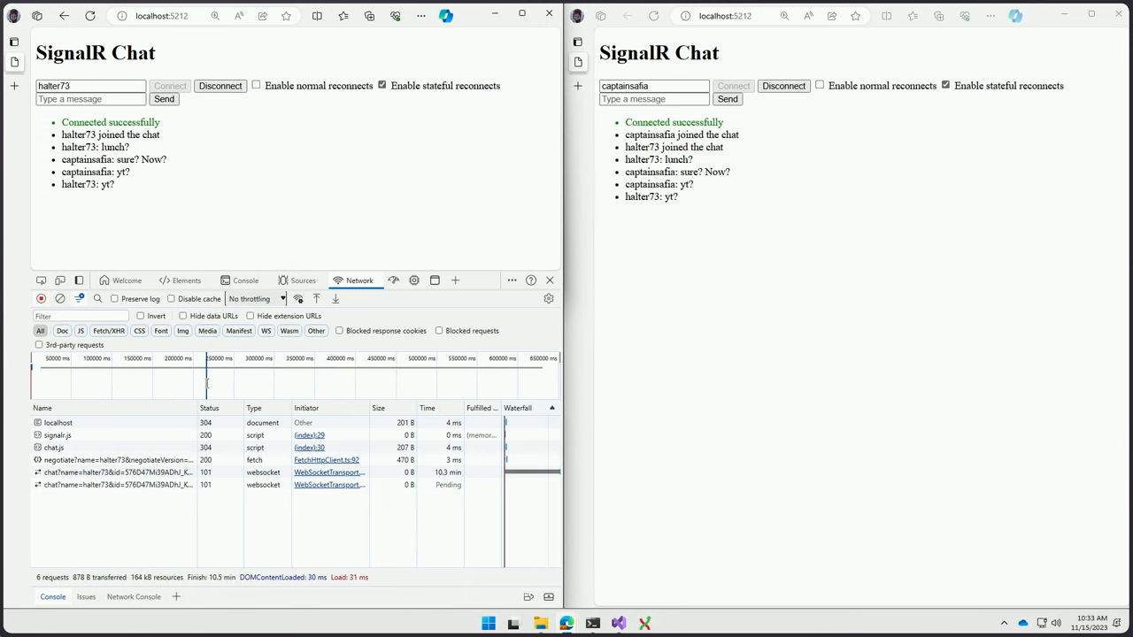
Step: Inspect the messages of the new and original websocket connections in DevTools
left_click(115, 486)
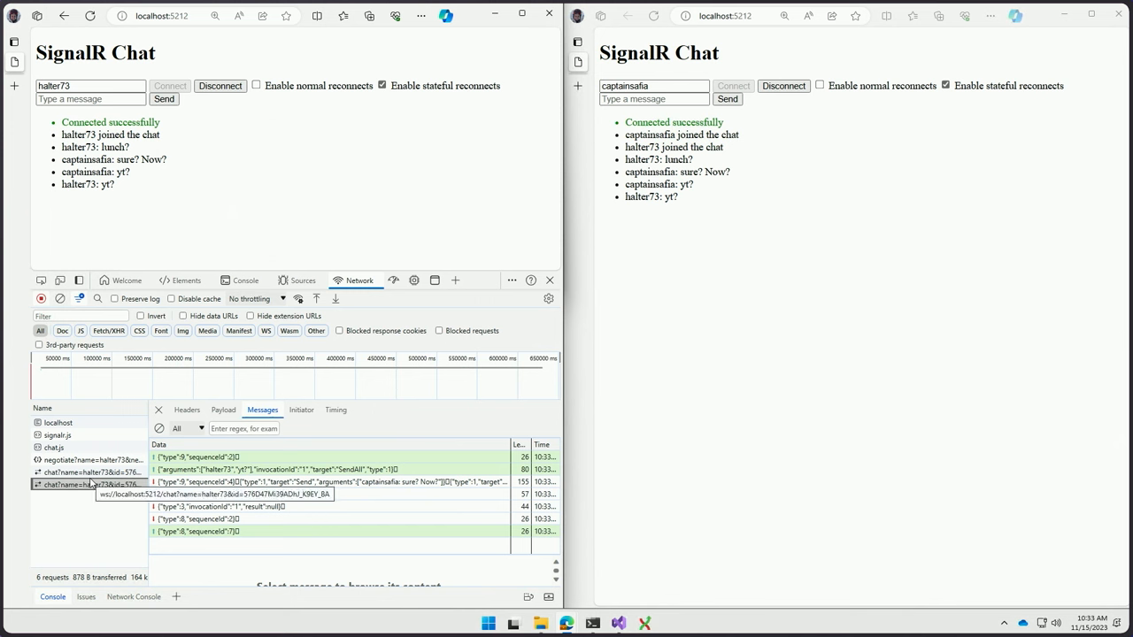
mouse_move(98, 458)
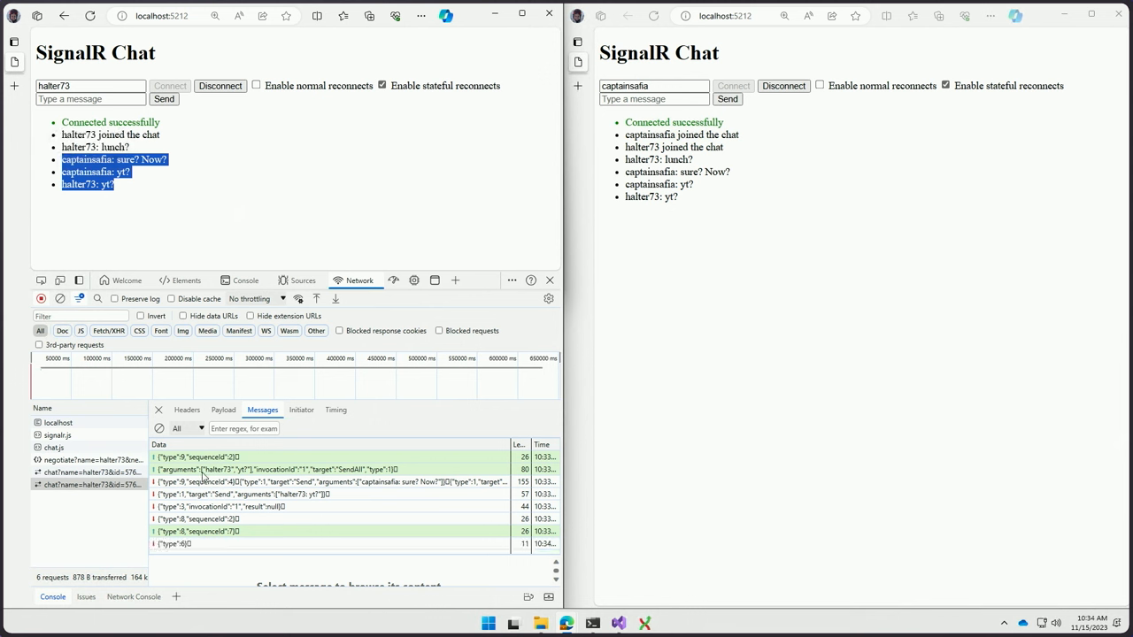
left_click(195, 457)
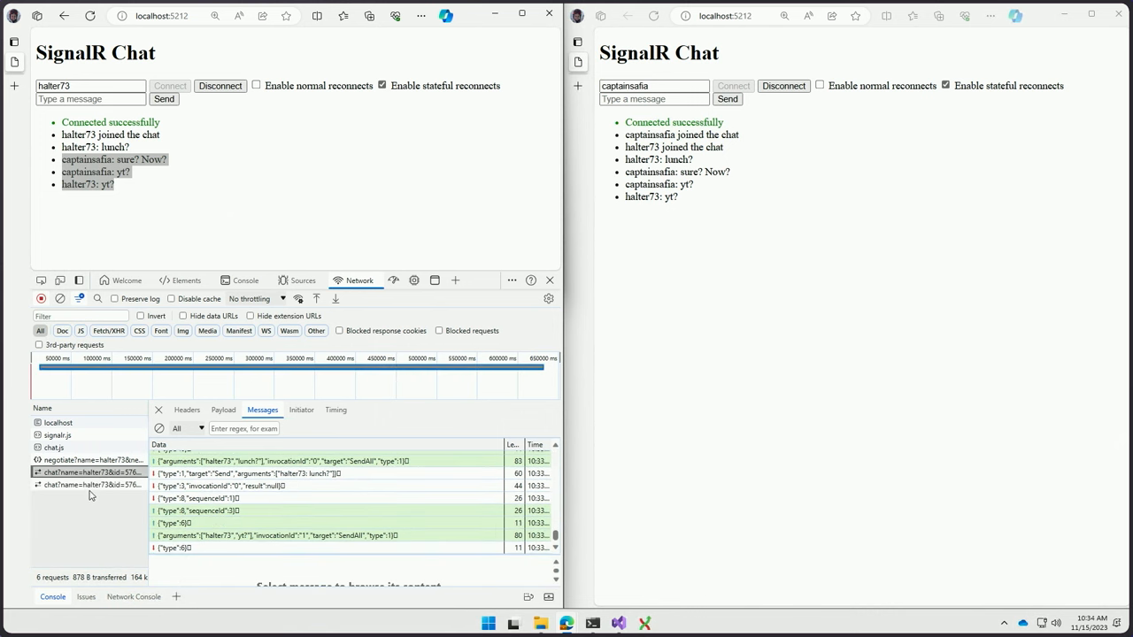
left_click(89, 485)
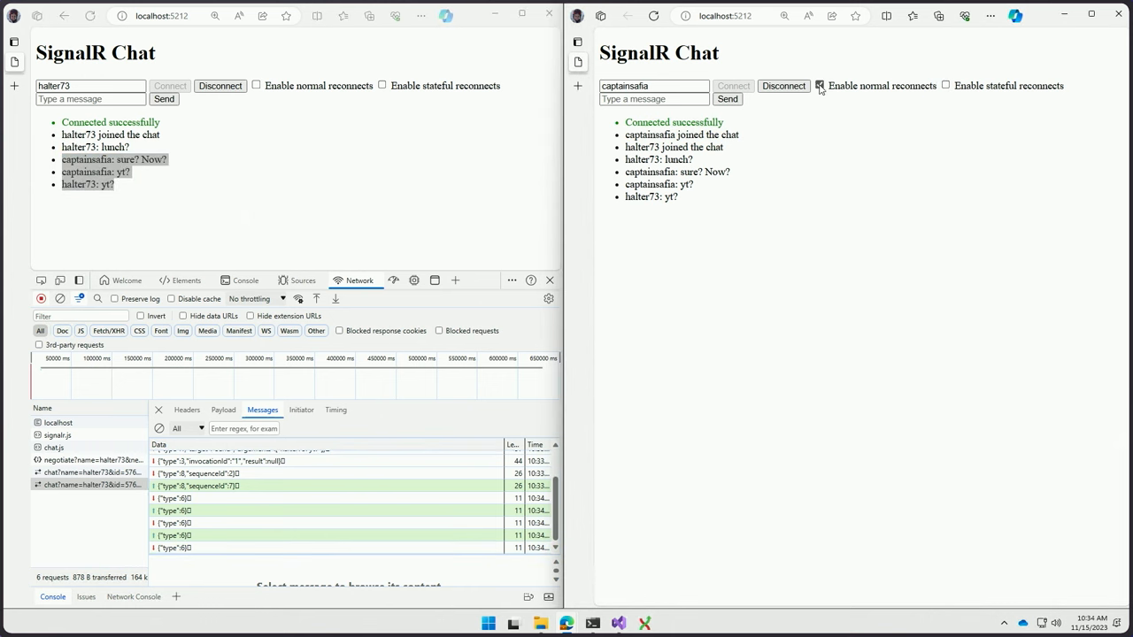
Step: Send a hi message from the left chat so it shows on both sides
left_click(255, 85)
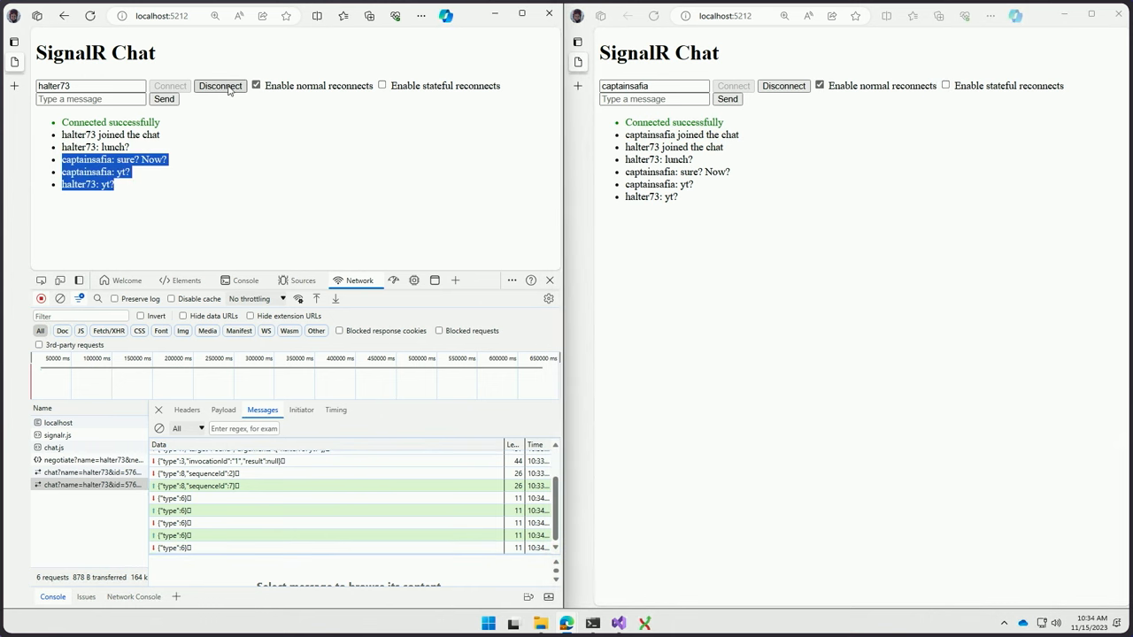
left_click(220, 85)
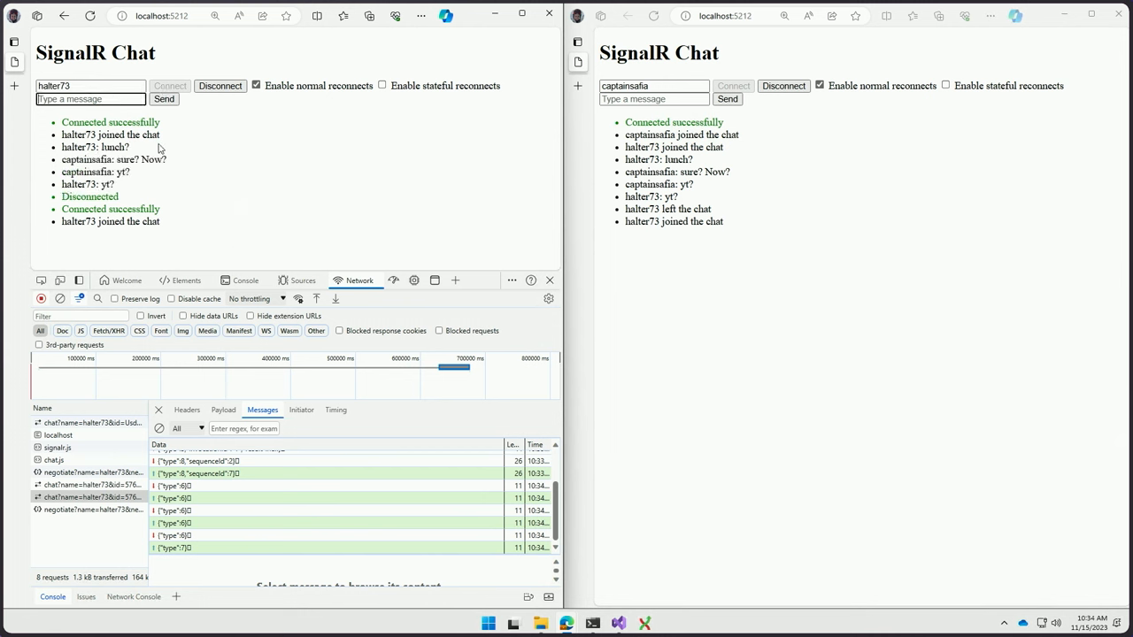
type("hi")
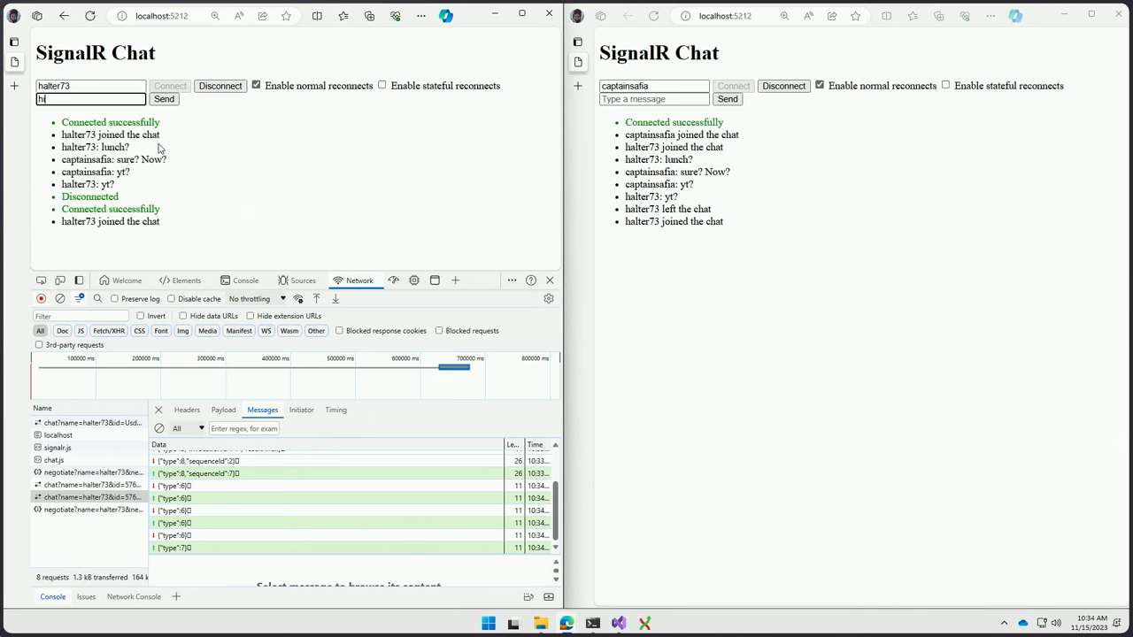
left_click(162, 99)
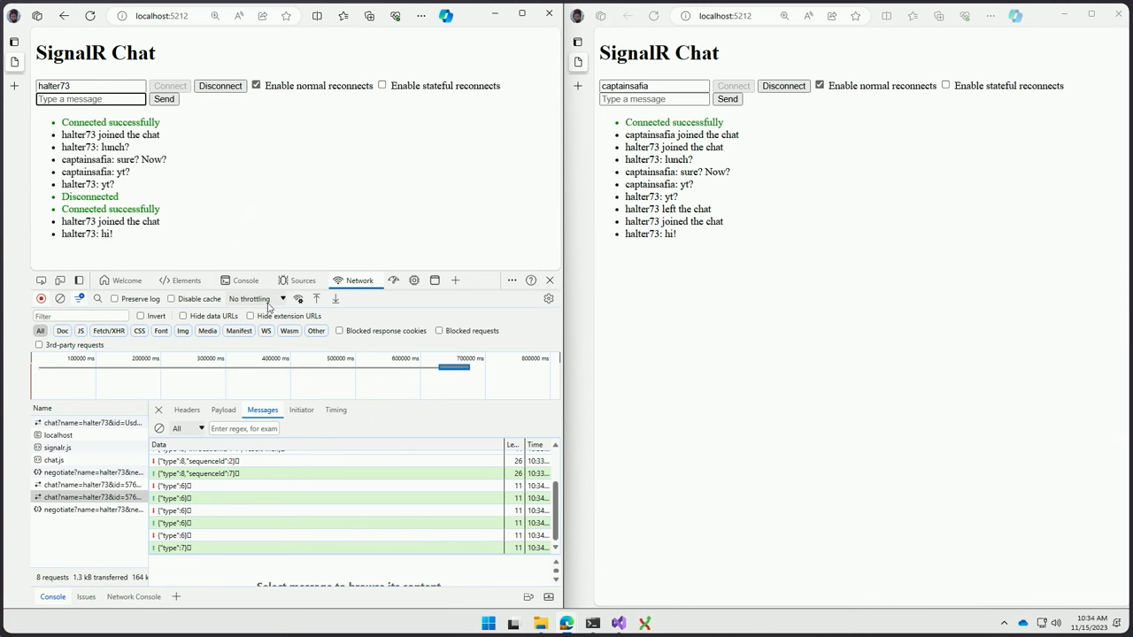
Step: Take the browser offline and highlight the websocket-closed reconnecting error
left_click(255, 298)
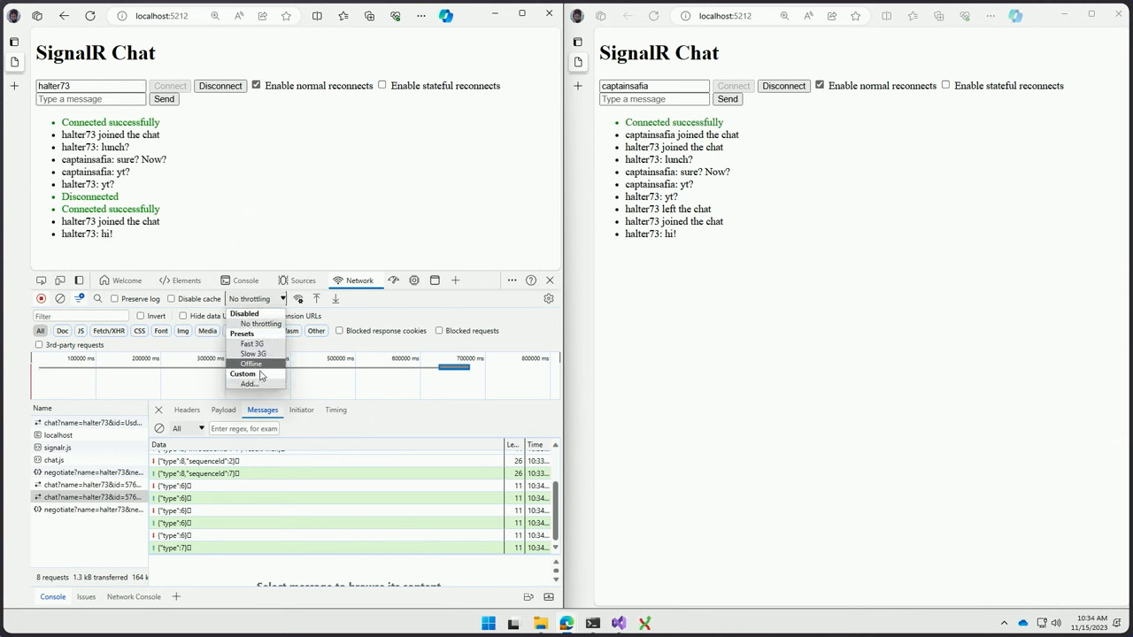
left_click(252, 364)
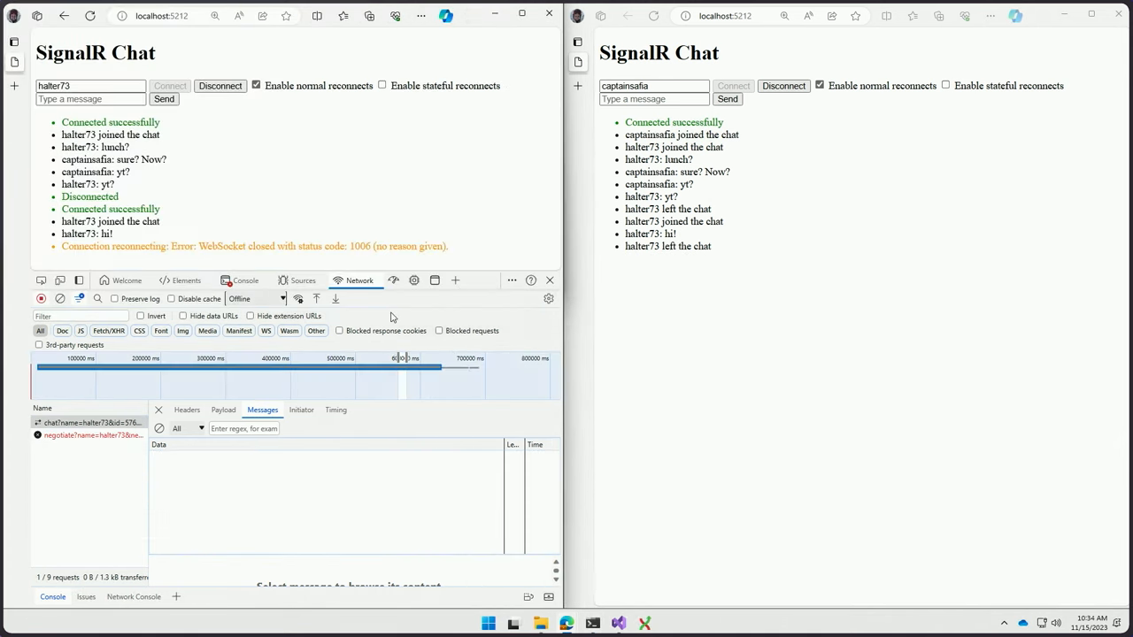
double_click(133, 246)
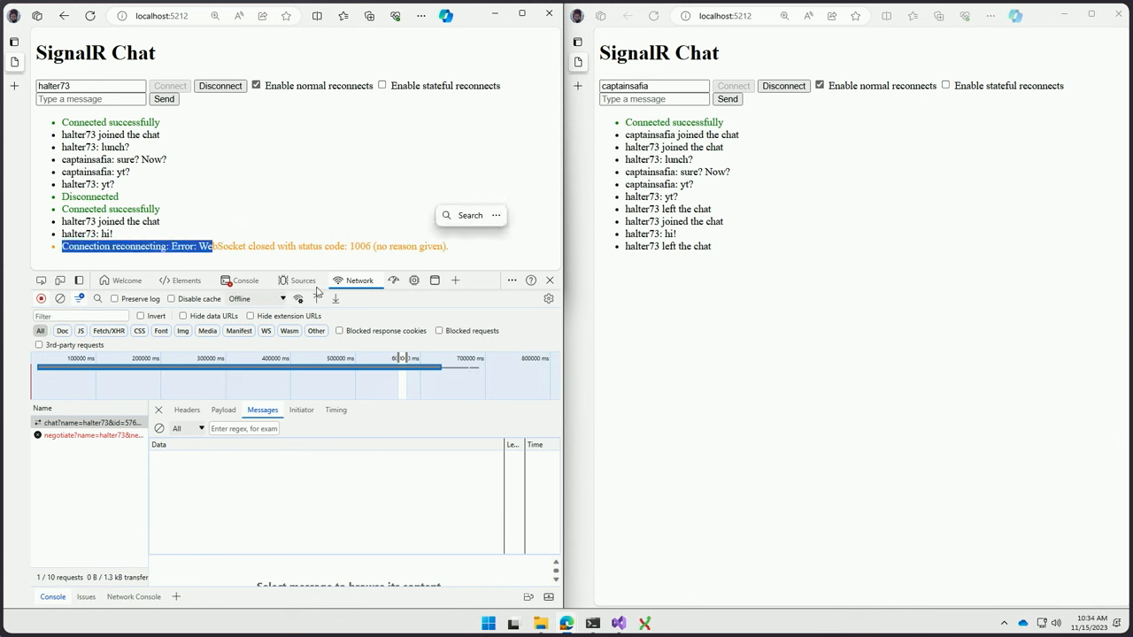
left_click(255, 298)
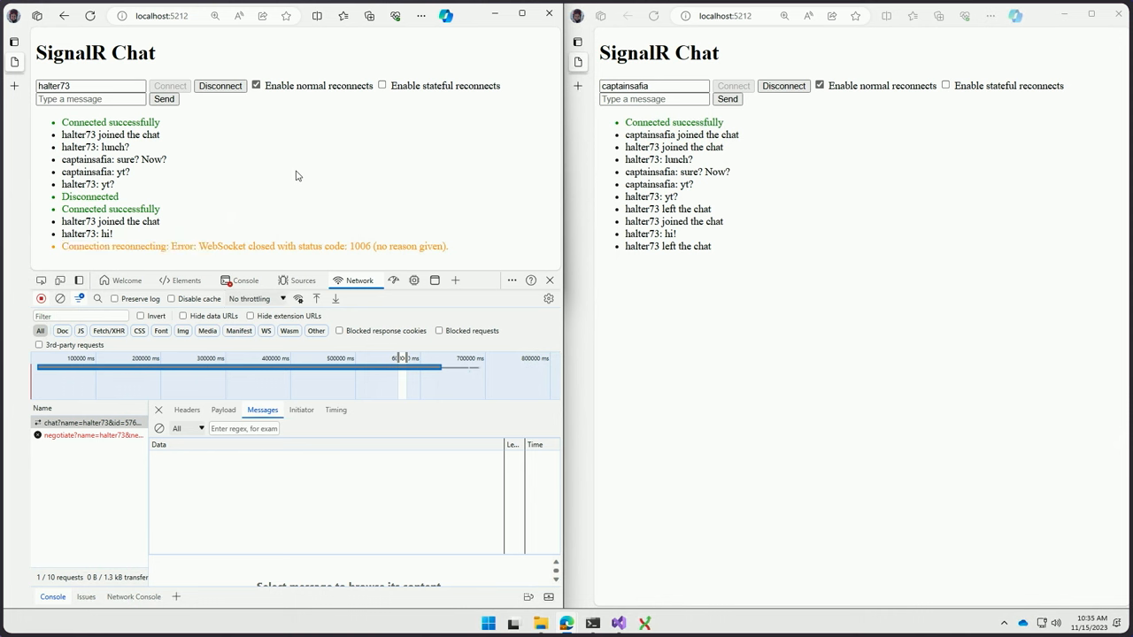
mouse_move(801, 266)
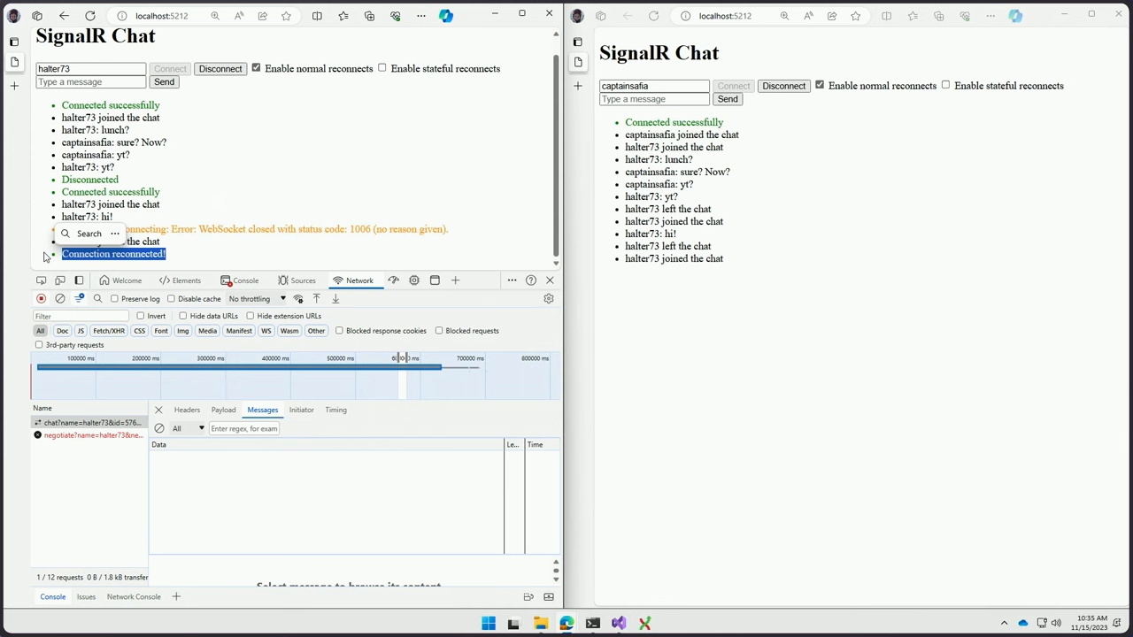
mouse_move(193, 418)
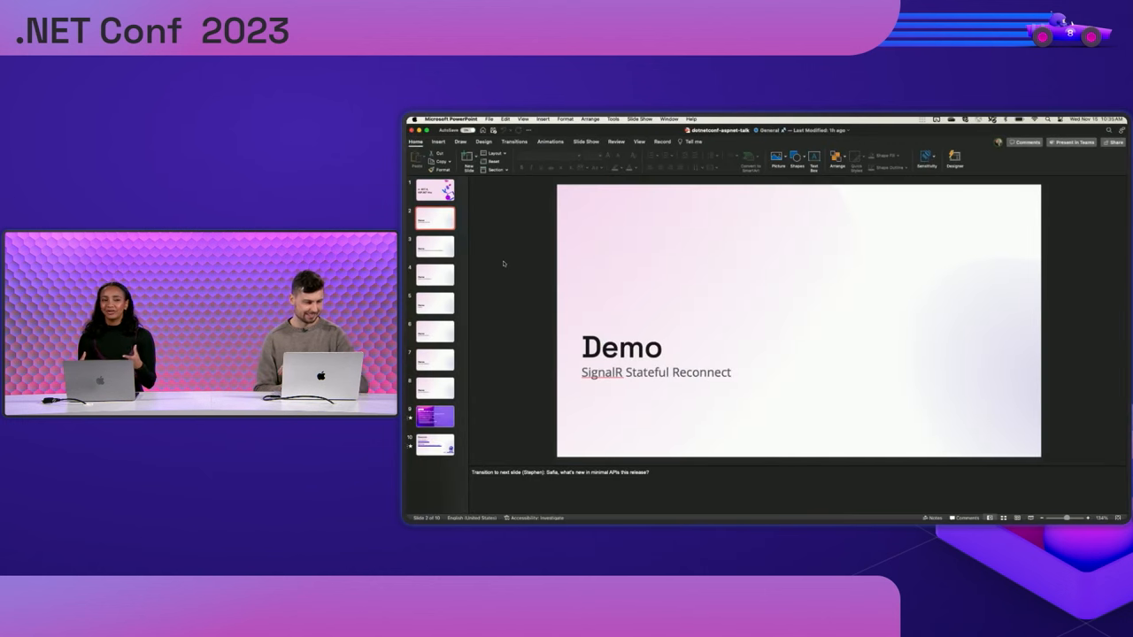
Step: Switch from the demo slide to the MinimalFormBinding Program.cs in Visual Studio Code
left_click(435, 246)
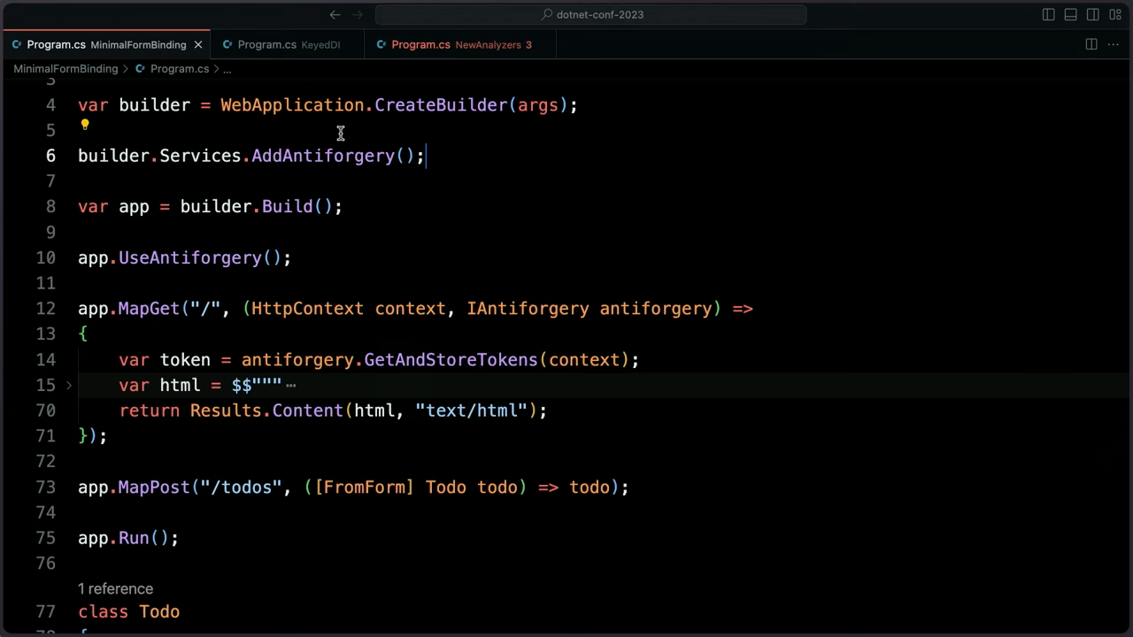
mouse_move(482, 156)
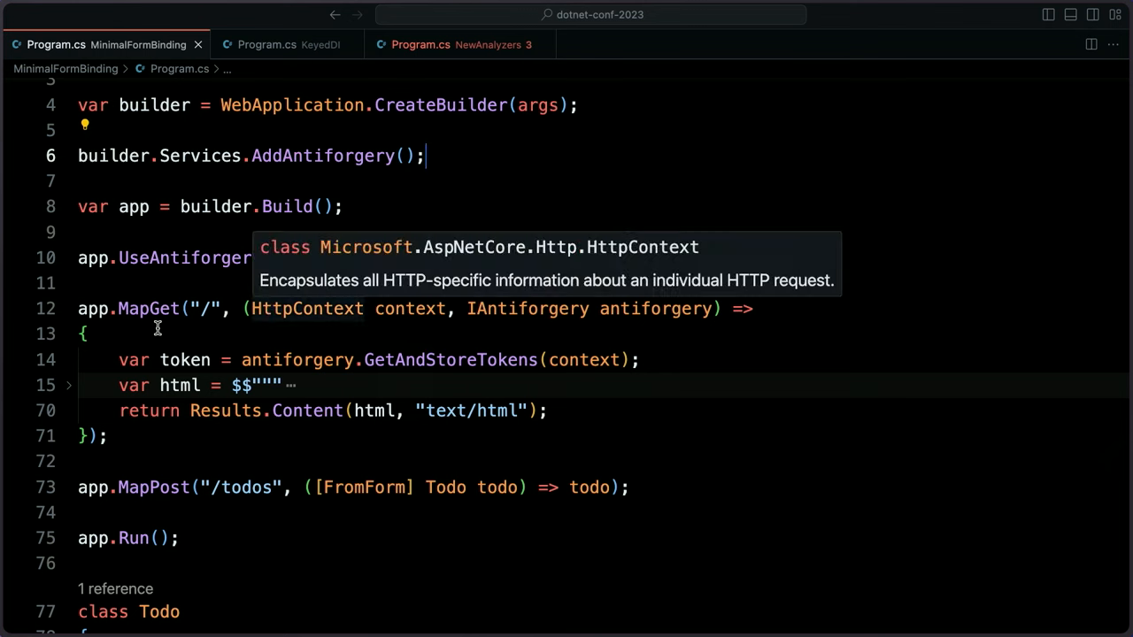
mouse_move(129, 428)
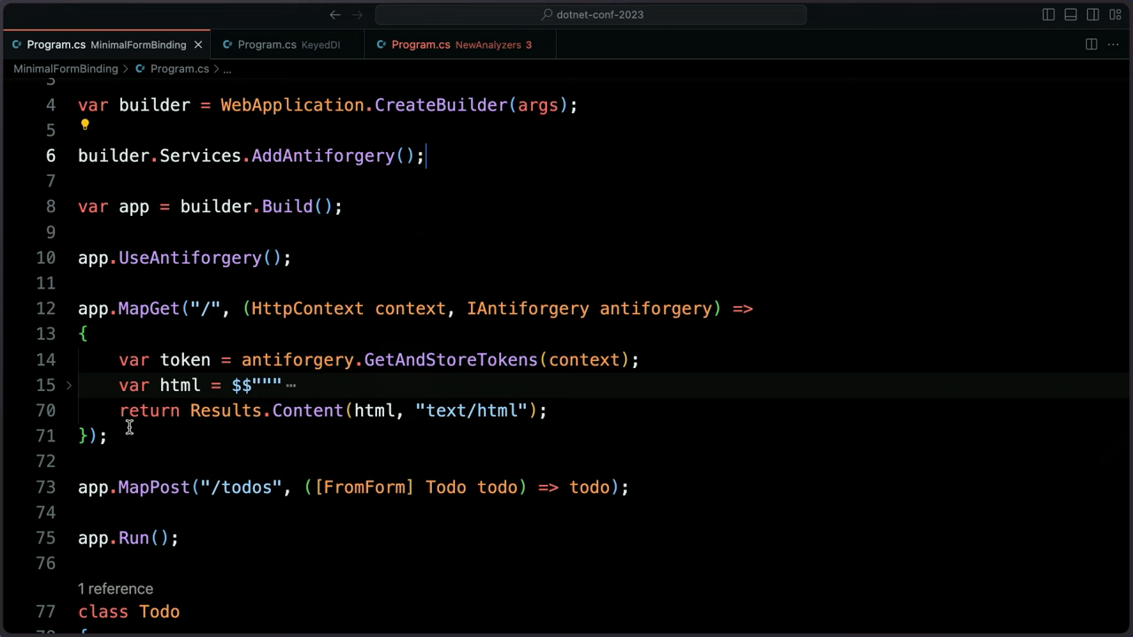
mouse_move(233, 499)
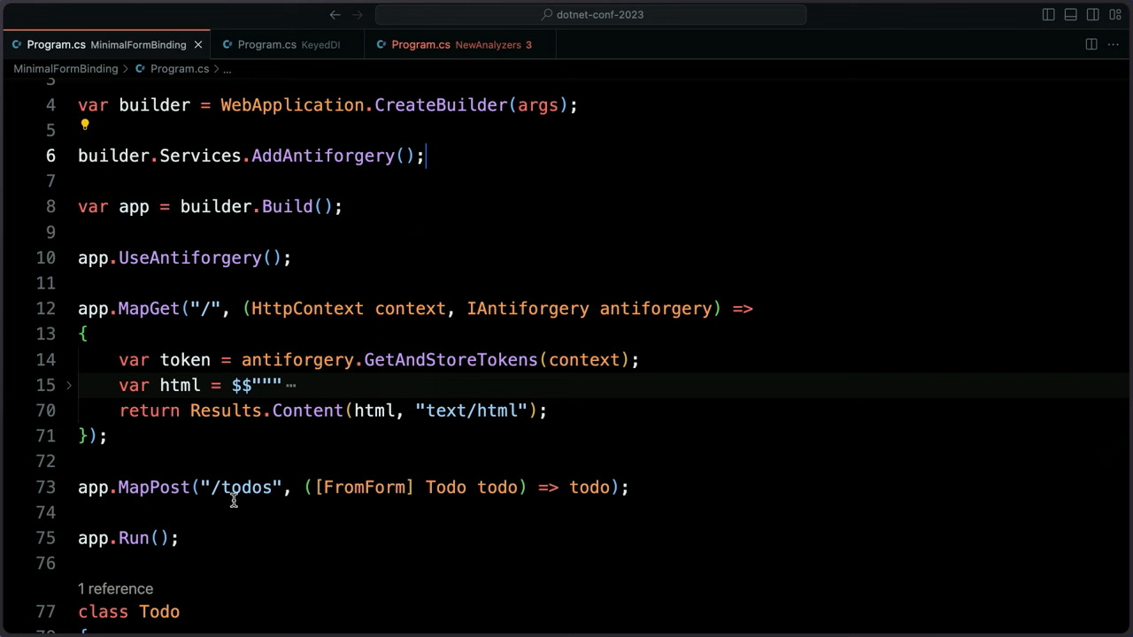
mouse_move(269, 517)
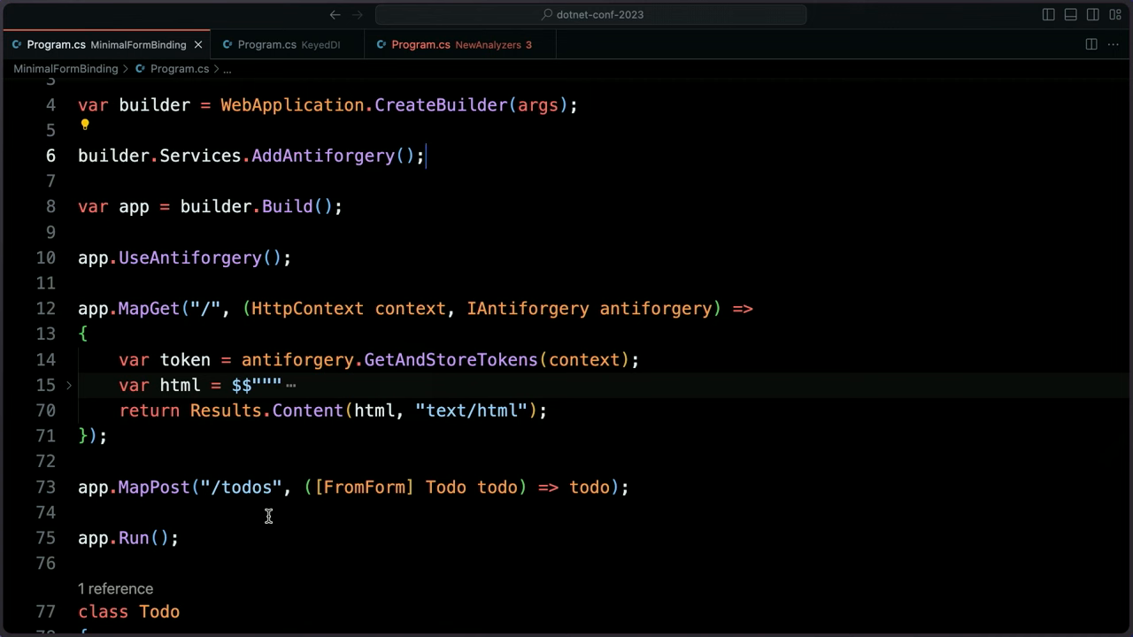
mouse_move(376, 493)
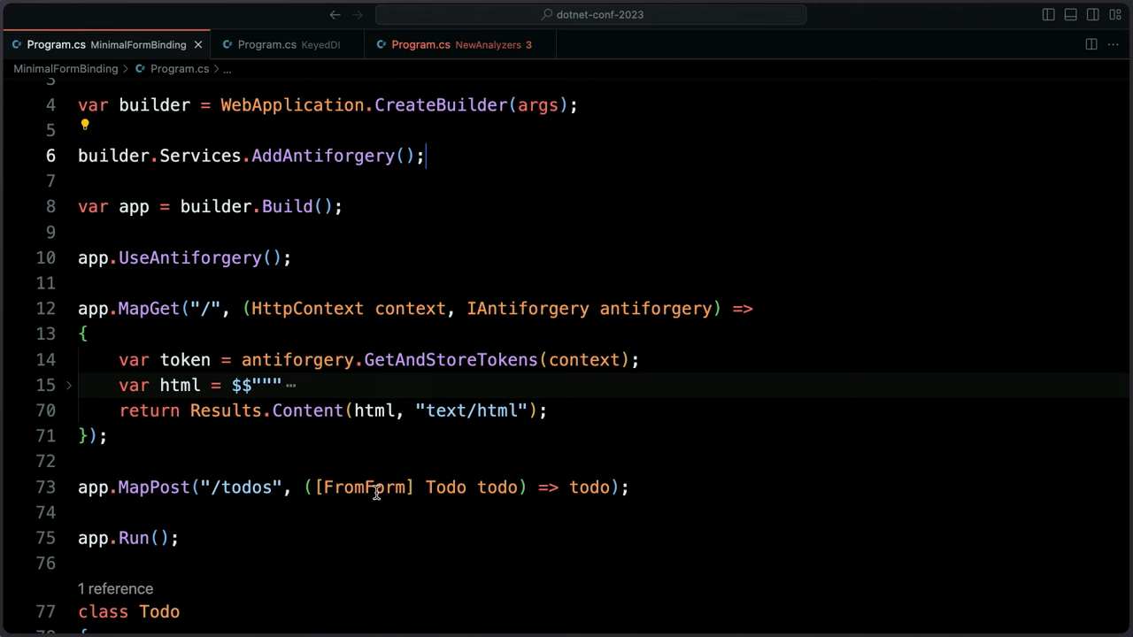
mouse_move(436, 513)
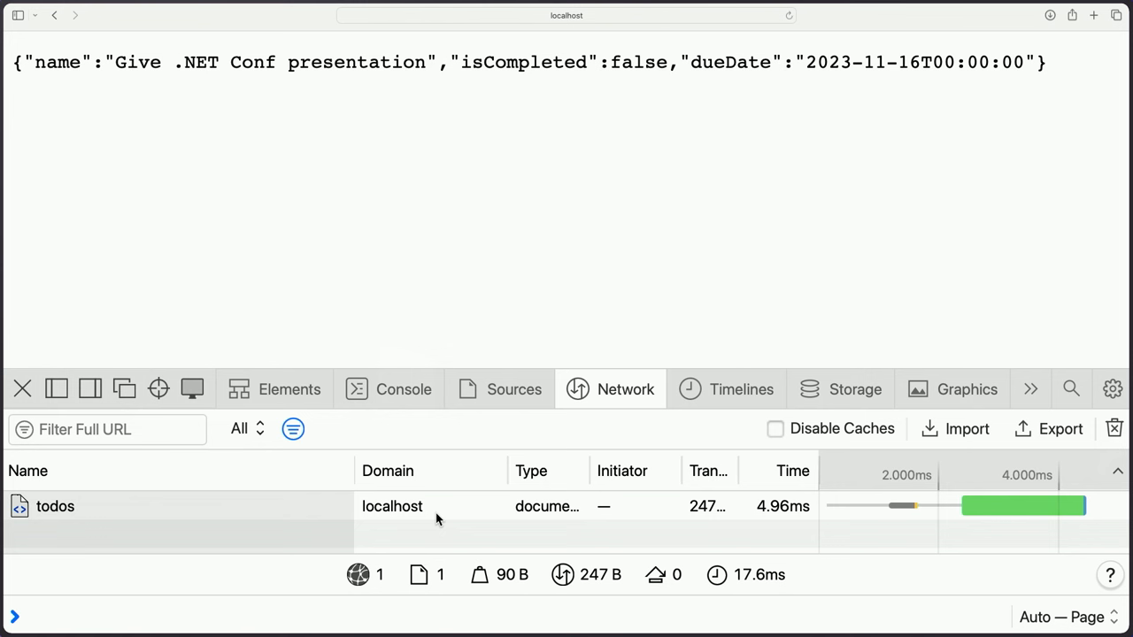
mouse_move(290, 514)
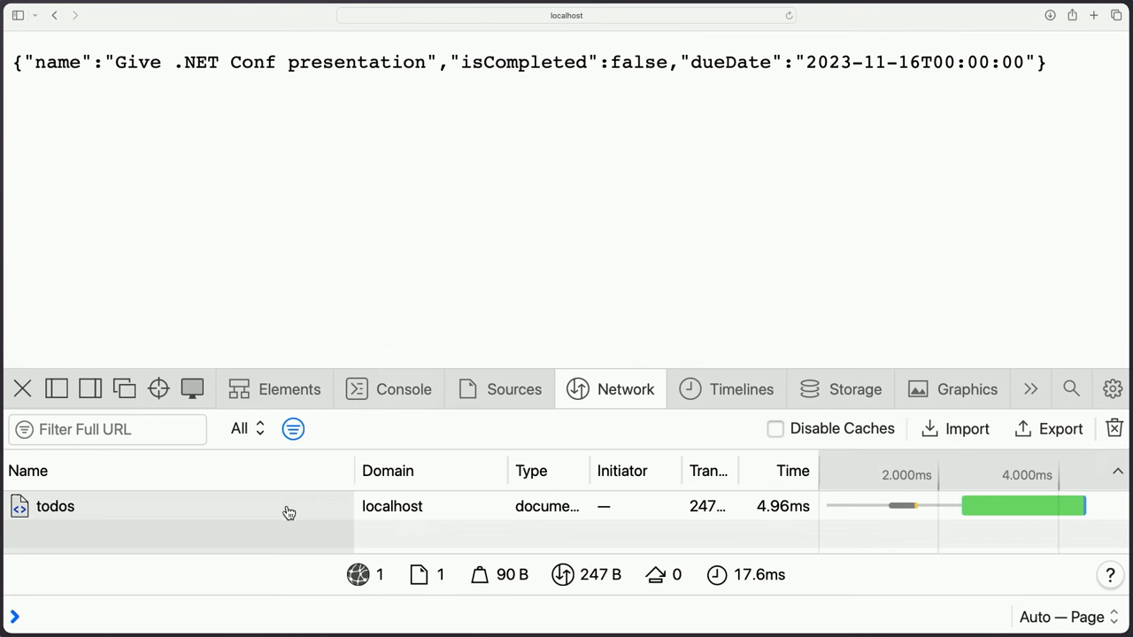
Step: View the todos request's antiforgery cookies, then return to Program.cs in the editor
left_click(57, 507)
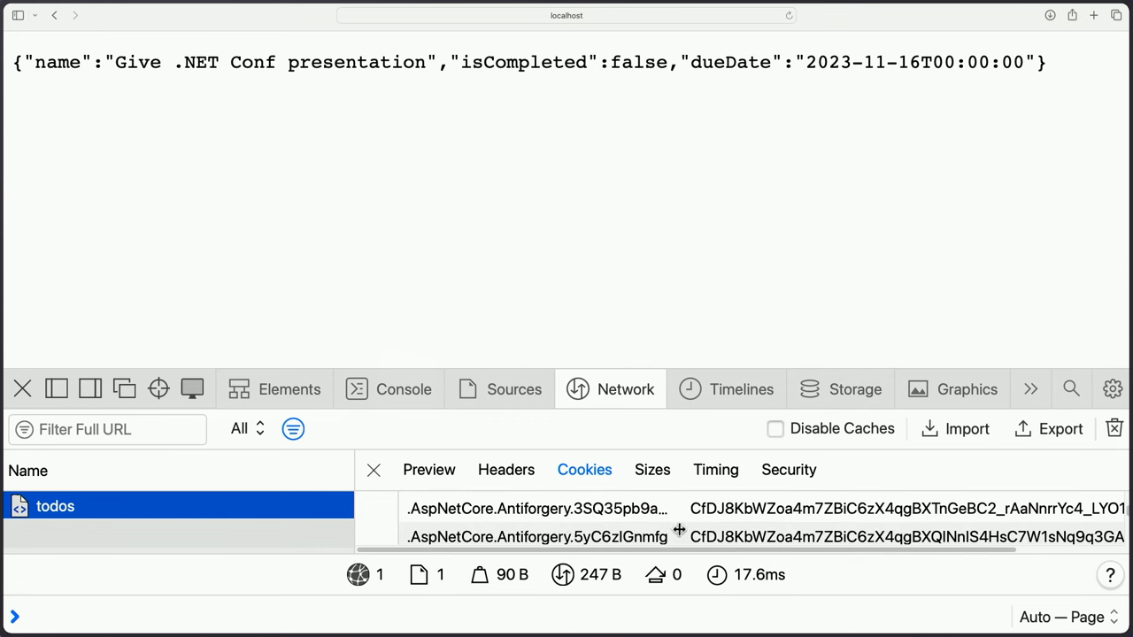
mouse_move(611, 517)
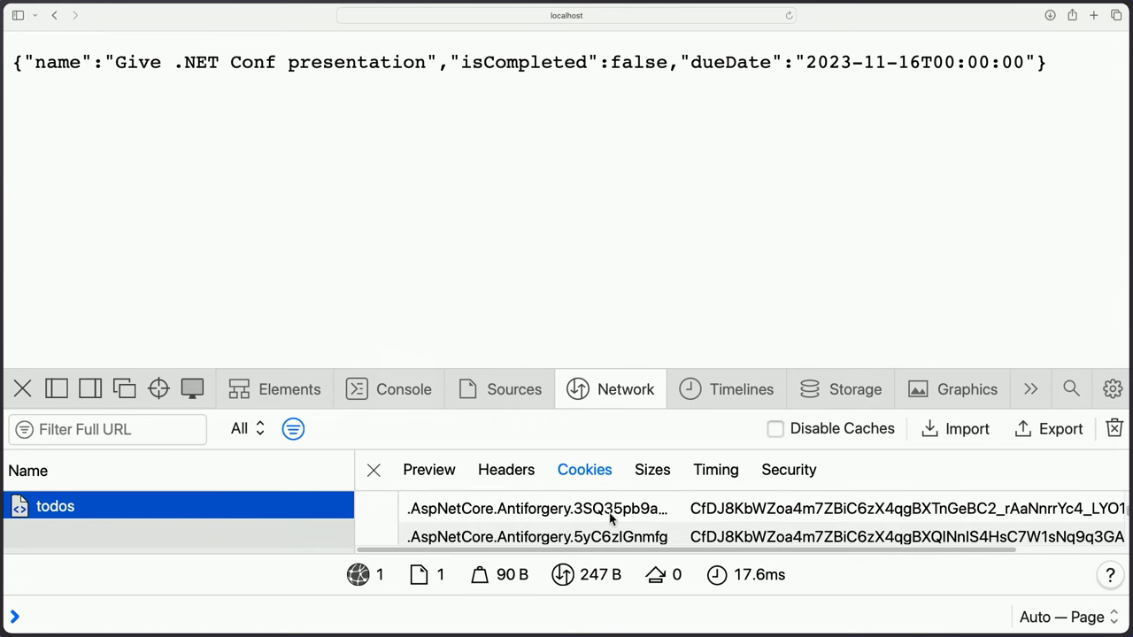
left_click(428, 469)
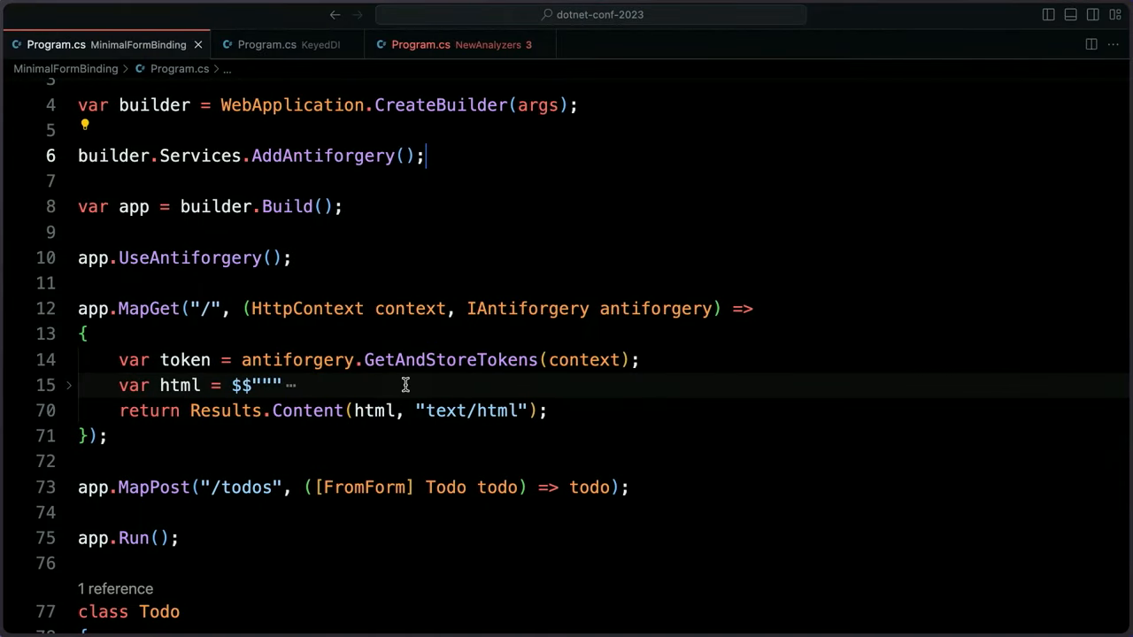
mouse_move(191, 259)
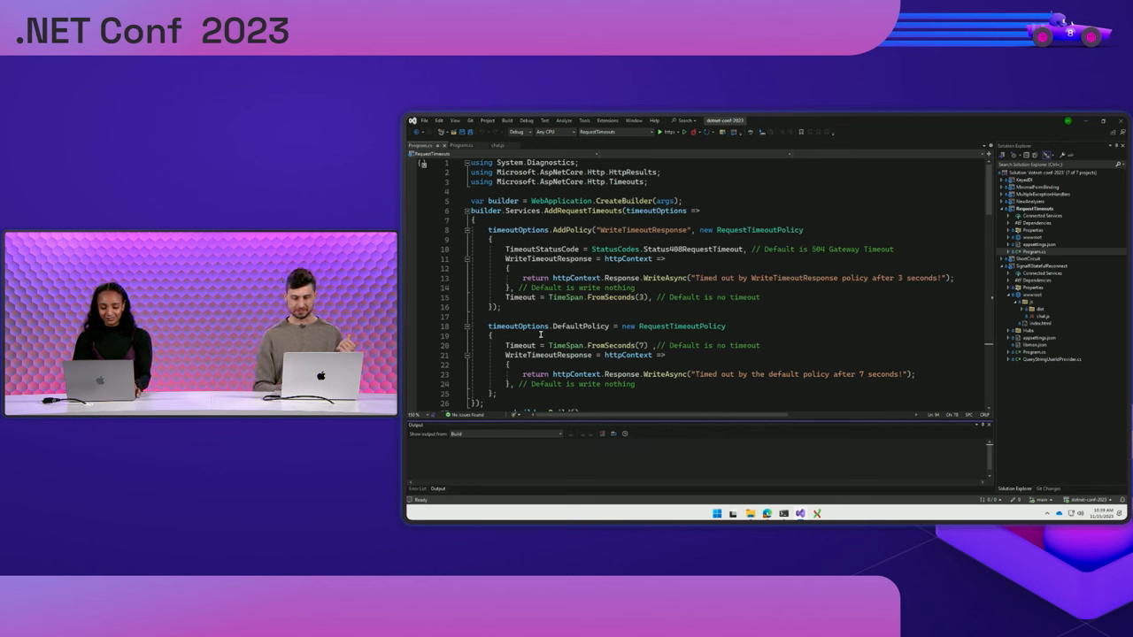
mouse_move(581, 326)
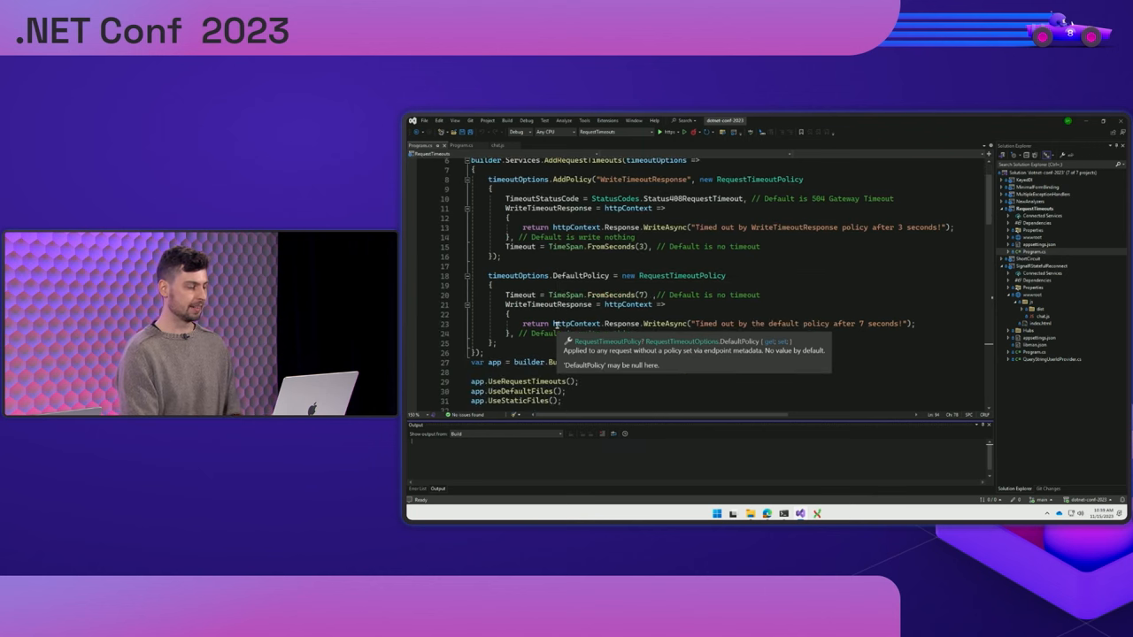
scroll("down", 3)
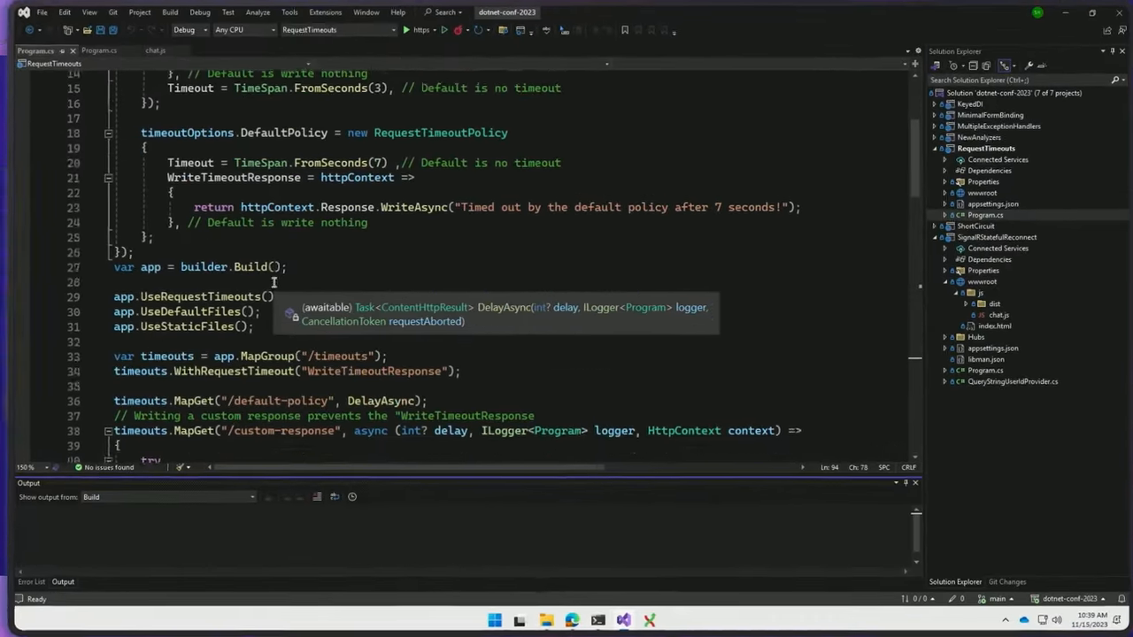
scroll("up", 3)
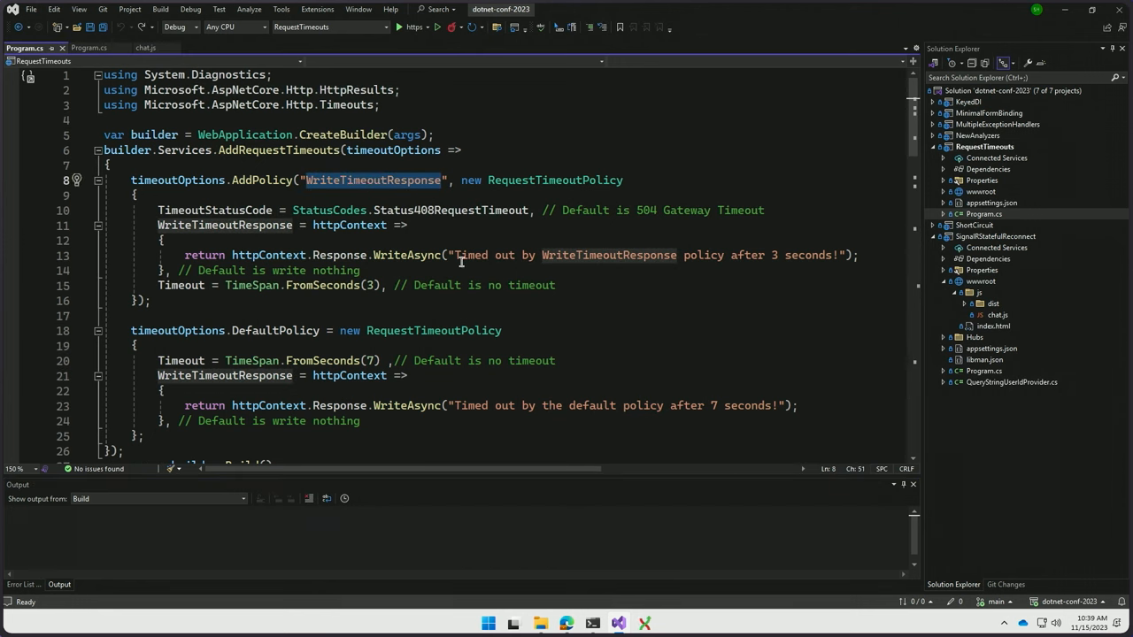
left_click_drag(457, 255, 752, 255)
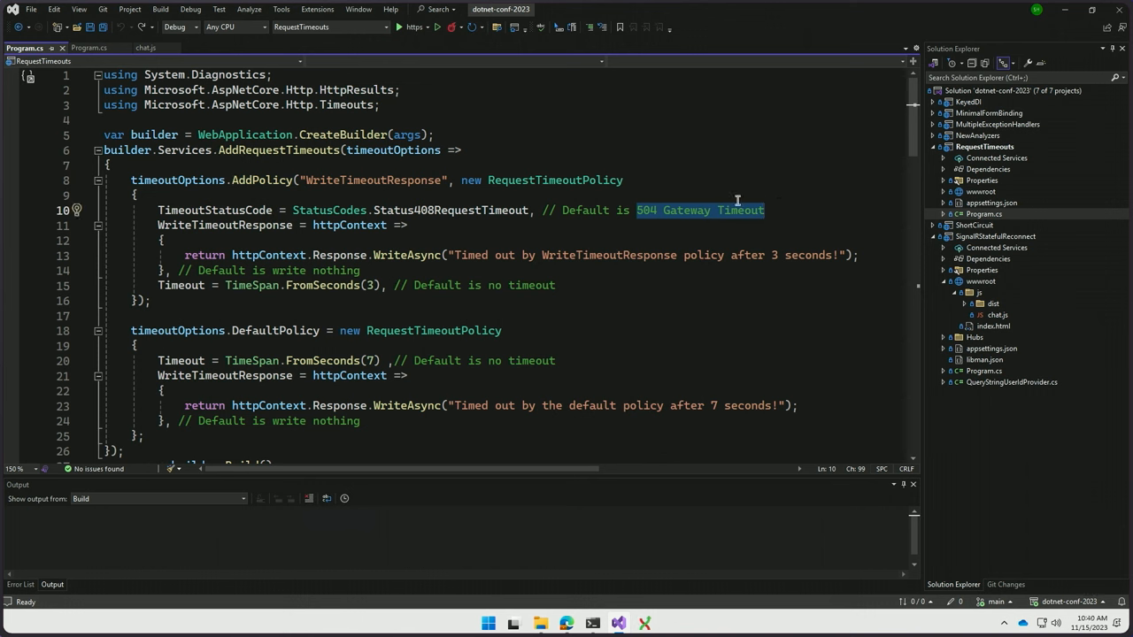
double_click(449, 209)
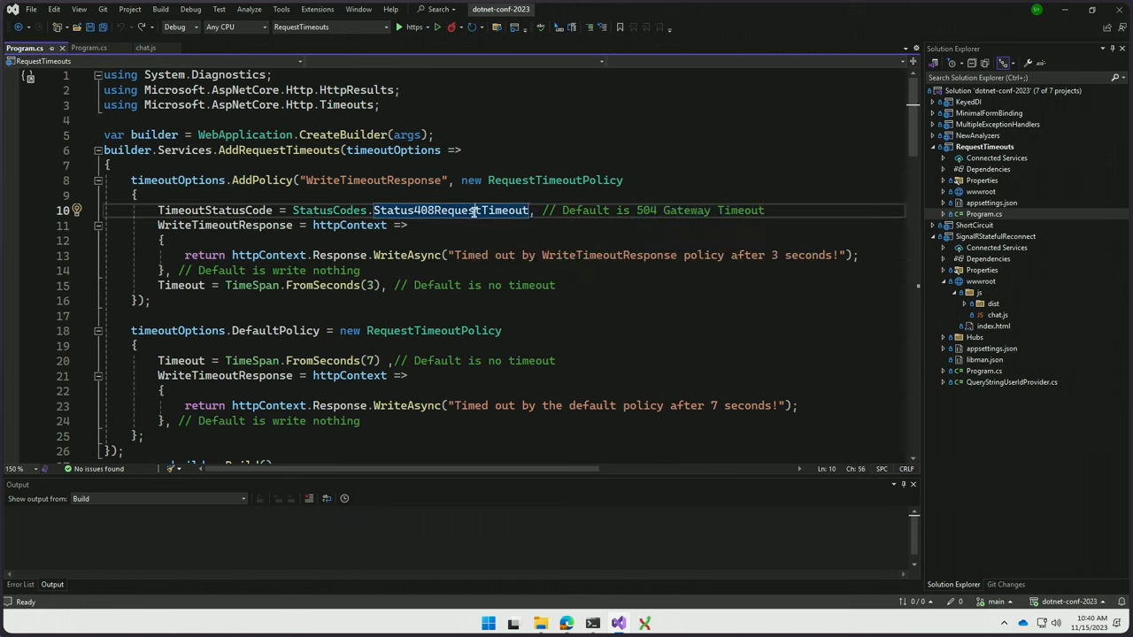
scroll("down", 3)
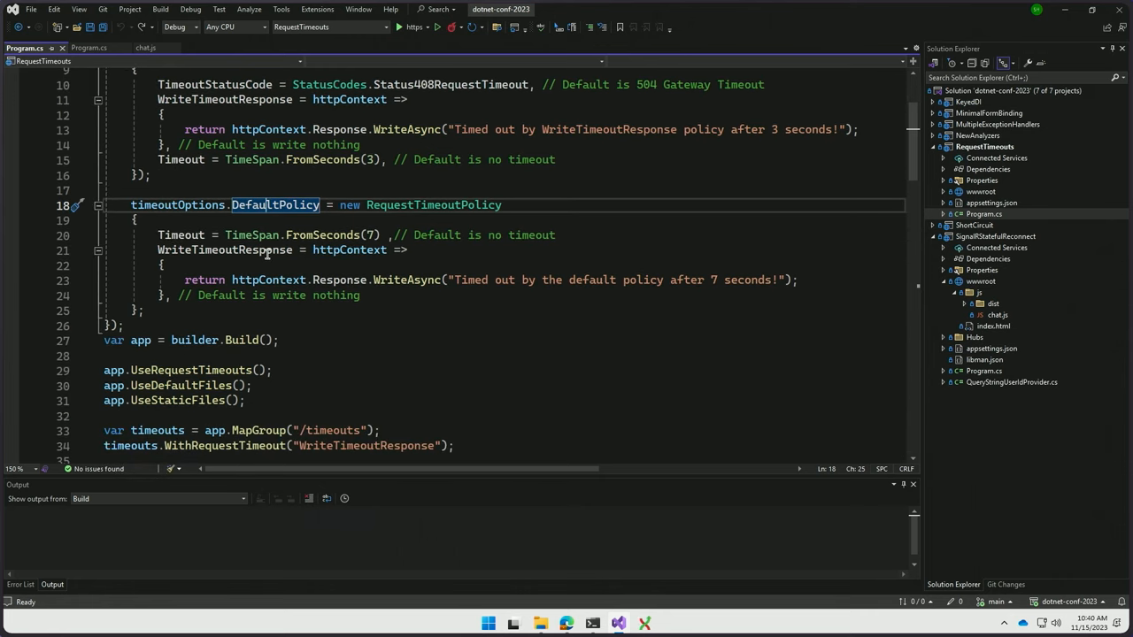
scroll("down", 3)
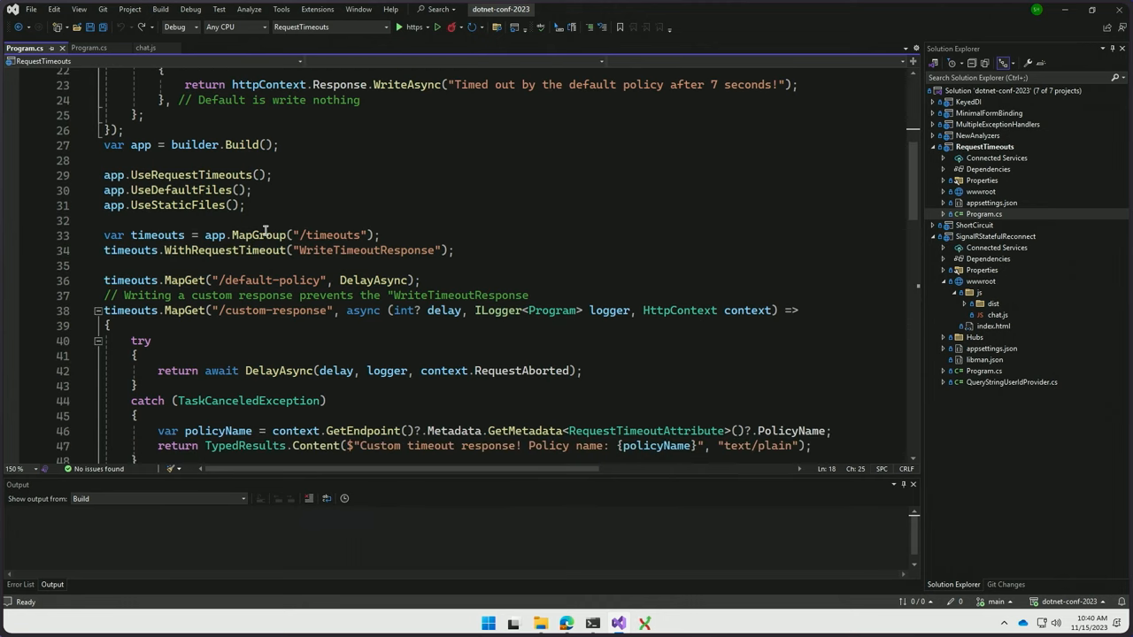
left_click(262, 233)
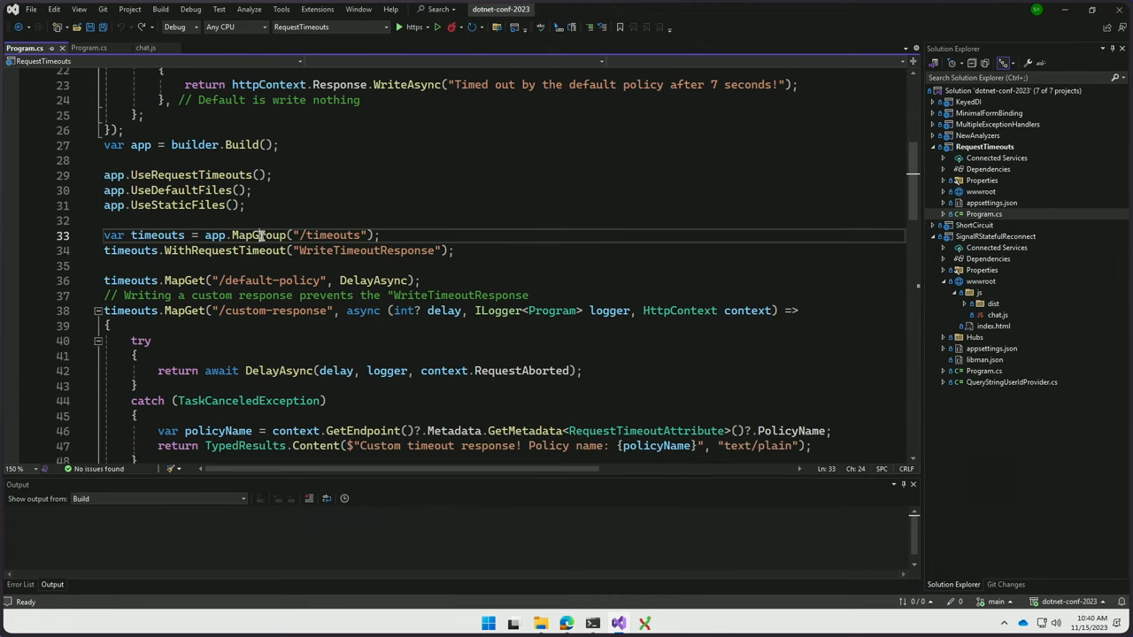
mouse_move(259, 234)
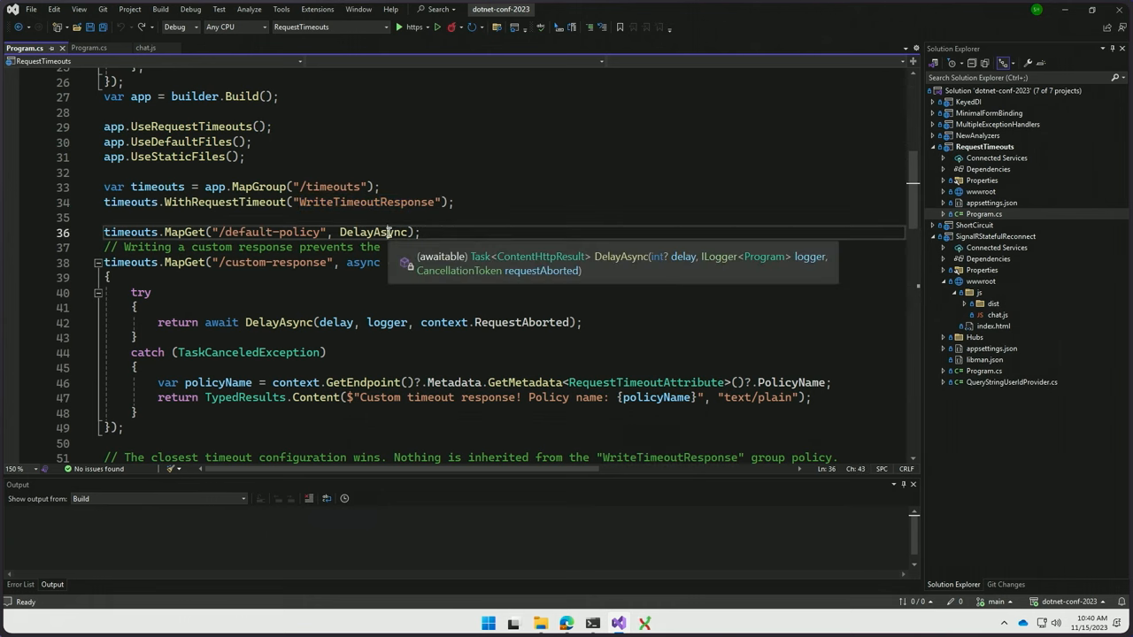
left_click(372, 232)
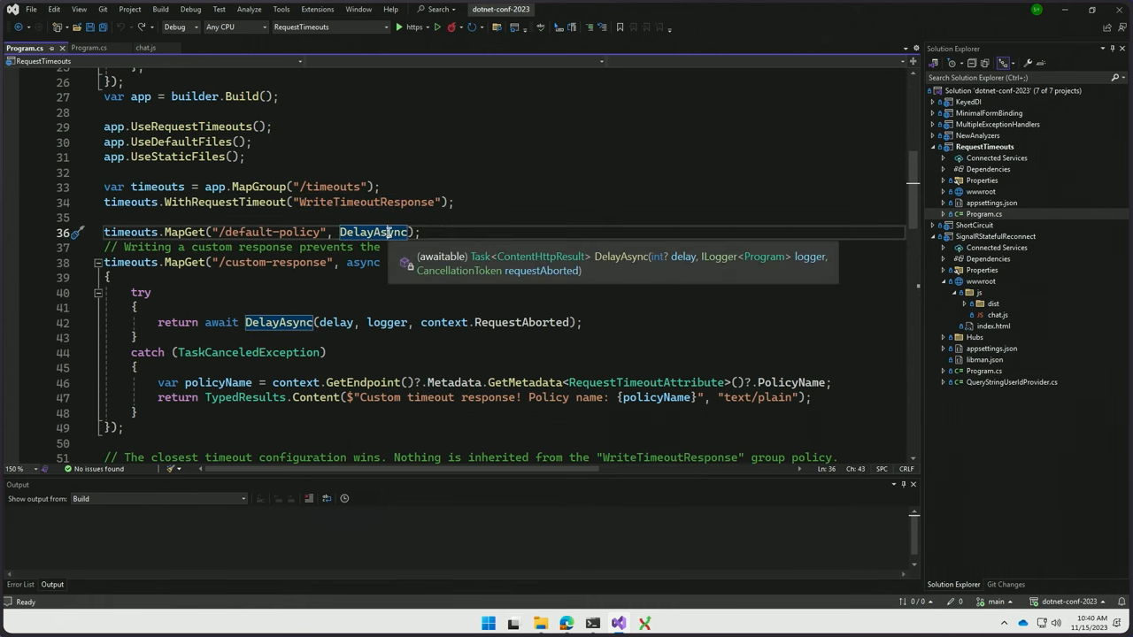
scroll("down", 3)
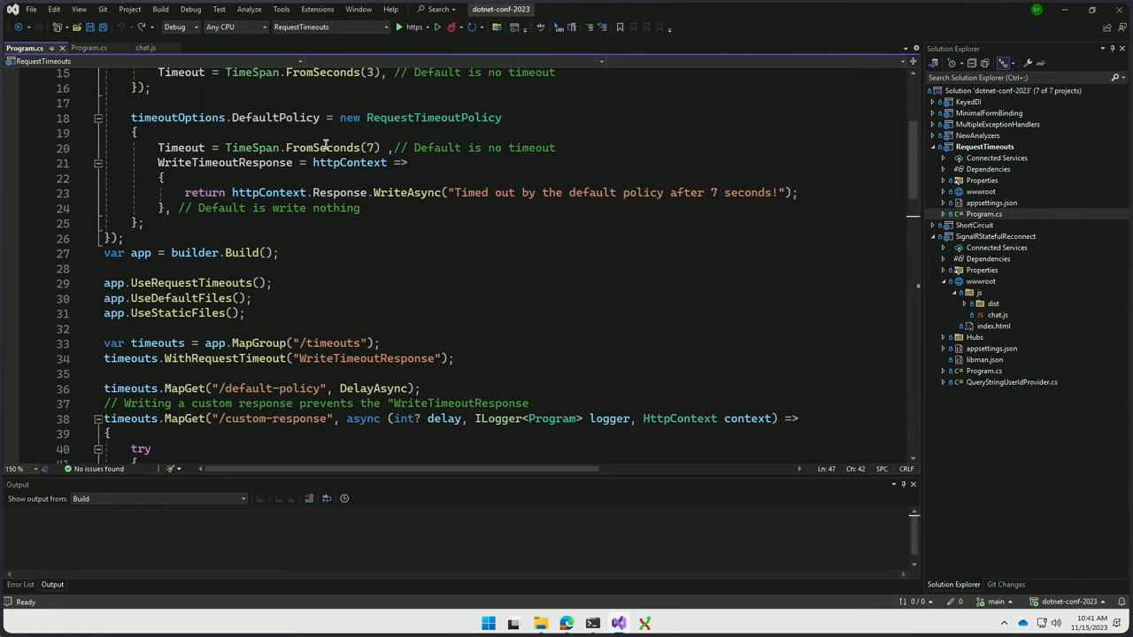
scroll("down", 3)
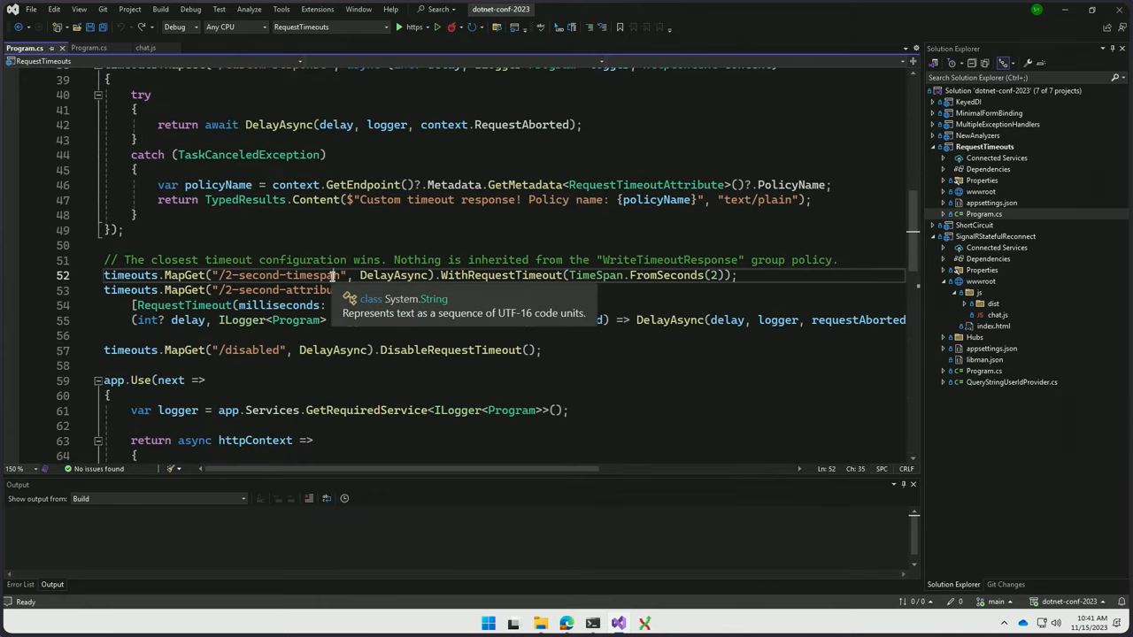
double_click(499, 274)
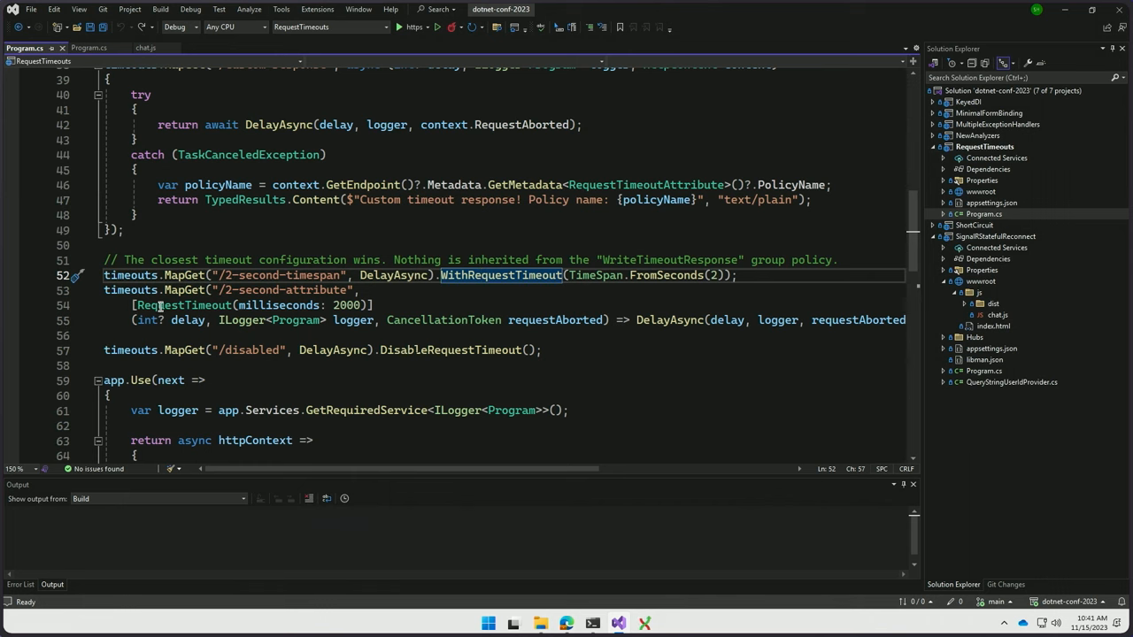
mouse_move(185, 304)
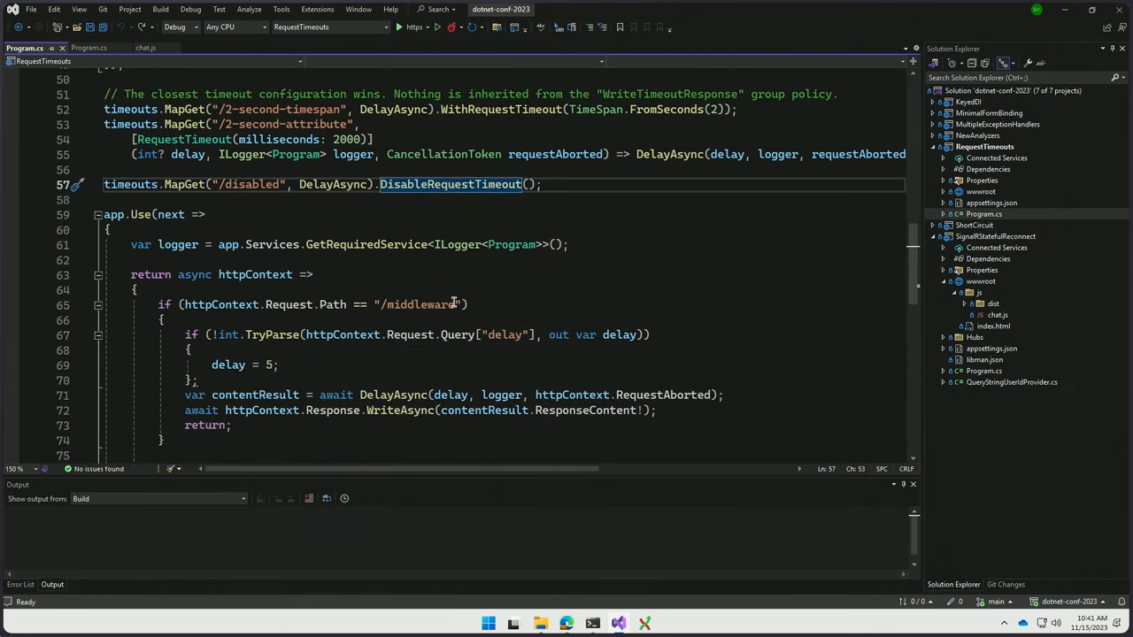
scroll("down", 3)
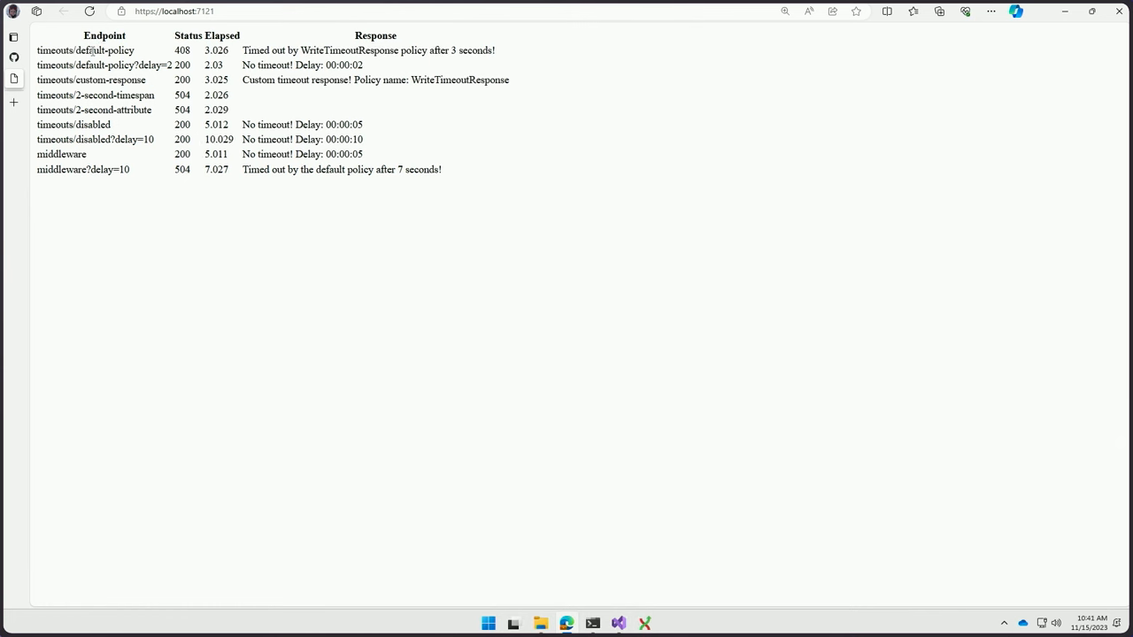
double_click(182, 50)
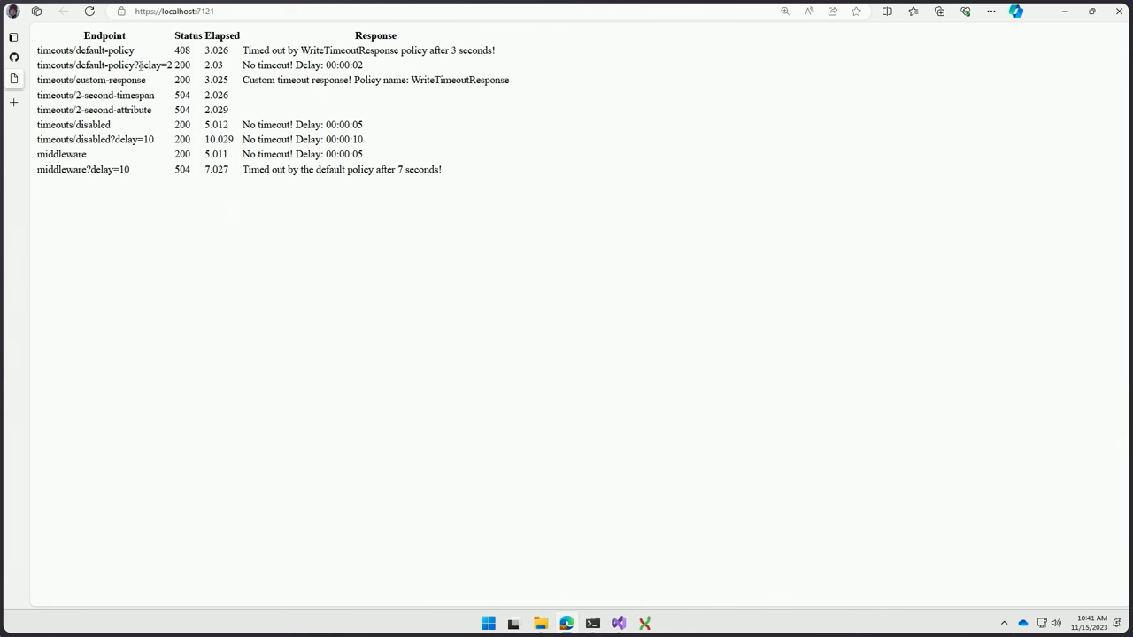
double_click(301, 64)
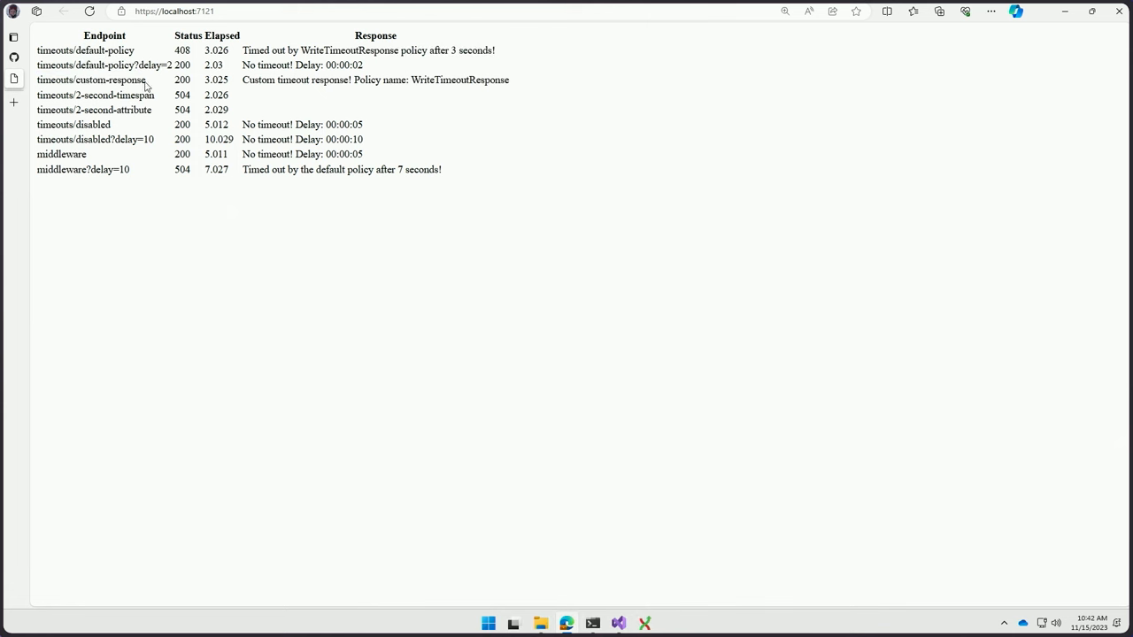
double_click(251, 79)
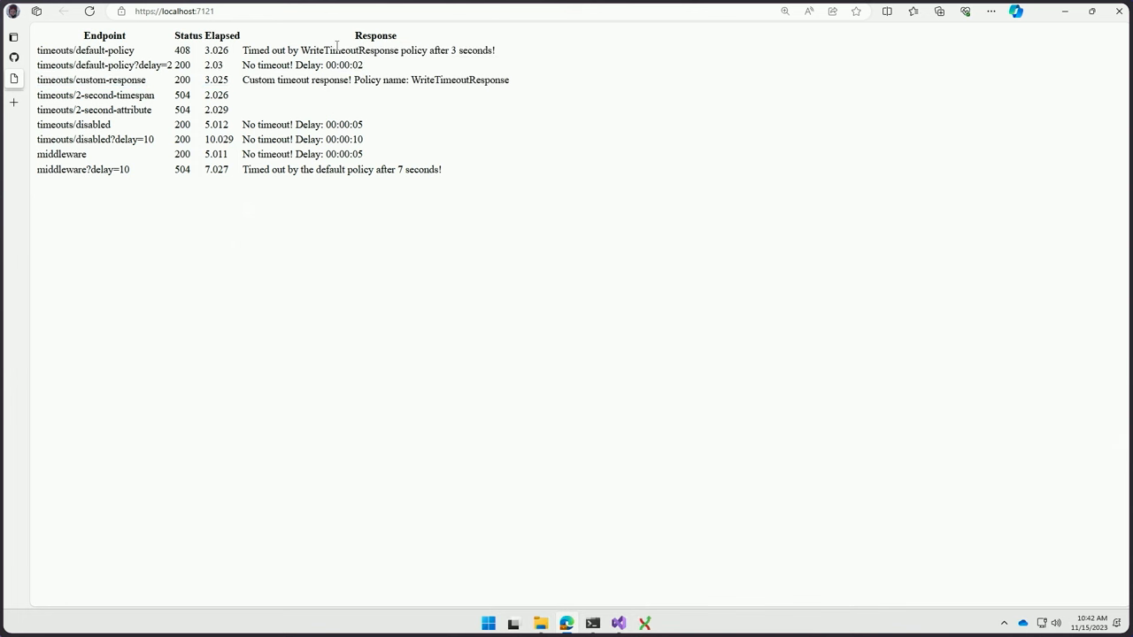
double_click(132, 95)
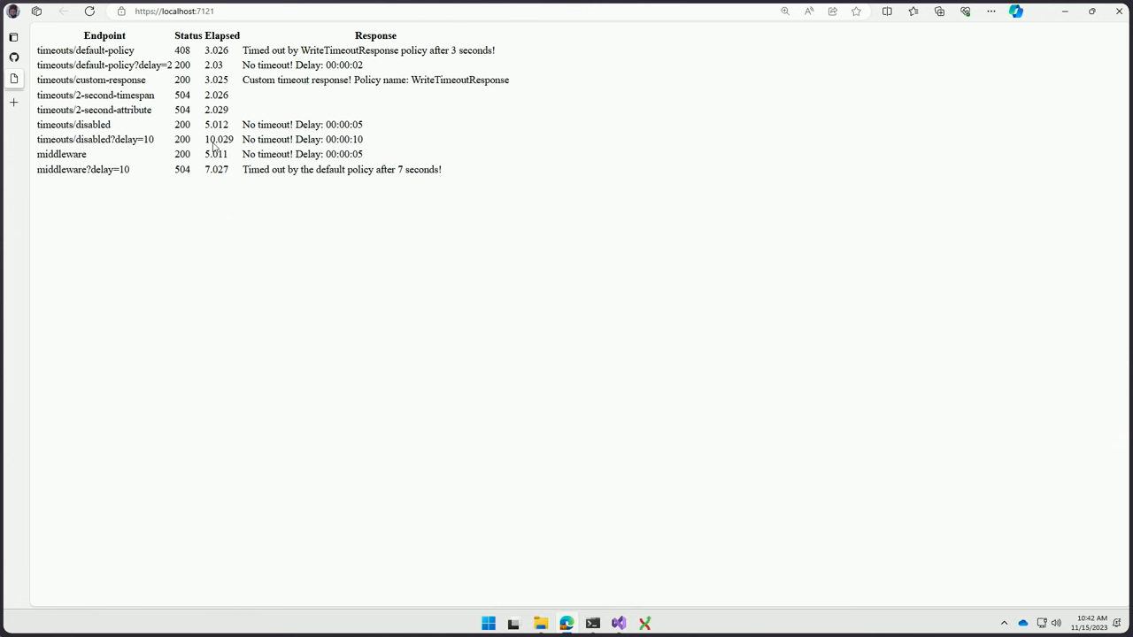
left_click_drag(287, 138, 363, 138)
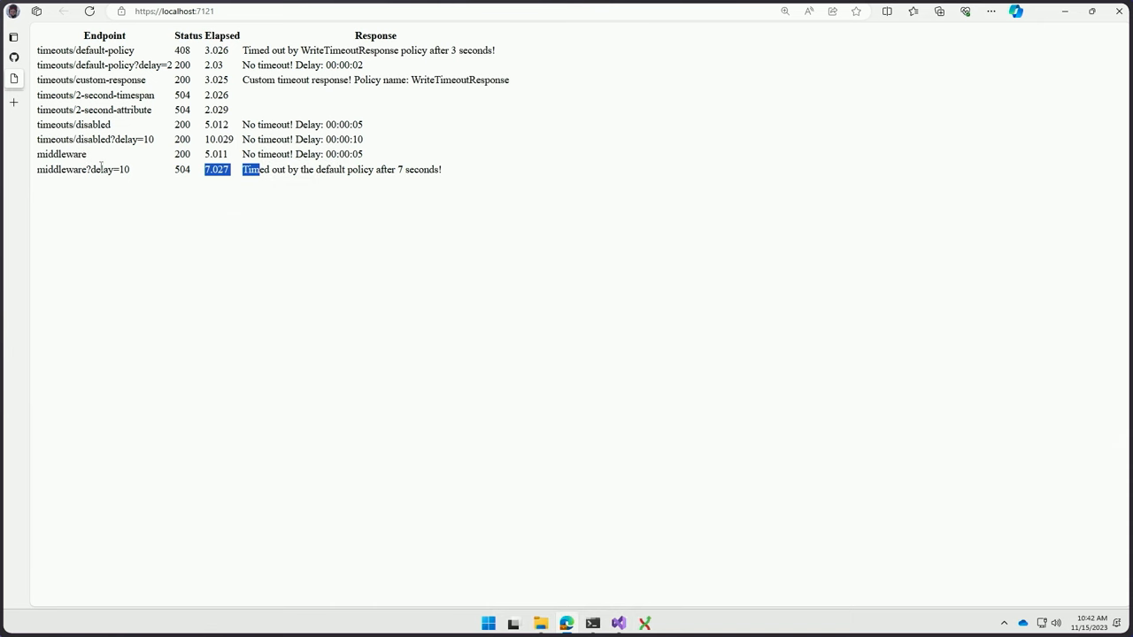
mouse_move(471, 455)
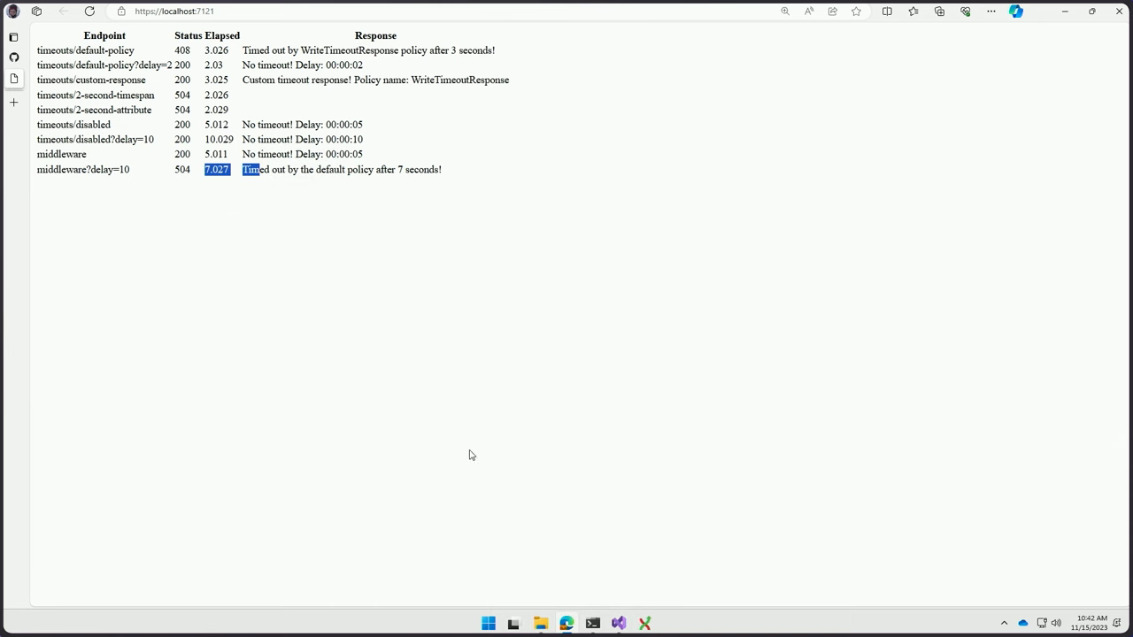
left_click(618, 623)
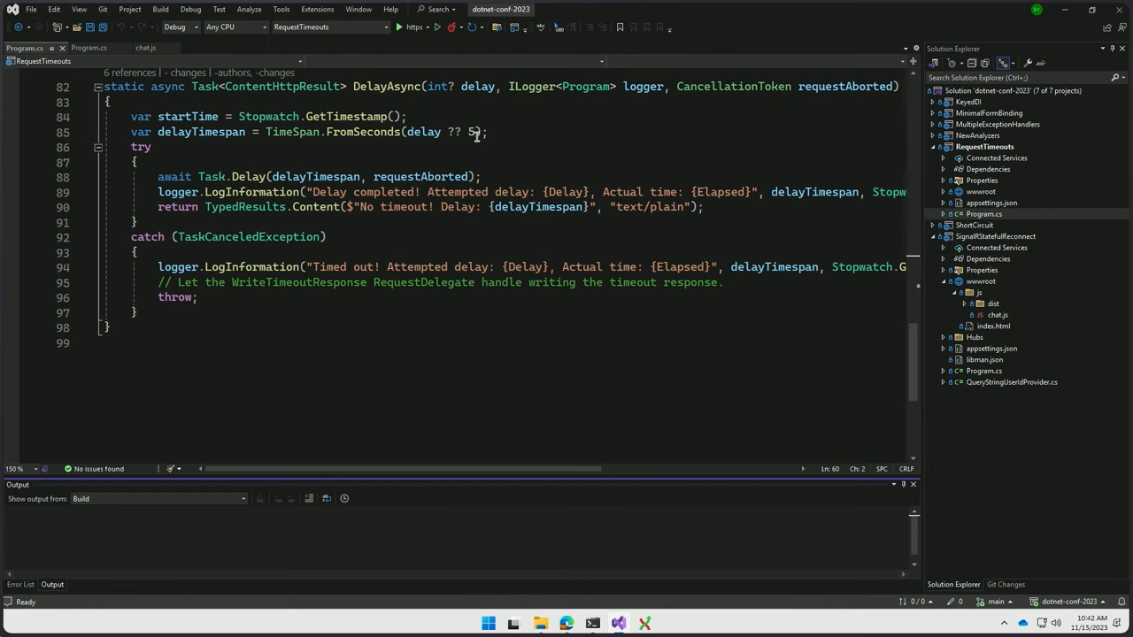
mouse_move(473, 131)
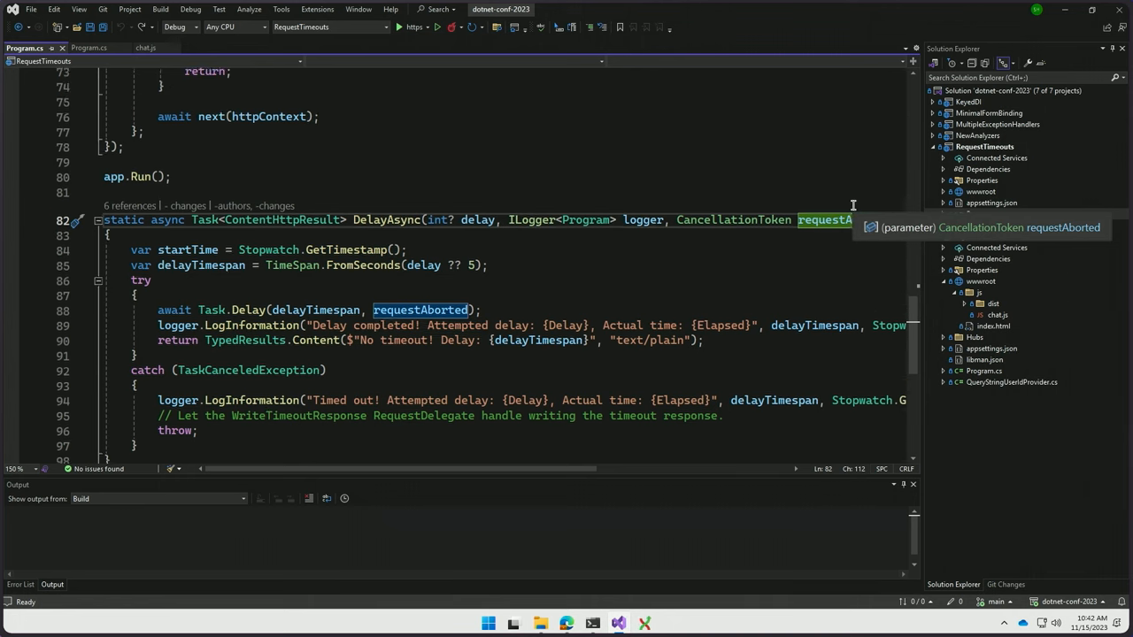
Step: Replace httpContext.RequestAborted in the middleware's DelayAsync call with CancellationToken.None
scroll("down", 3)
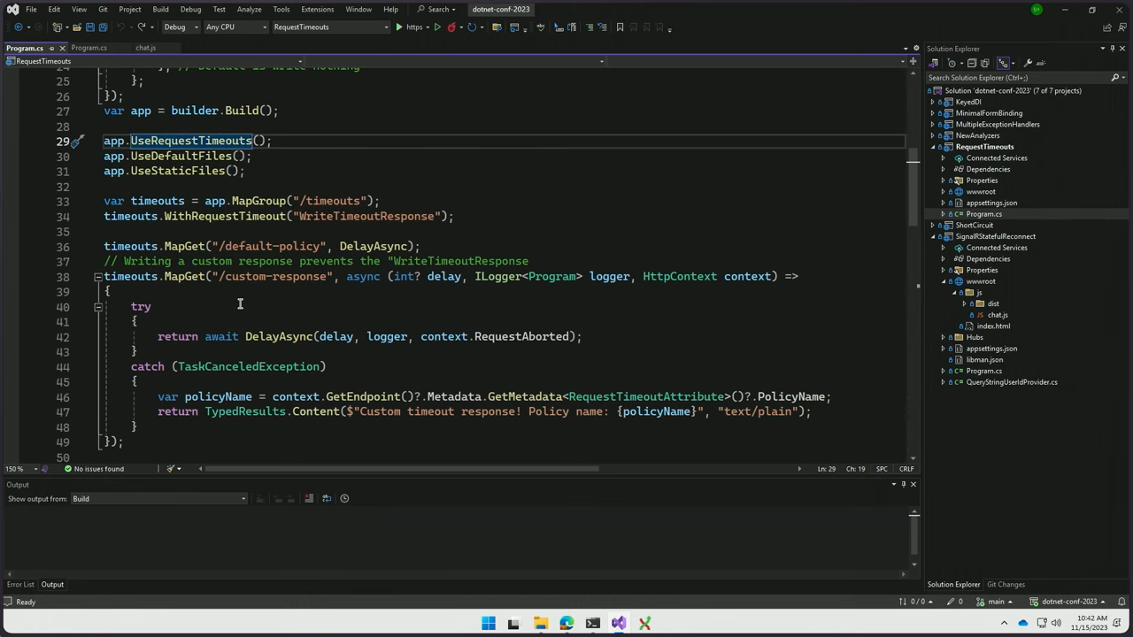
scroll("down", 3)
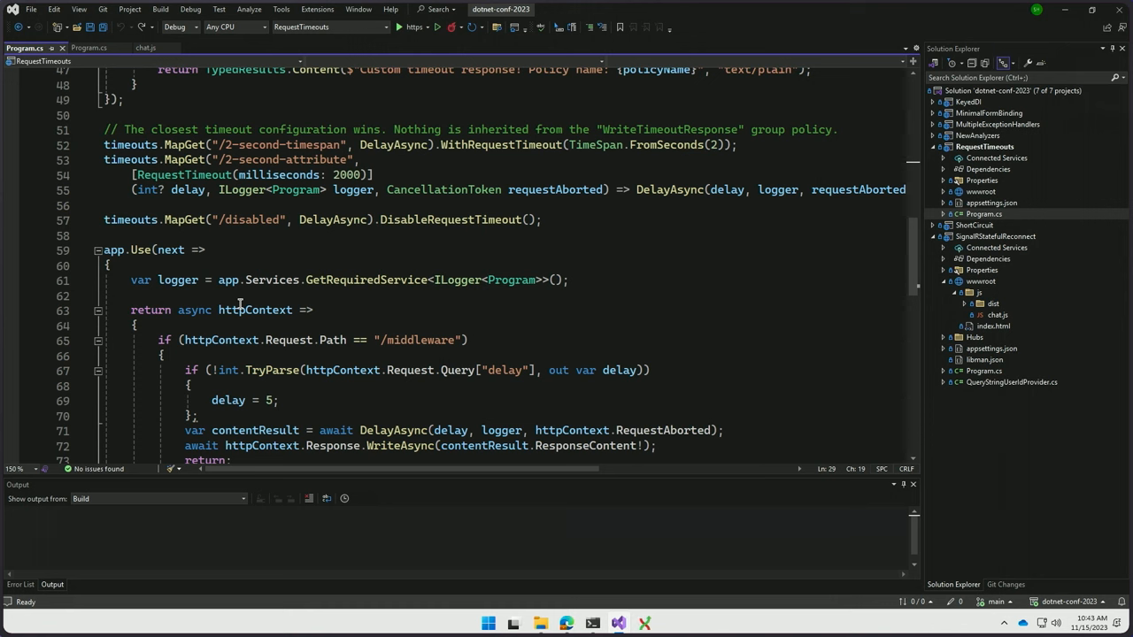
double_click(646, 430)
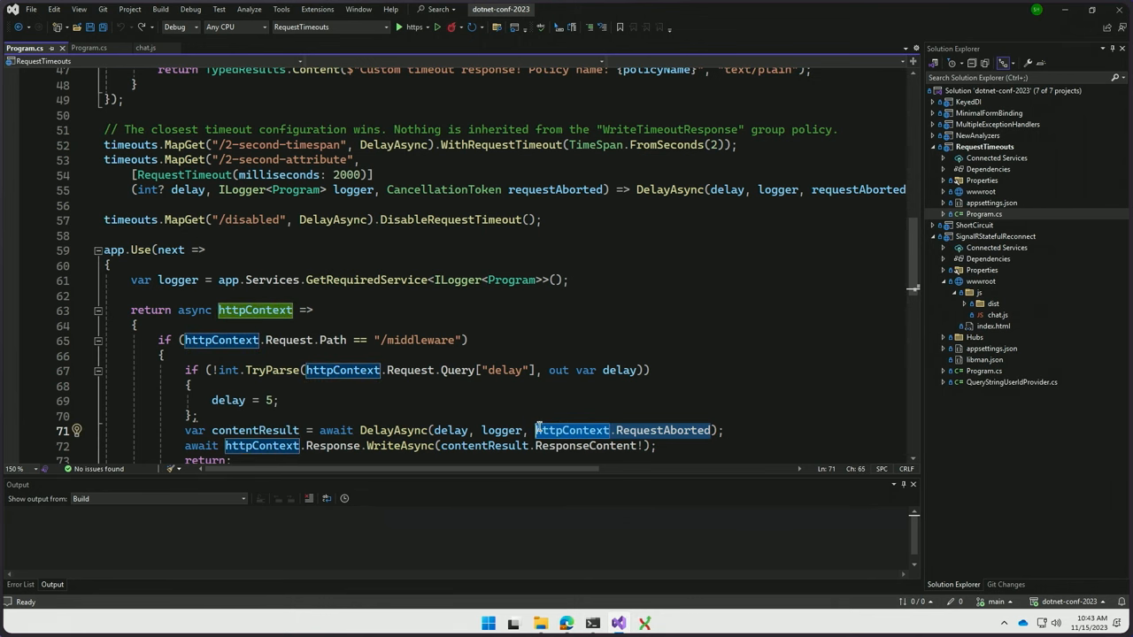
type("canc")
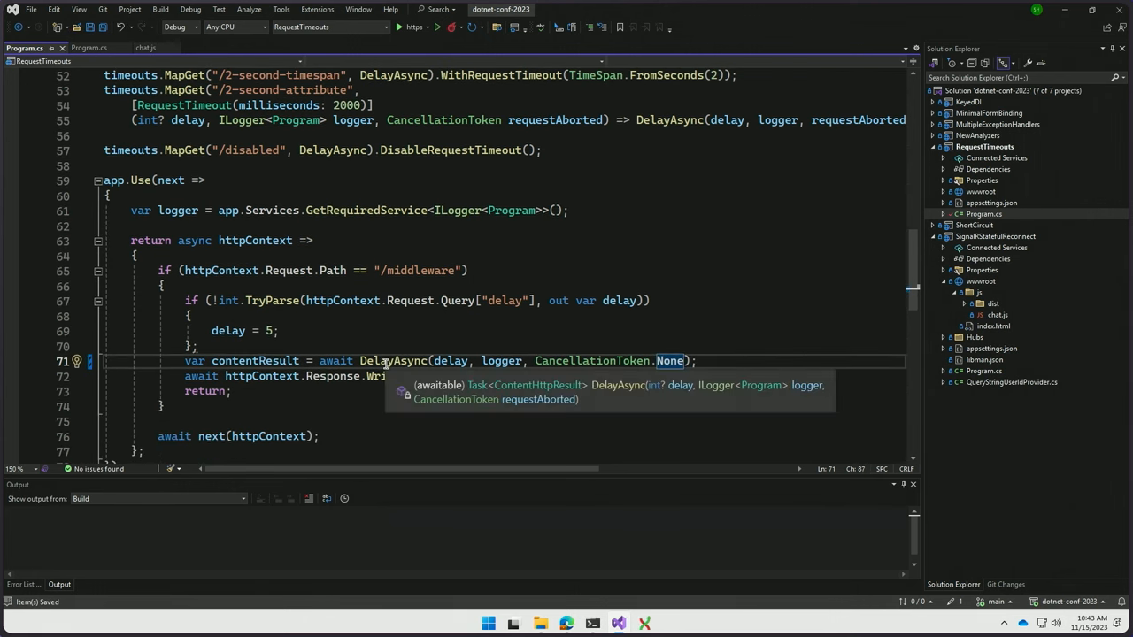
Step: Replace requestAborted in Task.Delay with CancellationToken.None and start the RequestTimeouts app
scroll("down", 3)
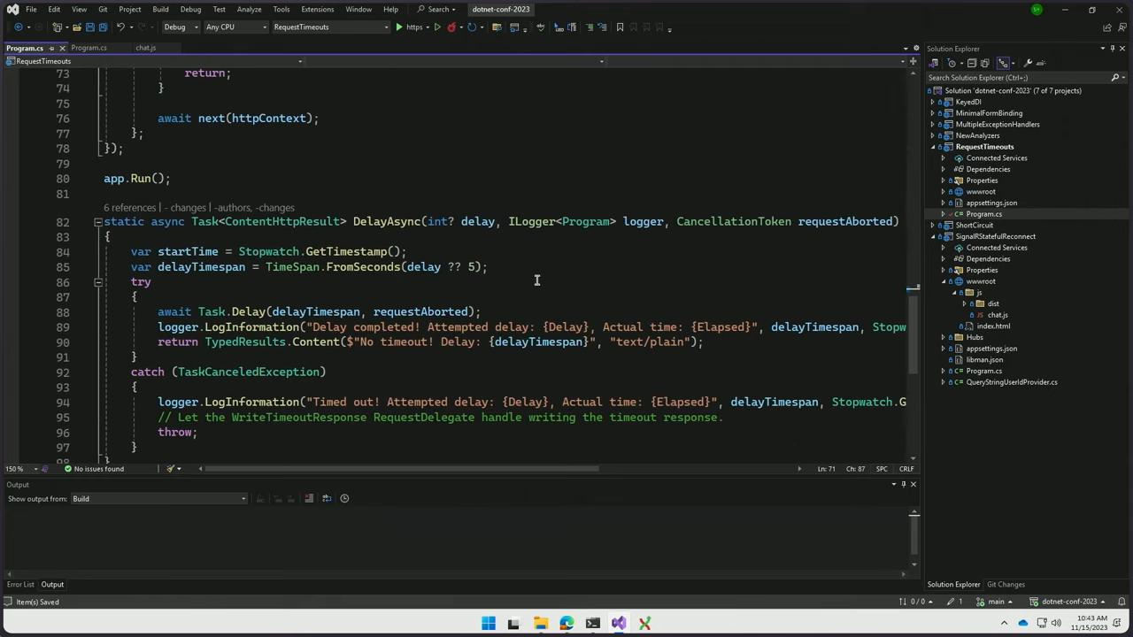
double_click(422, 312)
type("CancellationToken.Non")
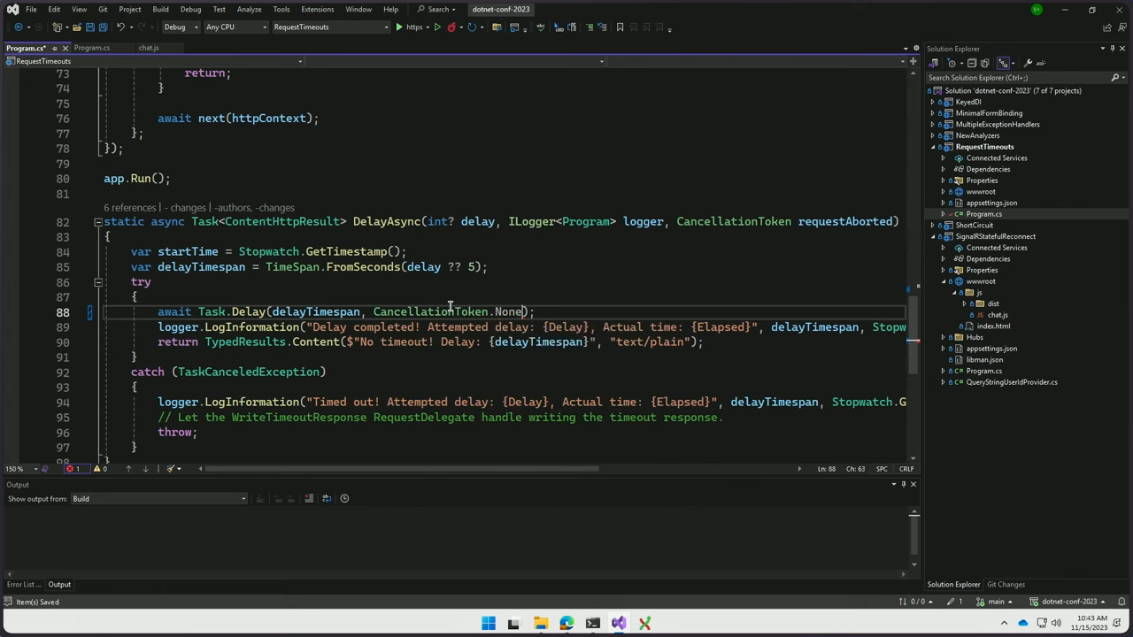
double_click(508, 311)
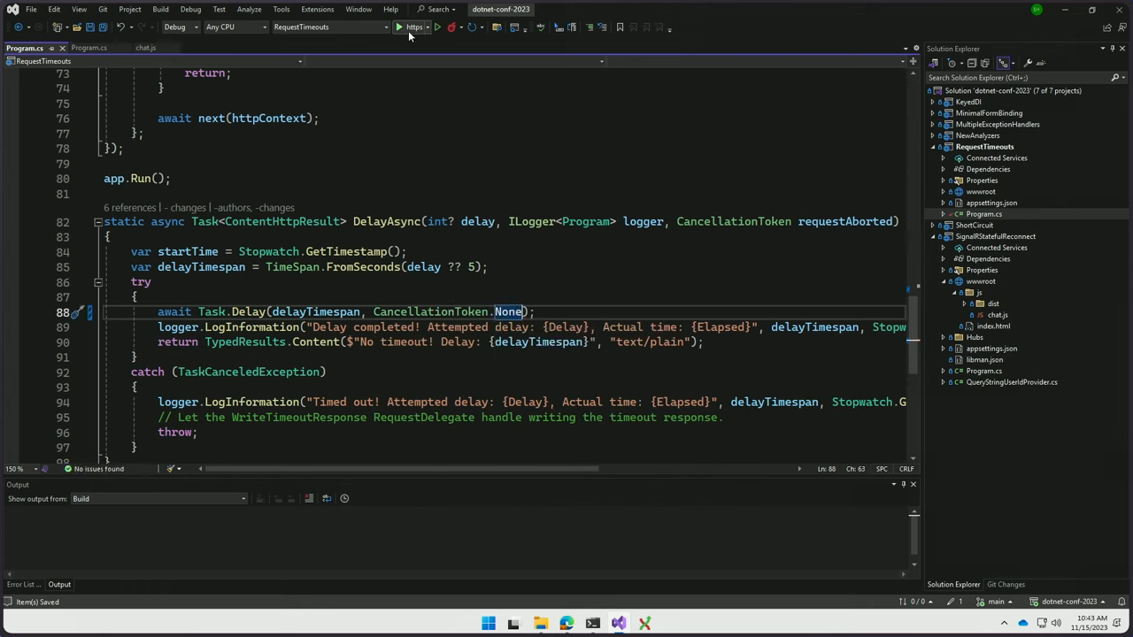
left_click(401, 26)
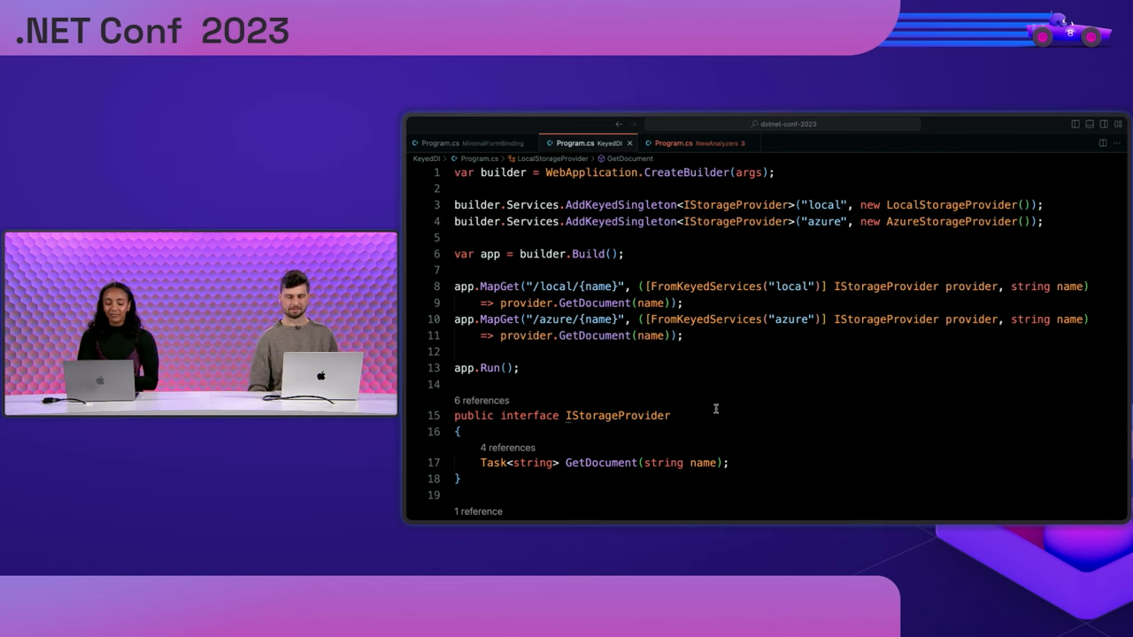
scroll("down", 3)
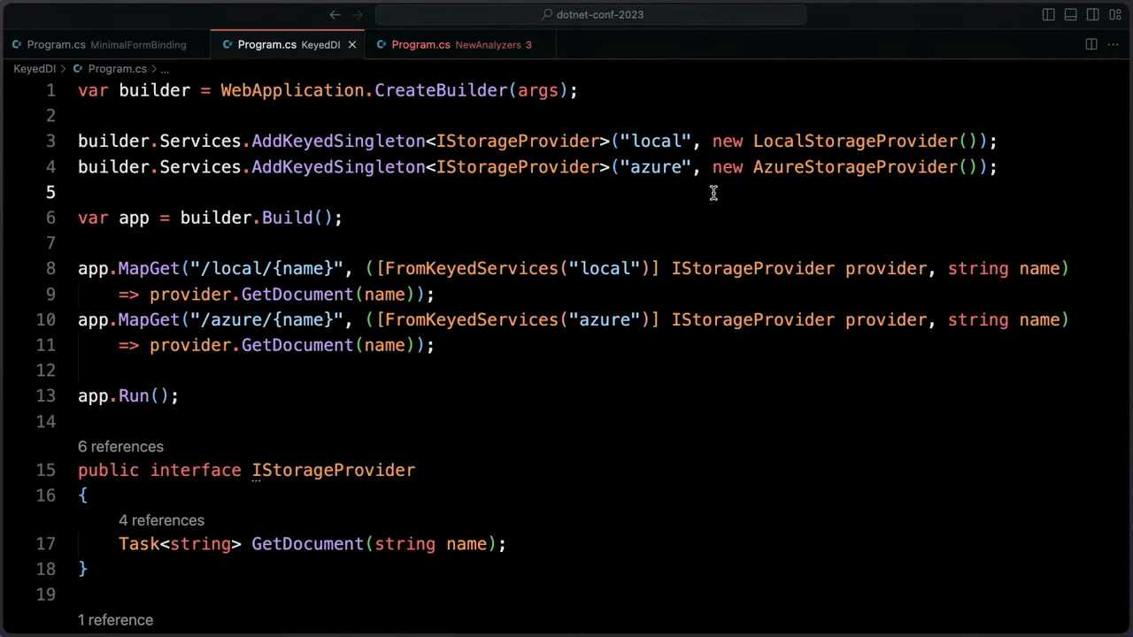
mouse_move(738, 224)
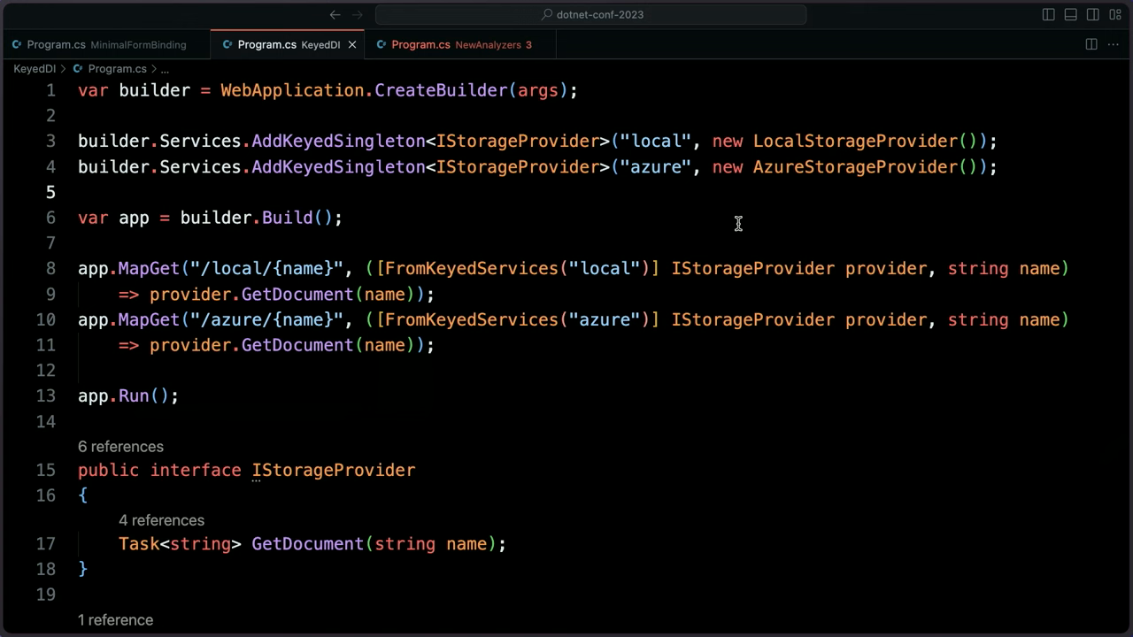
mouse_move(337, 142)
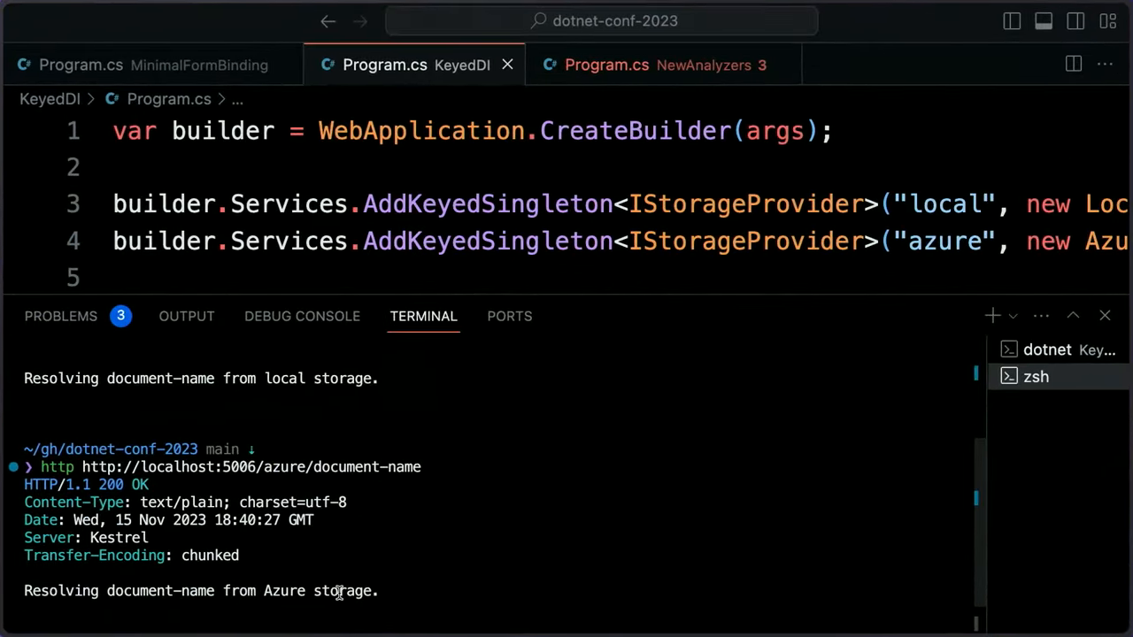
mouse_move(361, 581)
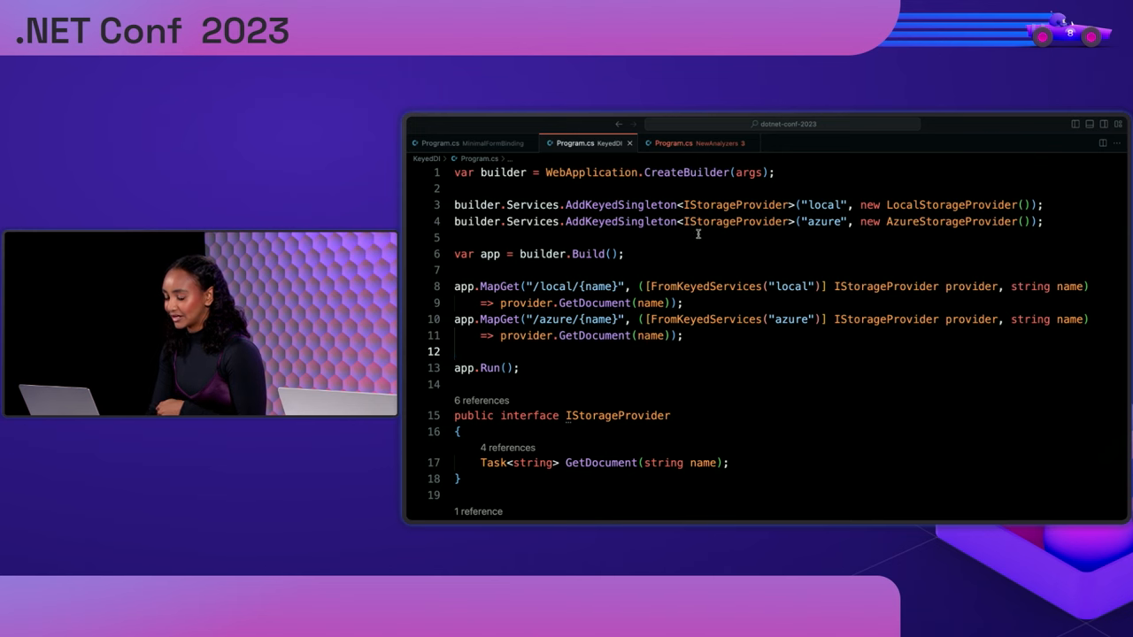
Step: Switch to the NewAnalyzers Program.cs and select the {todo} parameter in the asp0020 route
left_click(699, 141)
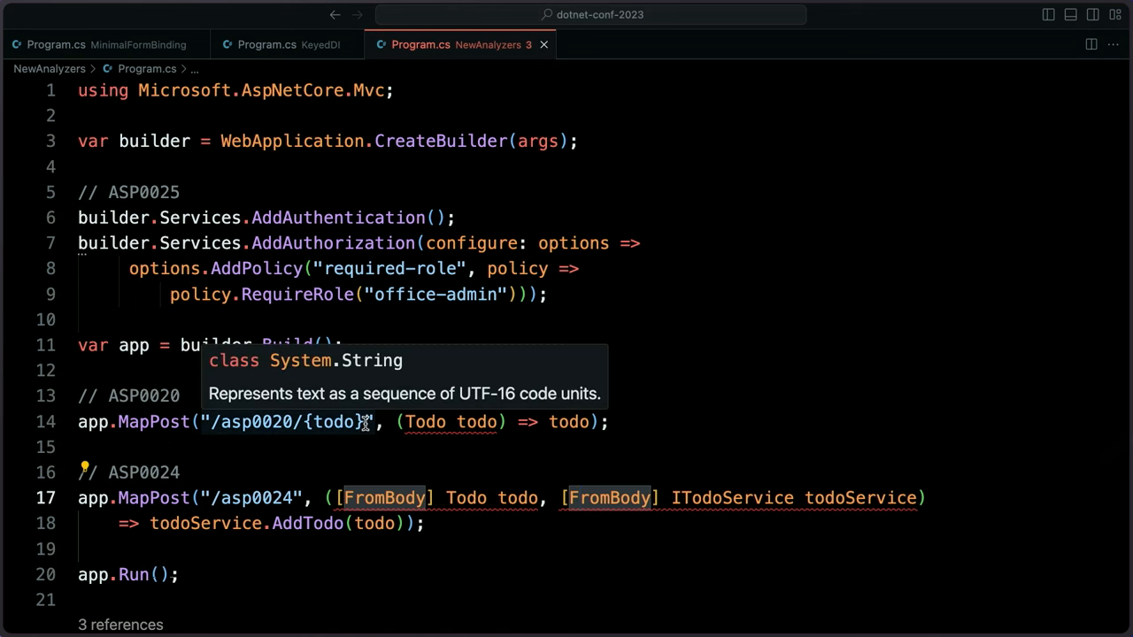
double_click(337, 422)
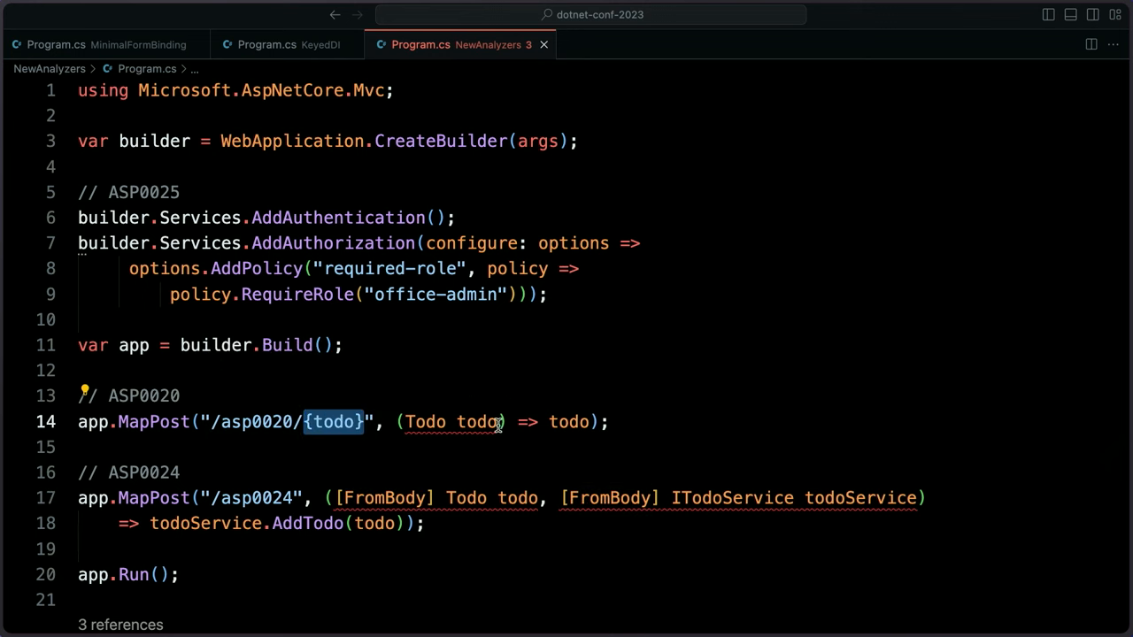
mouse_move(482, 422)
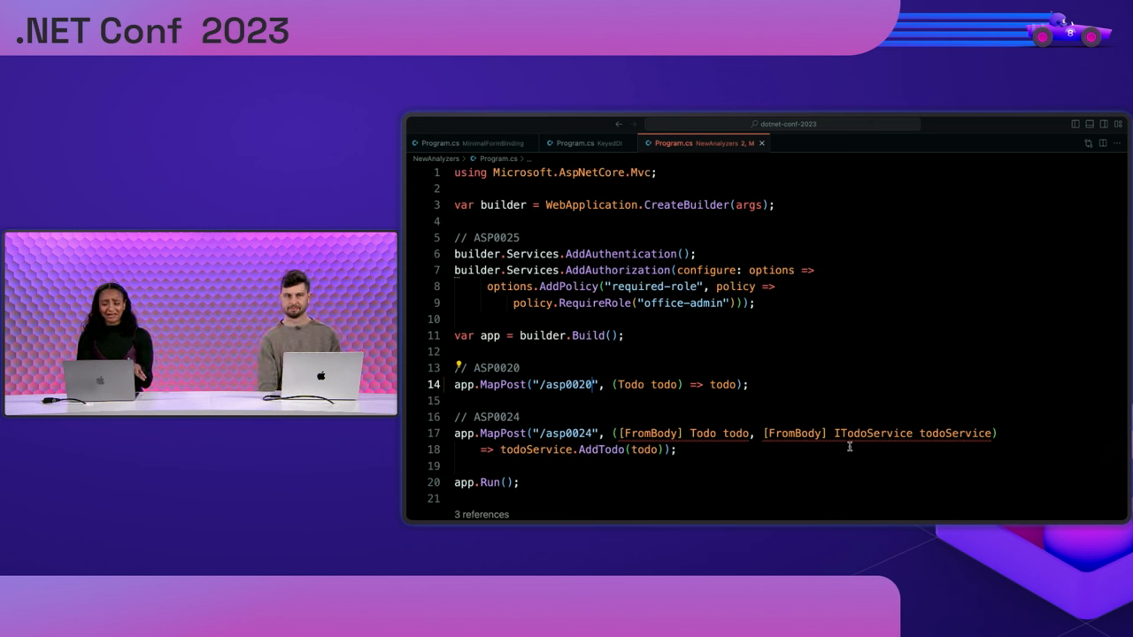
mouse_move(860, 453)
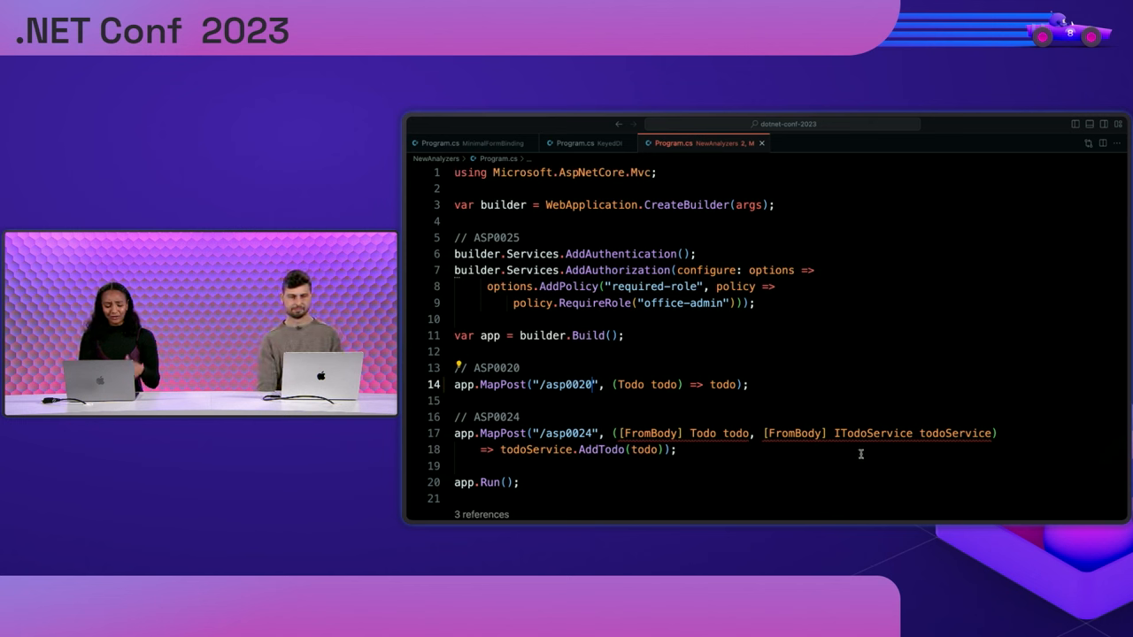
mouse_move(793, 432)
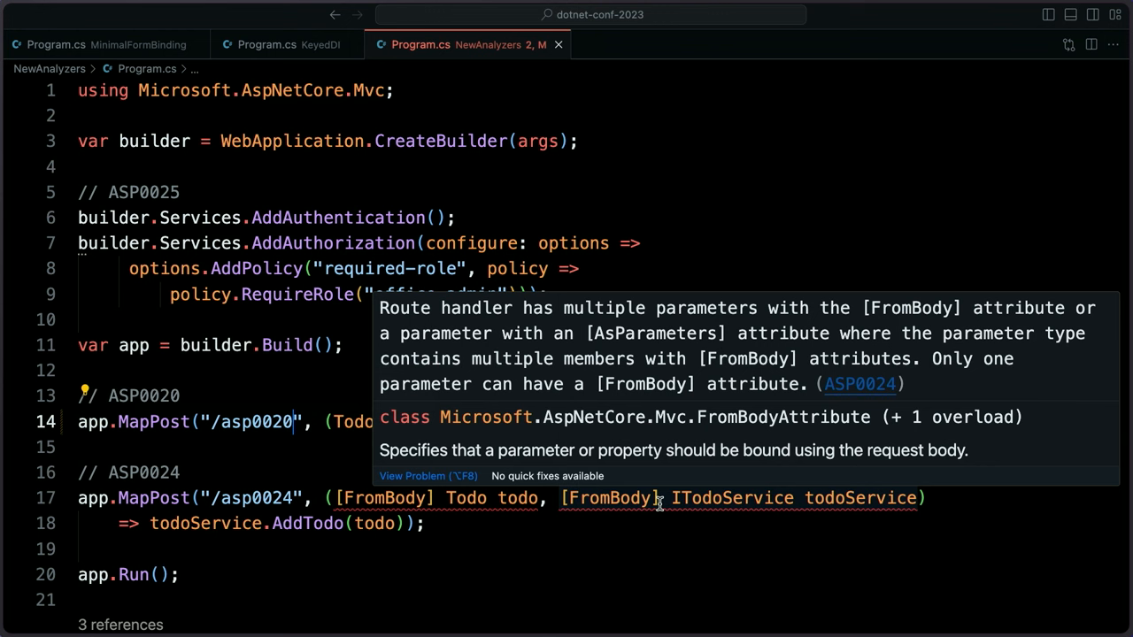
mouse_move(666, 497)
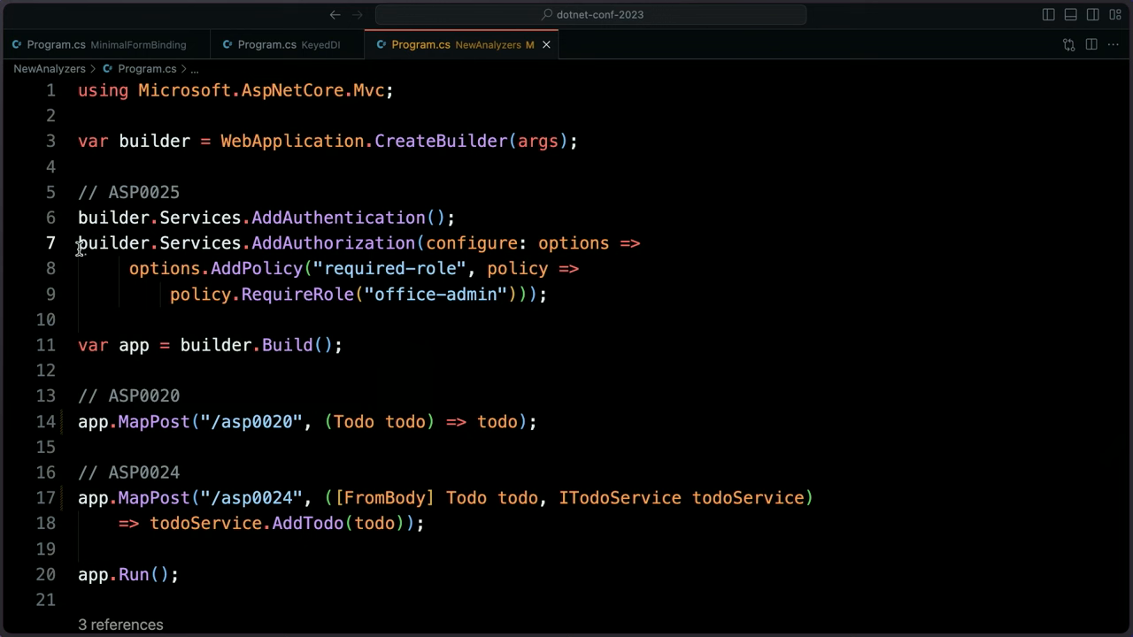
mouse_move(106, 244)
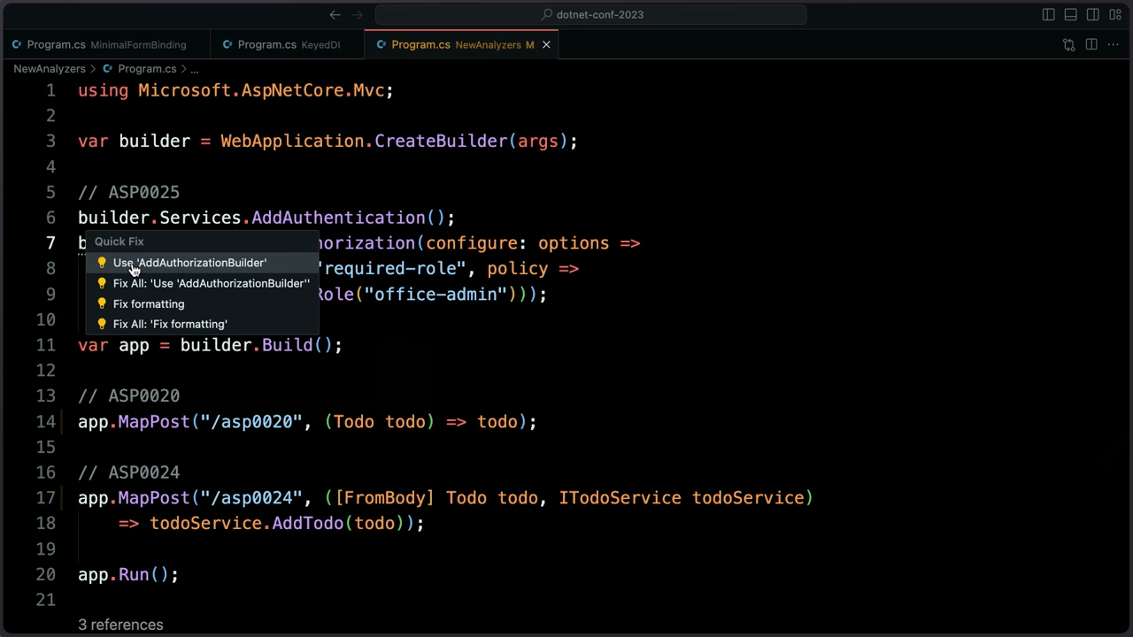
Step: Apply the Use 'AddAuthorizationBuilder' quick fix to the authorization setup
left_click(188, 262)
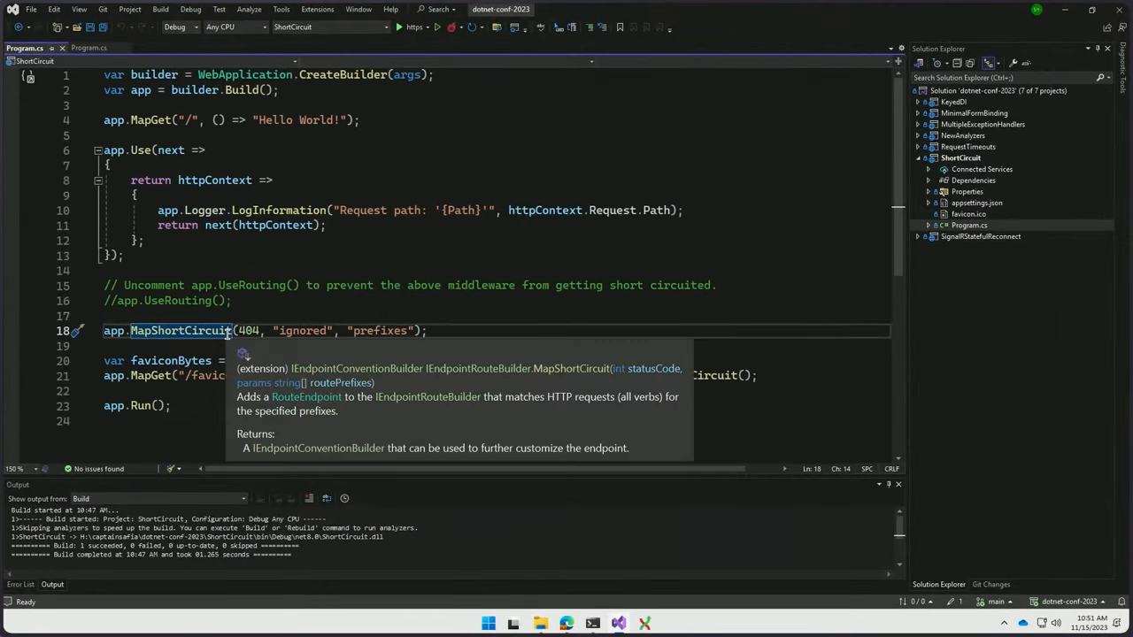
mouse_move(311, 388)
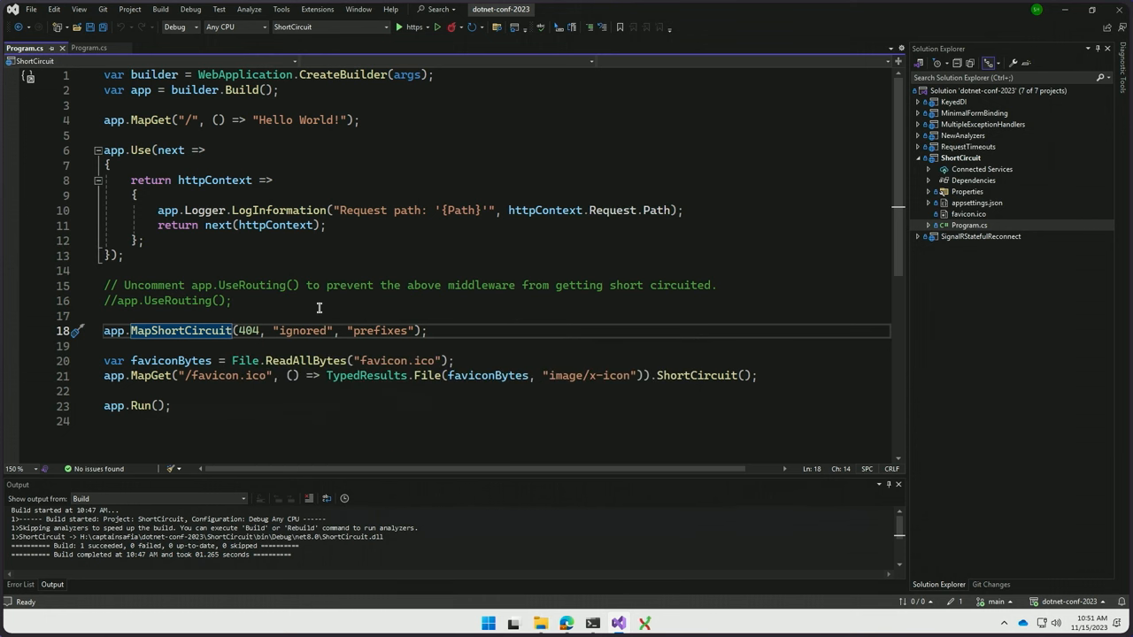
mouse_move(676, 423)
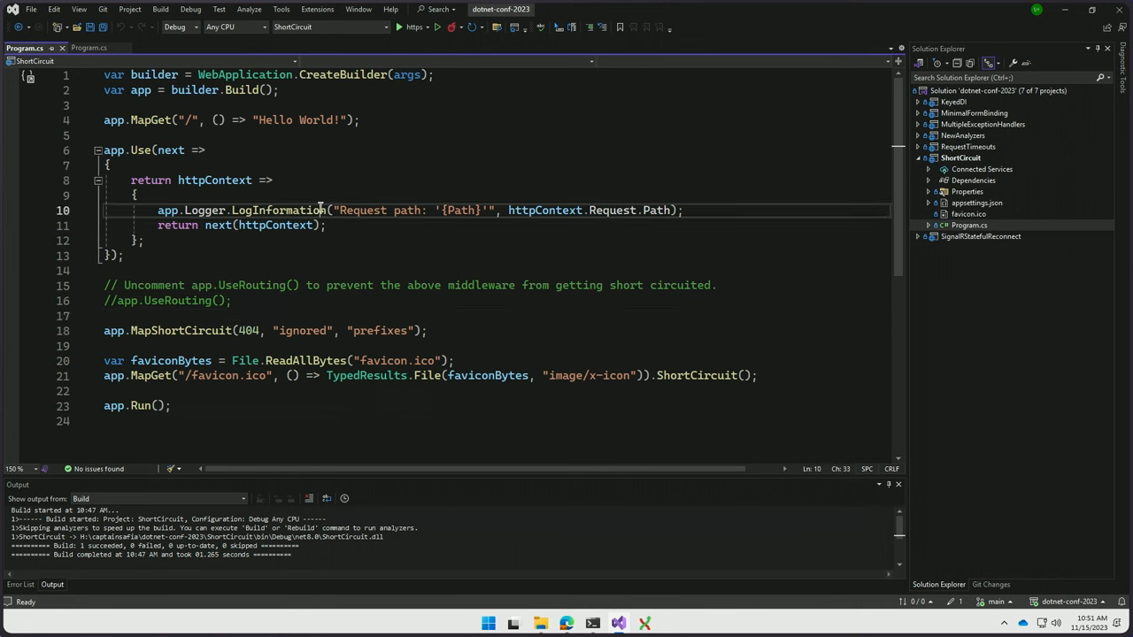
double_click(280, 209)
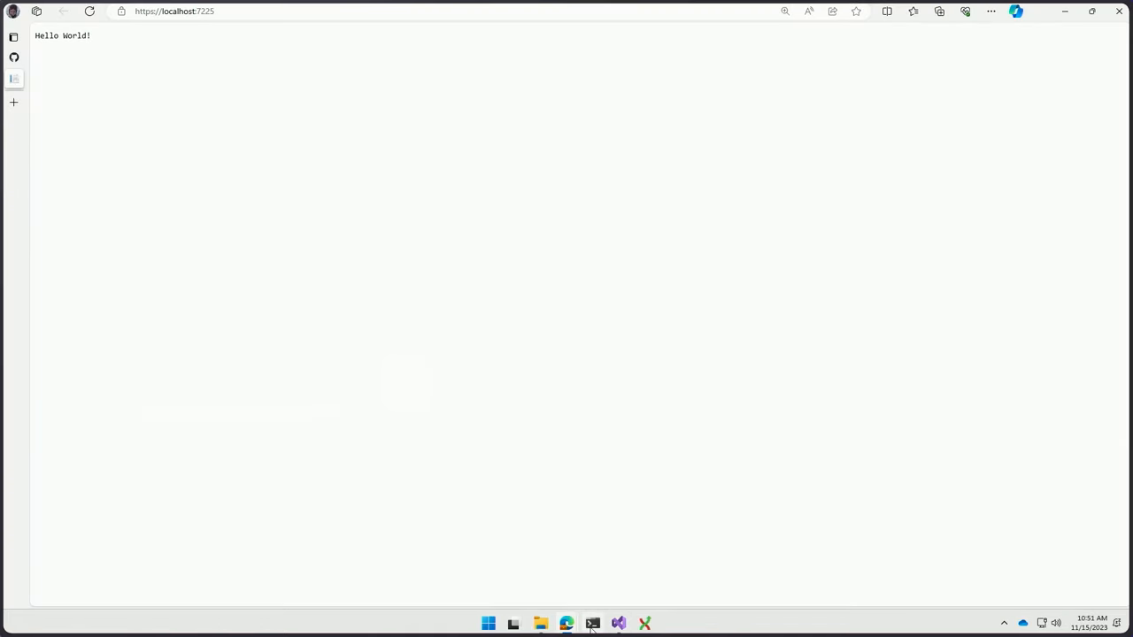
Step: Check the console log's latest request path, then request a made-up subpath under /ignored
left_click(591, 623)
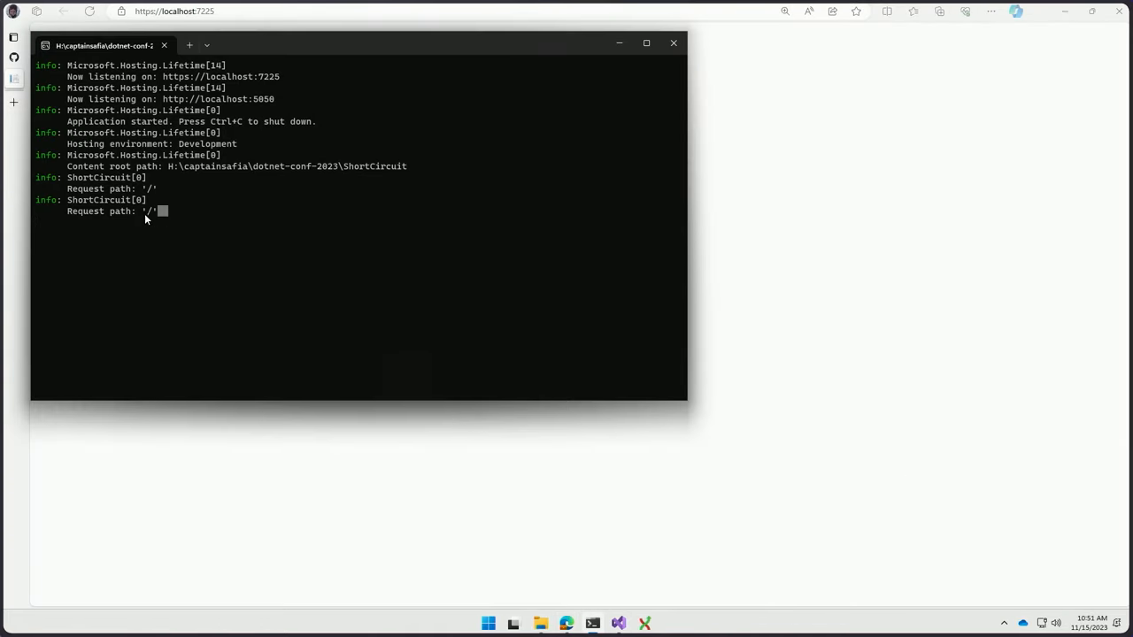
triple_click(103, 211)
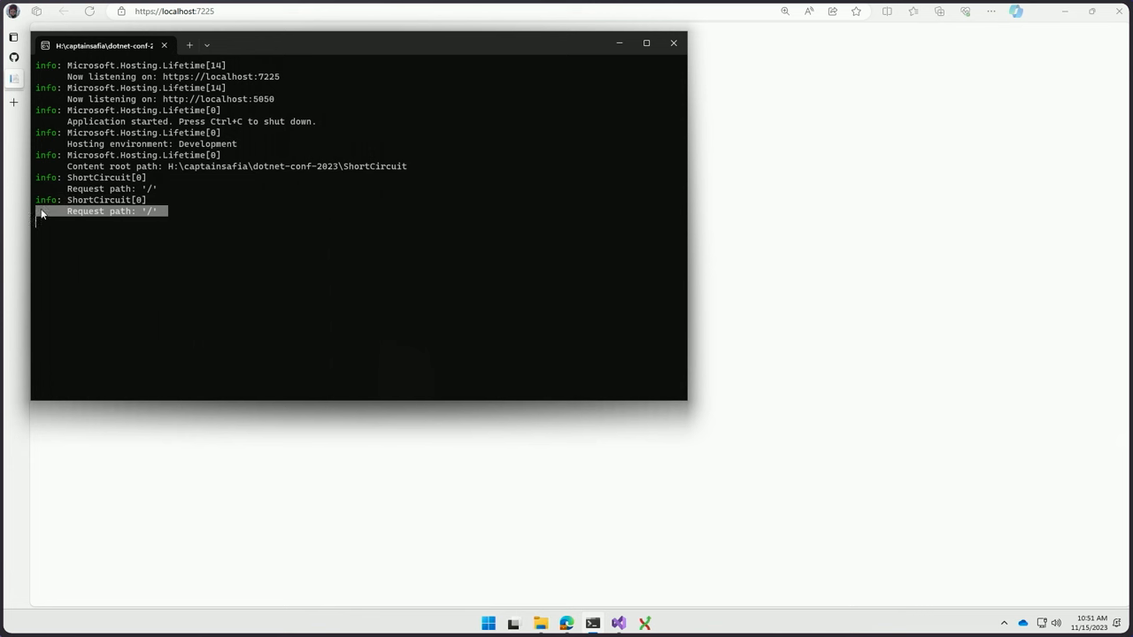
mouse_move(156, 213)
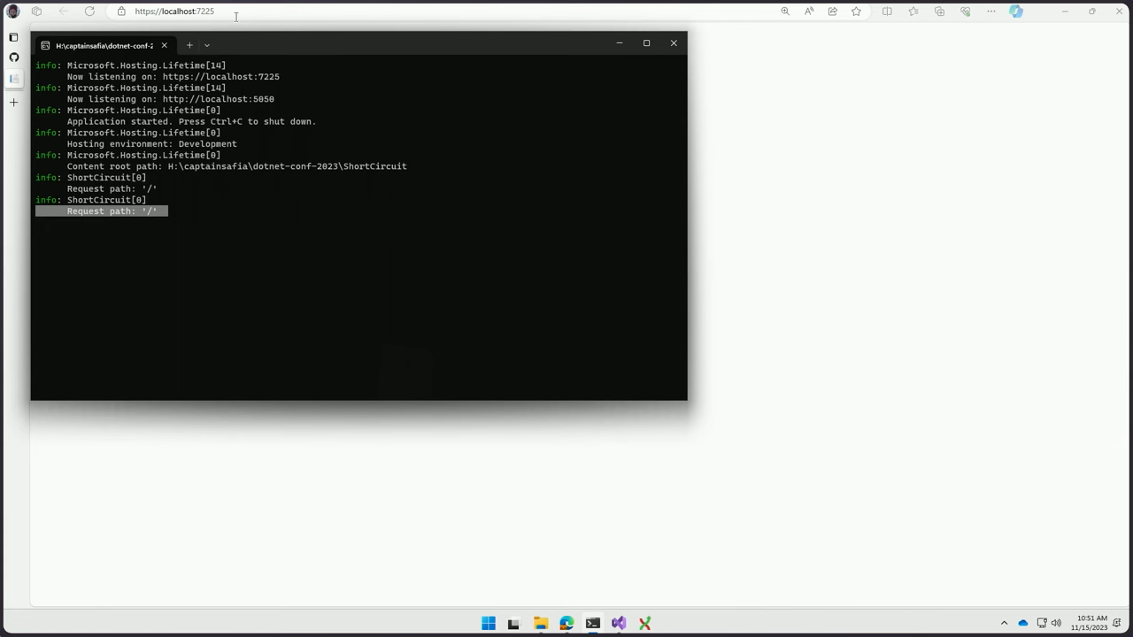
left_click(173, 11)
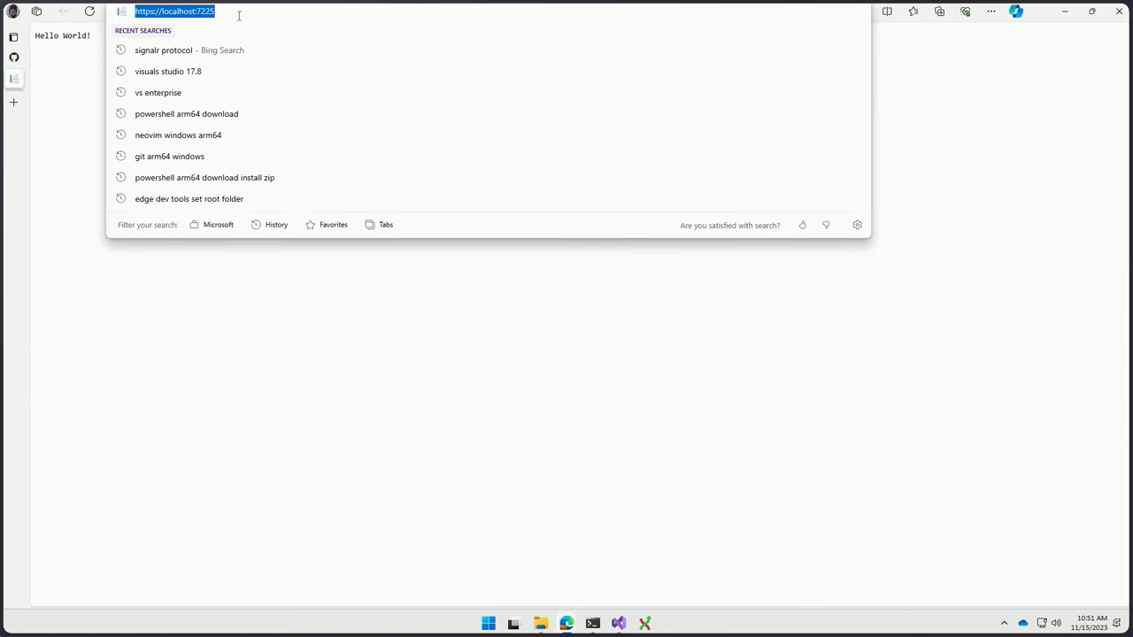
type("/favicon.ico2")
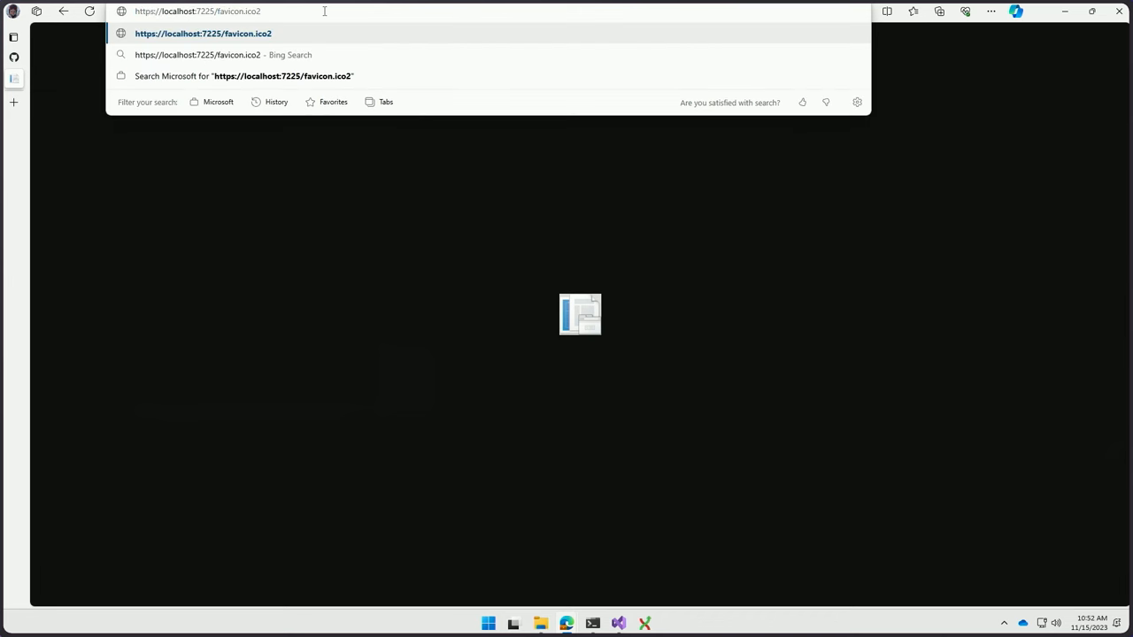
key("Enter")
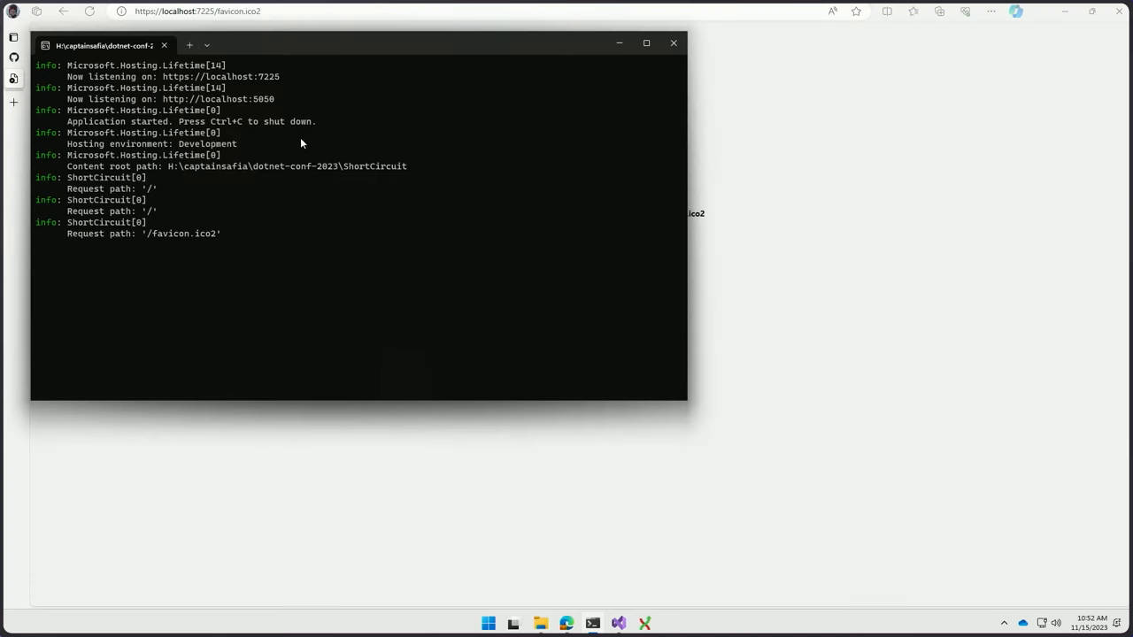
Step: Request localhost:7225/ignored2 and confirm the server log lists both request paths
left_click(199, 11)
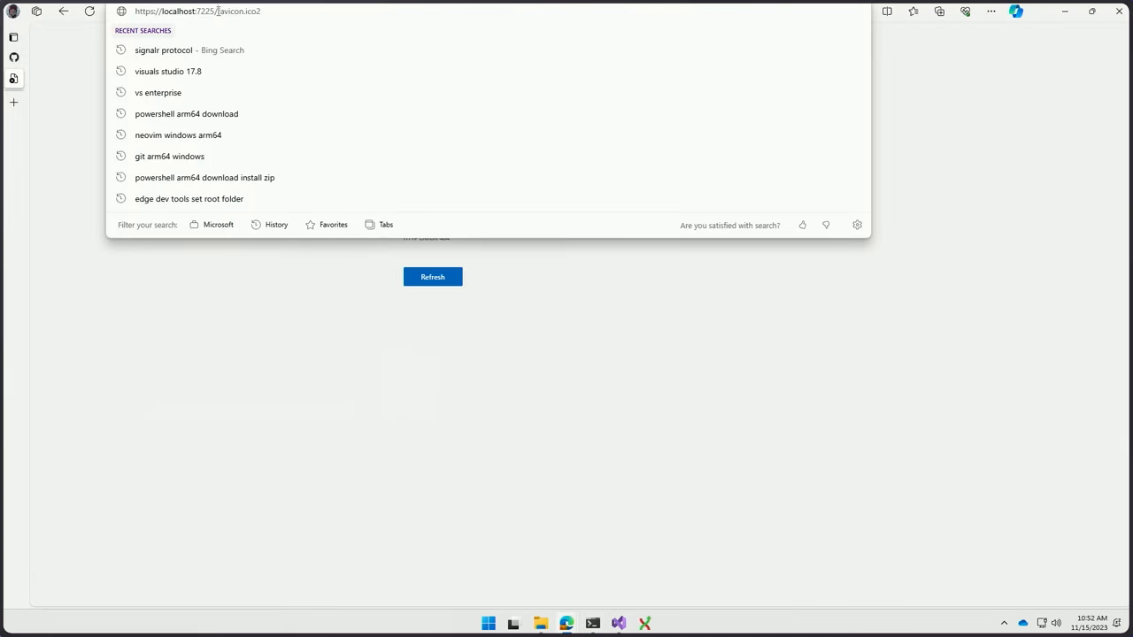
type("https://localhost:7225/ingored/")
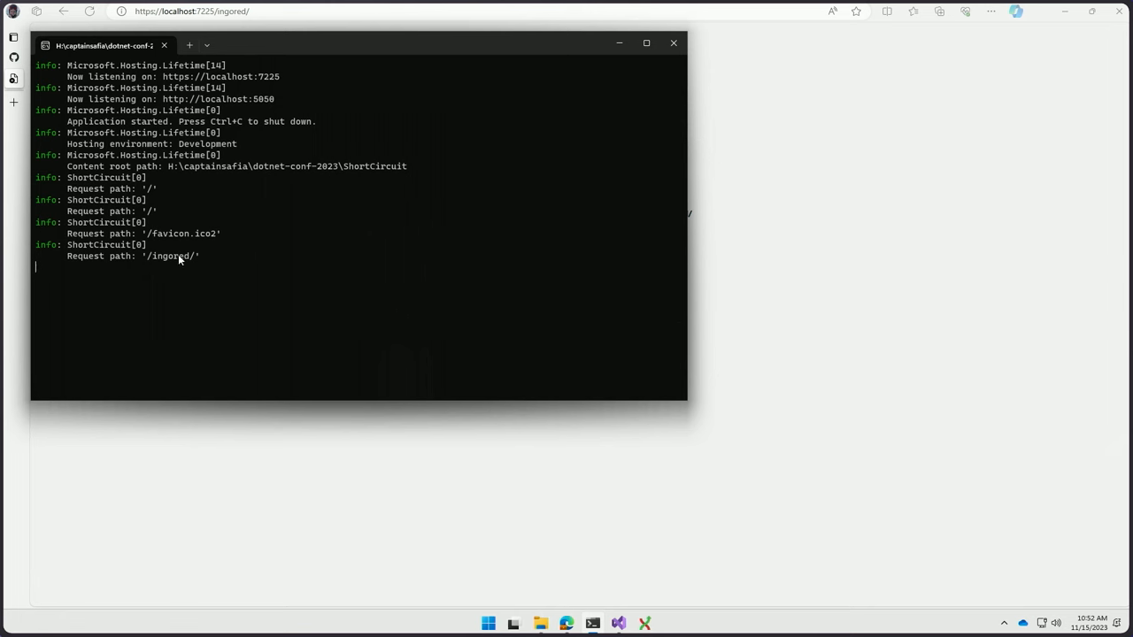
mouse_move(591, 624)
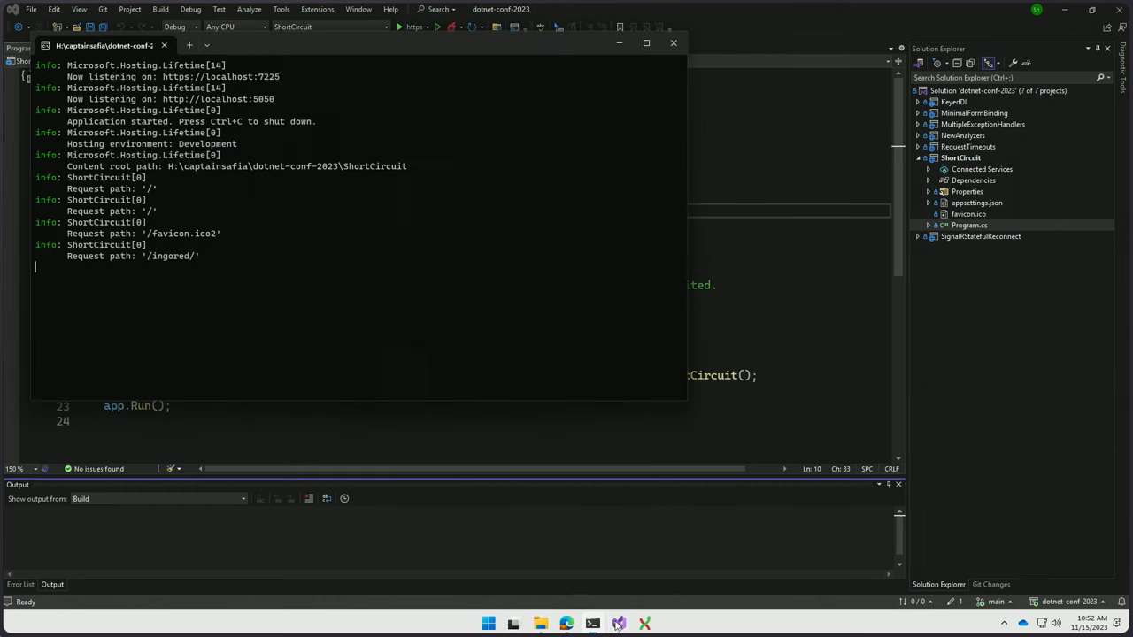
mouse_move(541, 623)
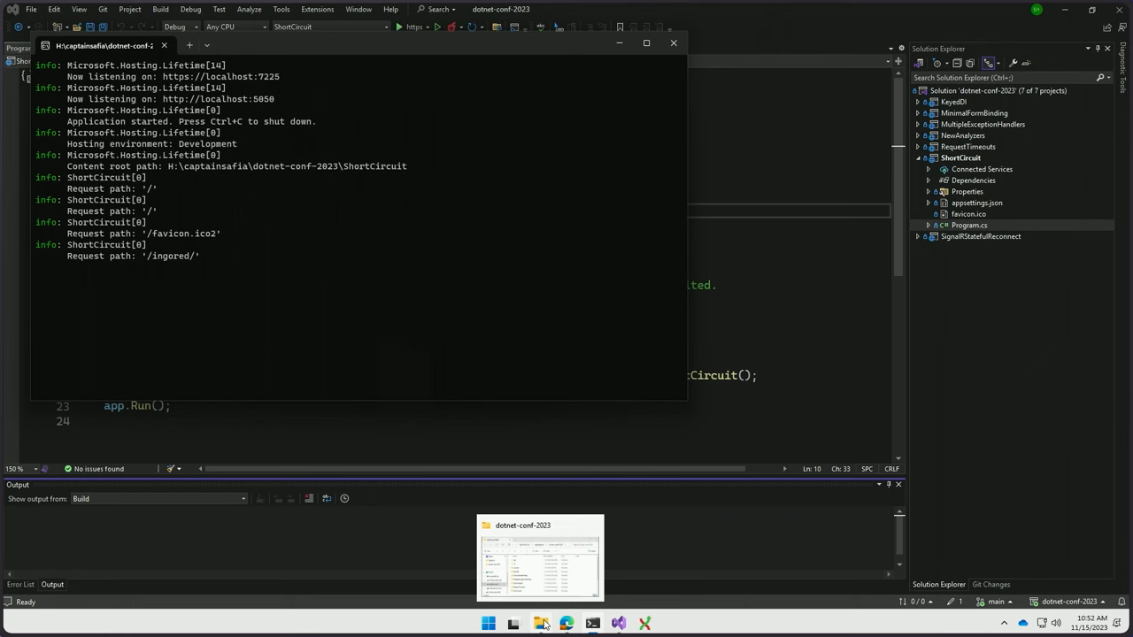
mouse_move(566, 623)
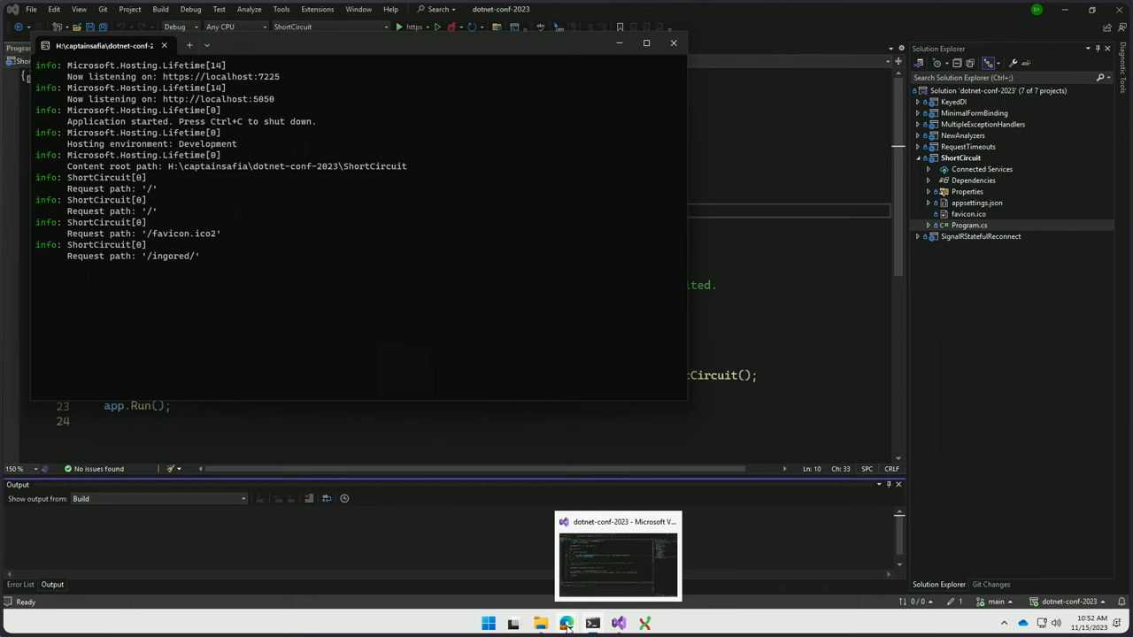
left_click(566, 623)
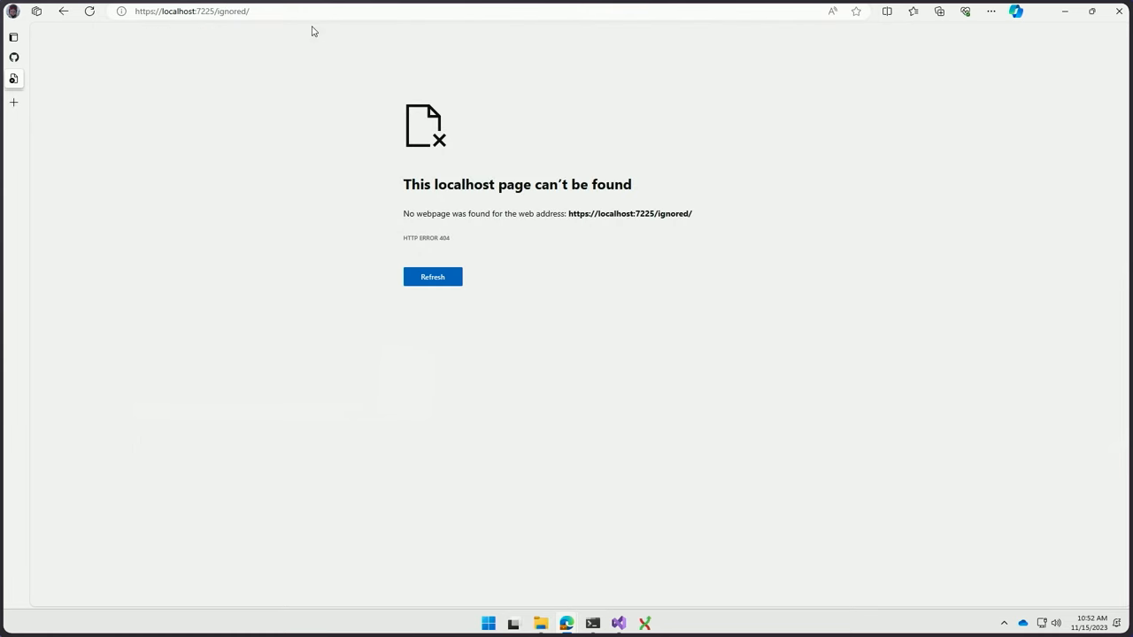
left_click(592, 623)
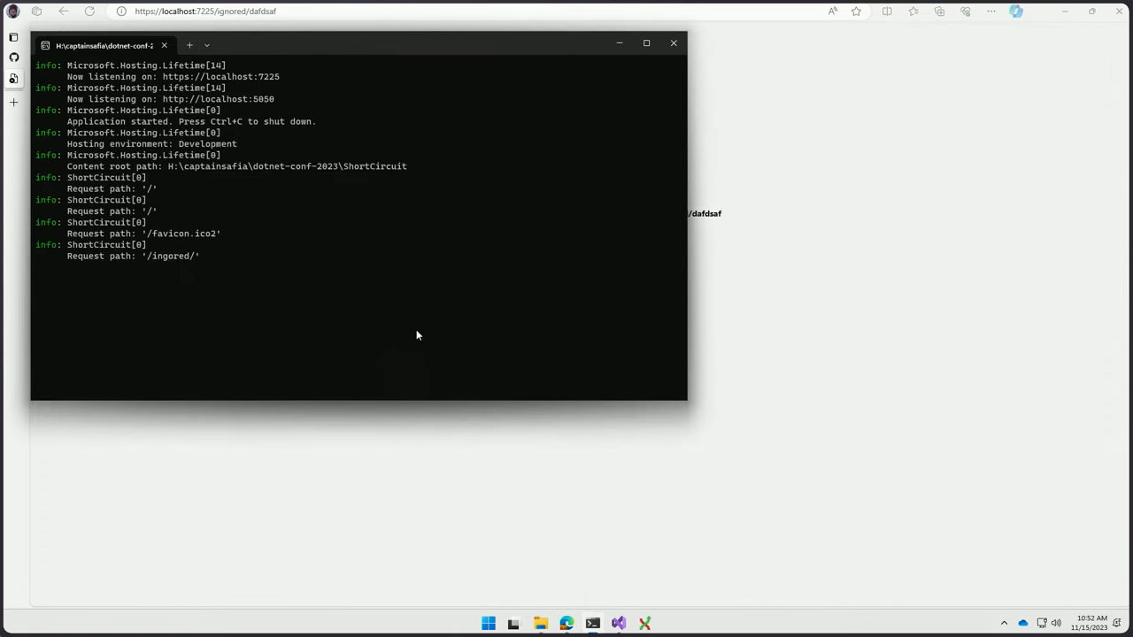
left_click(205, 10)
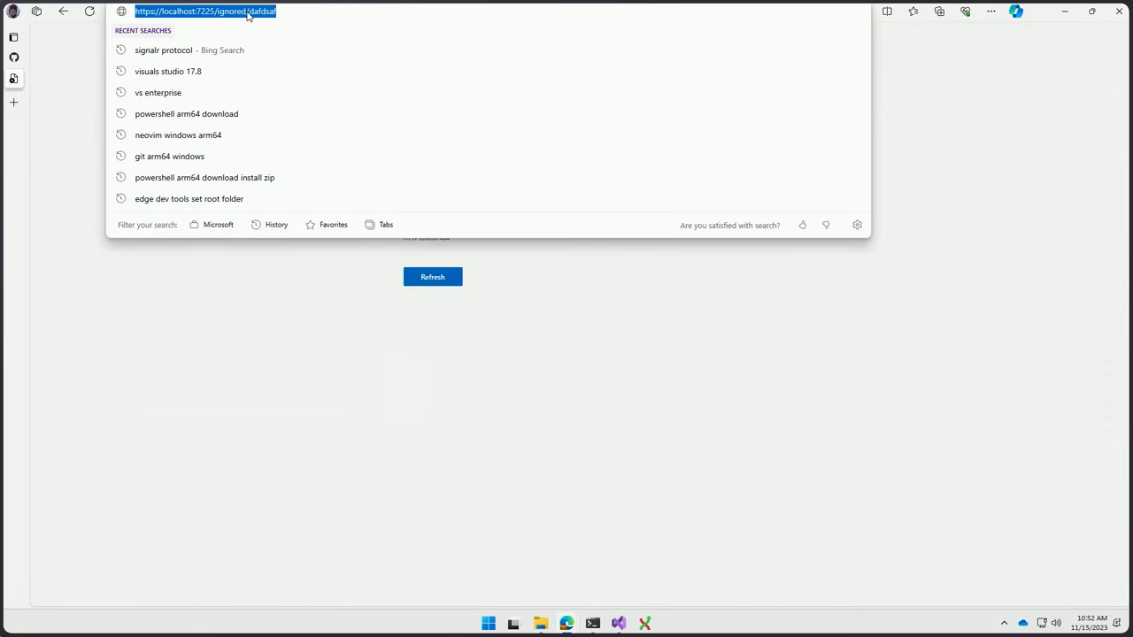
type("https://localhost:7225/ignored2")
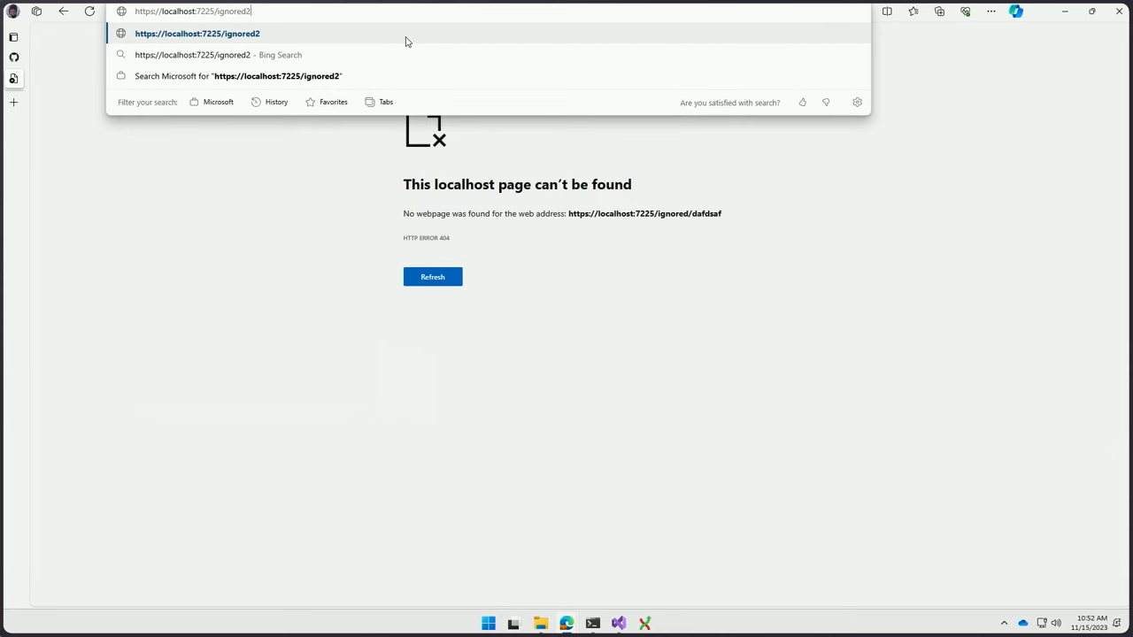
left_click(592, 623)
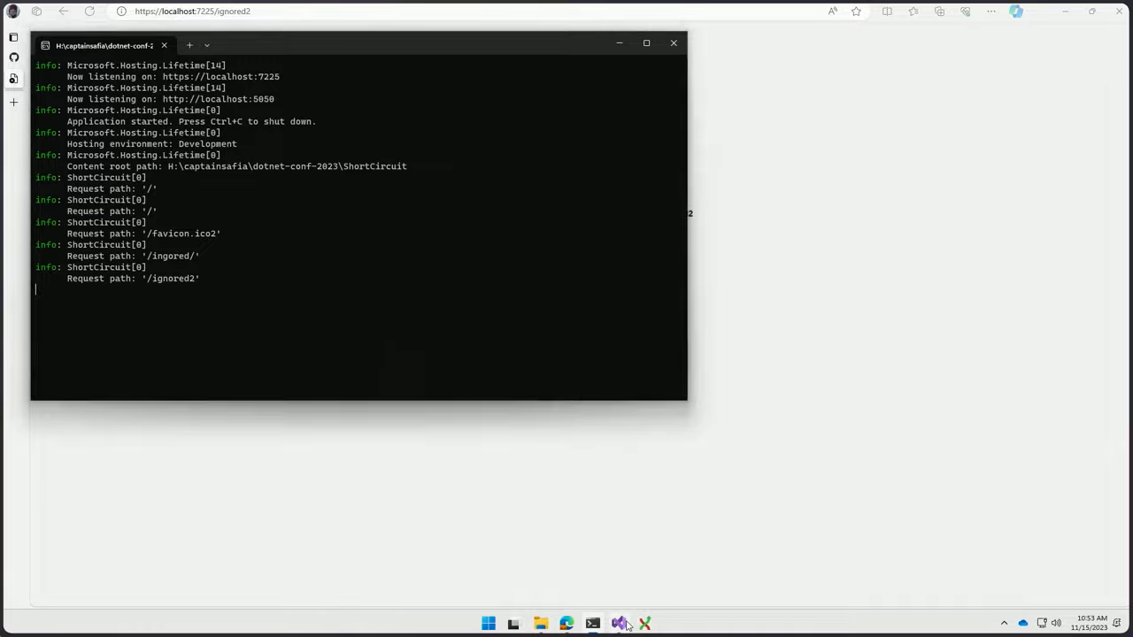
Step: Review the UseExceptionHandler setup, IExceptionHandlerFeature usage and error text in Program.cs
left_click(617, 623)
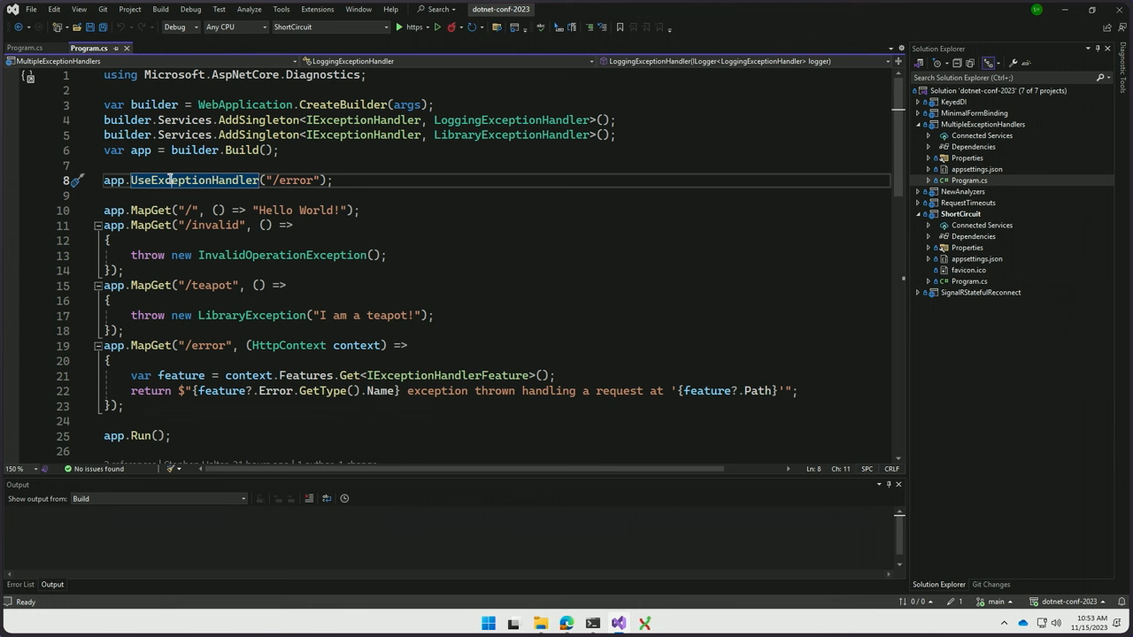
left_click(369, 120)
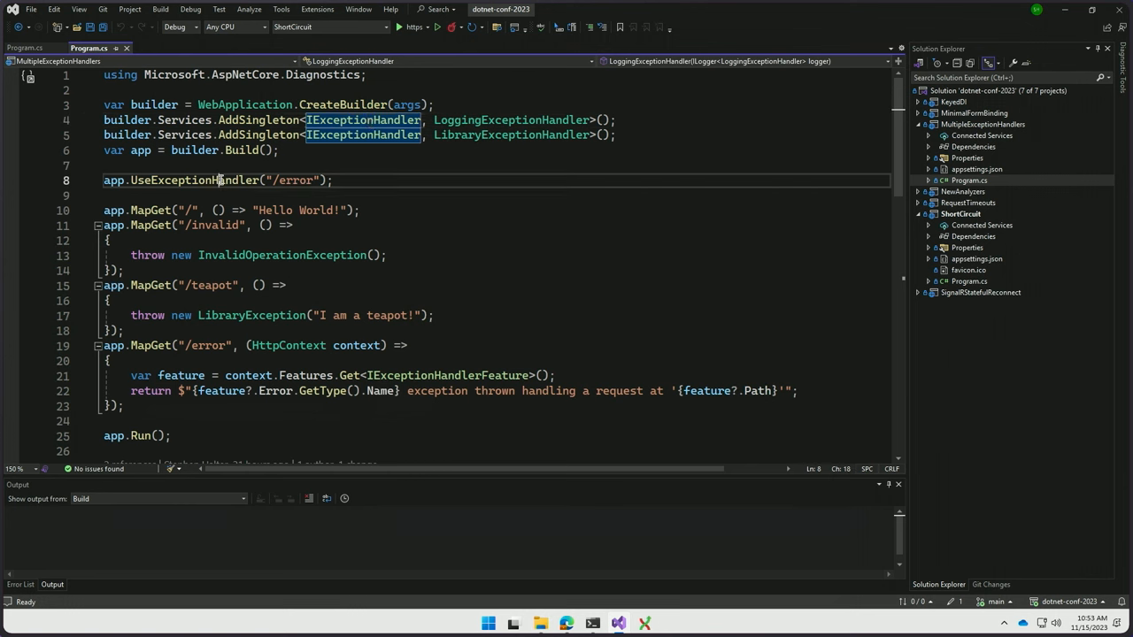
mouse_move(193, 181)
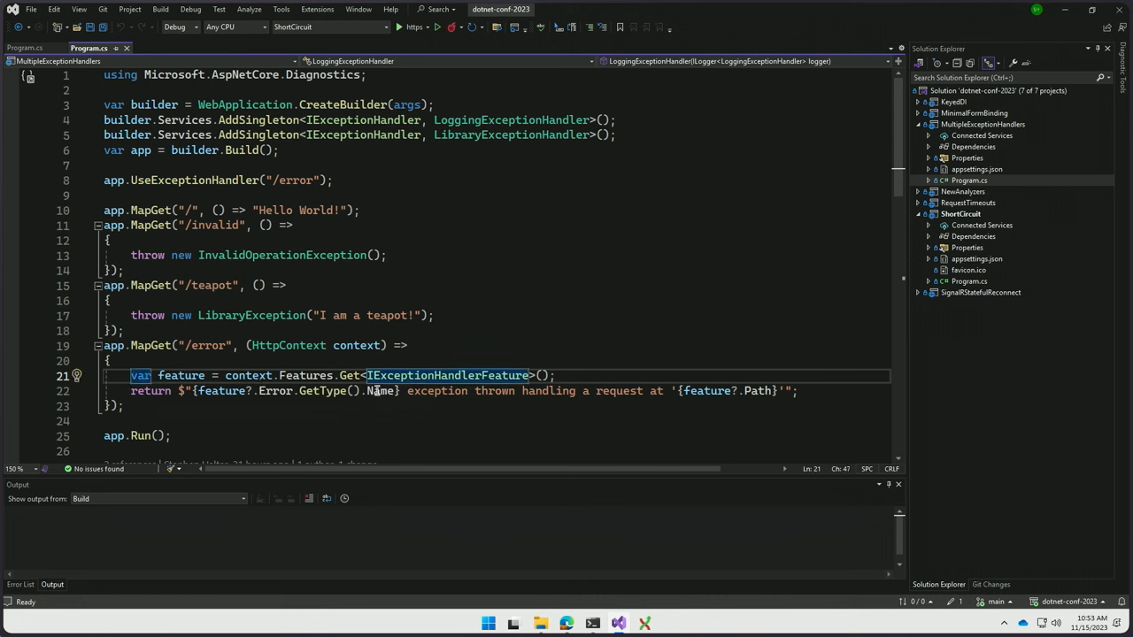
double_click(379, 392)
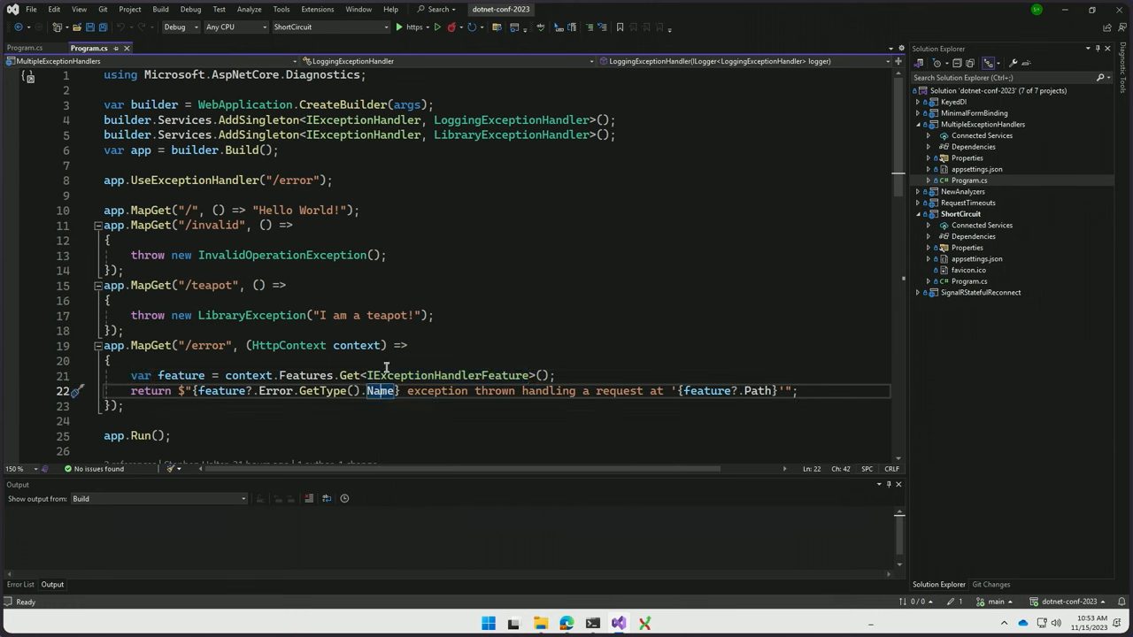
double_click(510, 121)
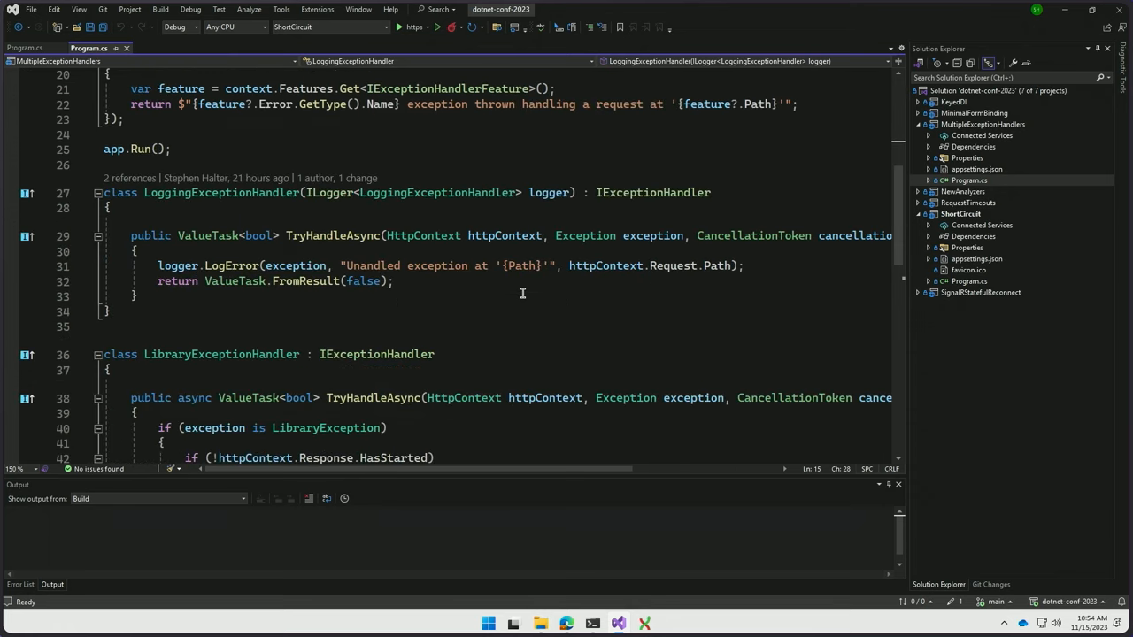
Step: Look over the LibraryException handler class further down in Program.cs
scroll("down", 3)
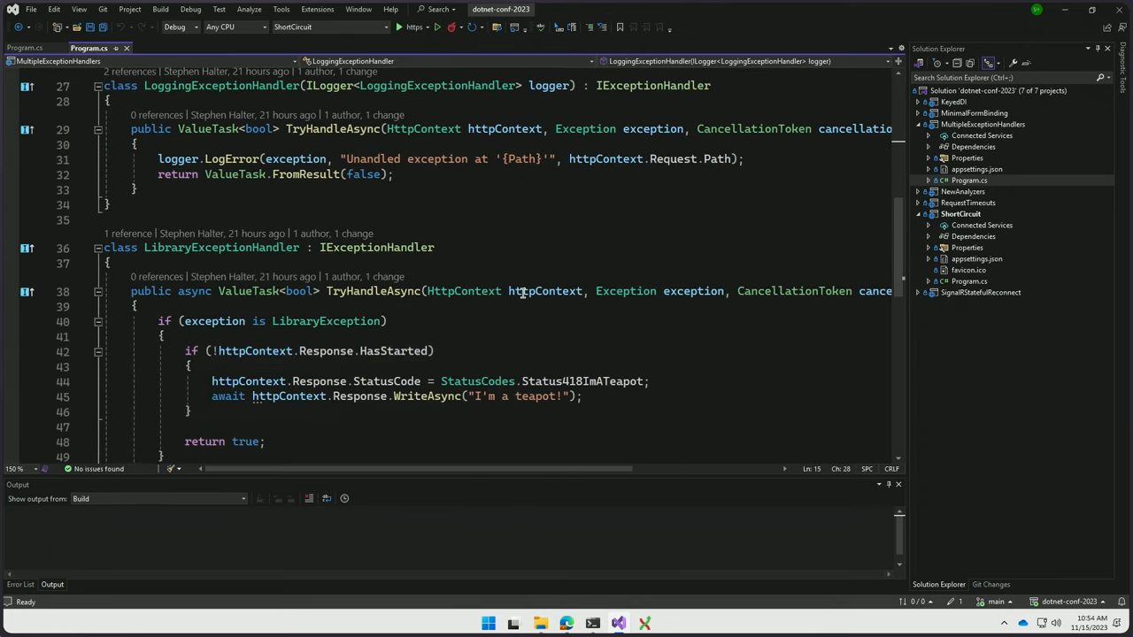
mouse_move(354, 322)
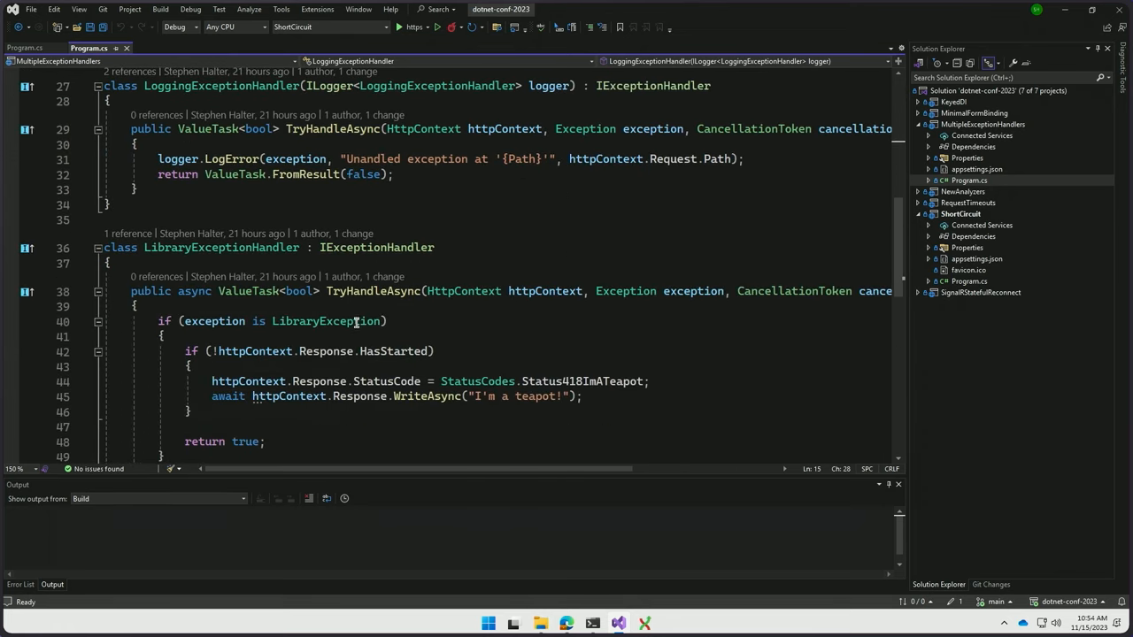
double_click(326, 321)
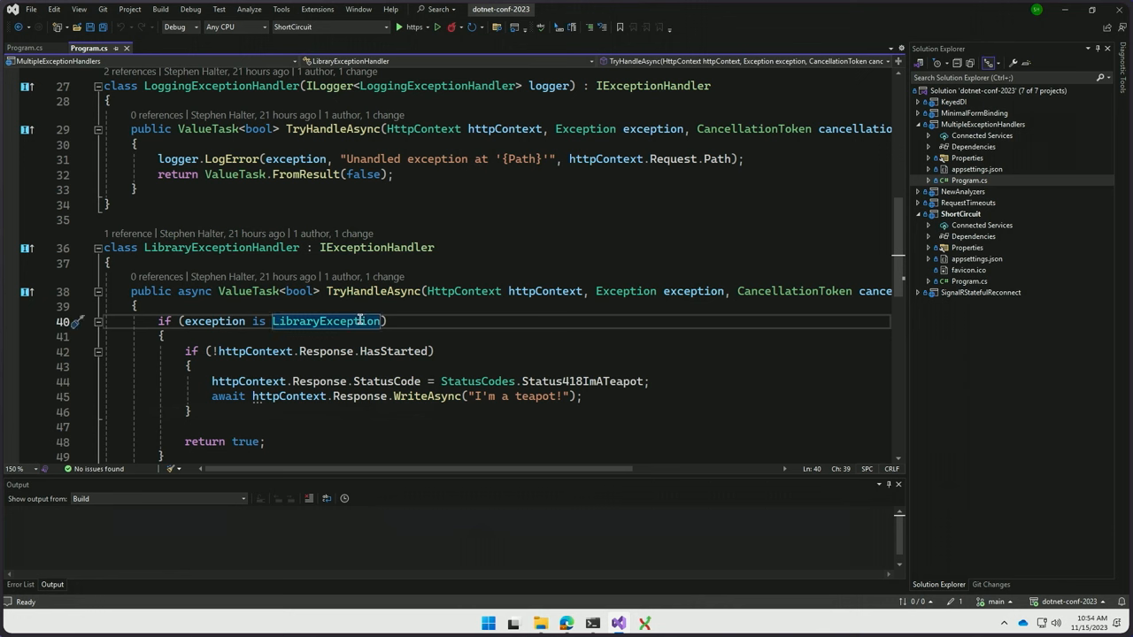
left_click(386, 366)
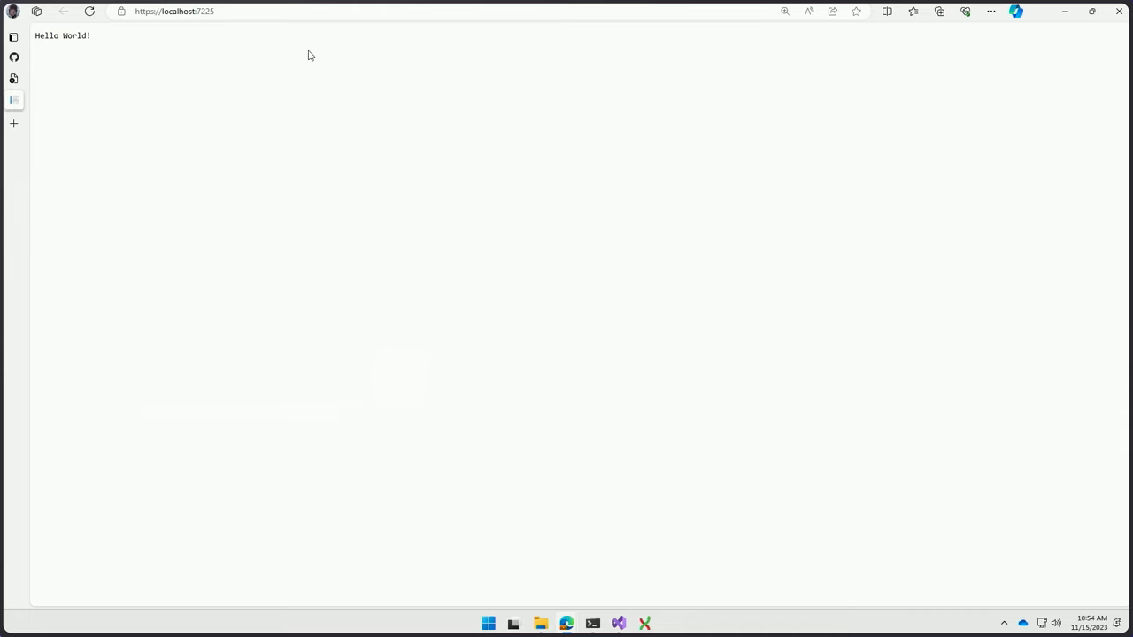
Step: Request the /error address on localhost:7225 in Edge
left_click(177, 11)
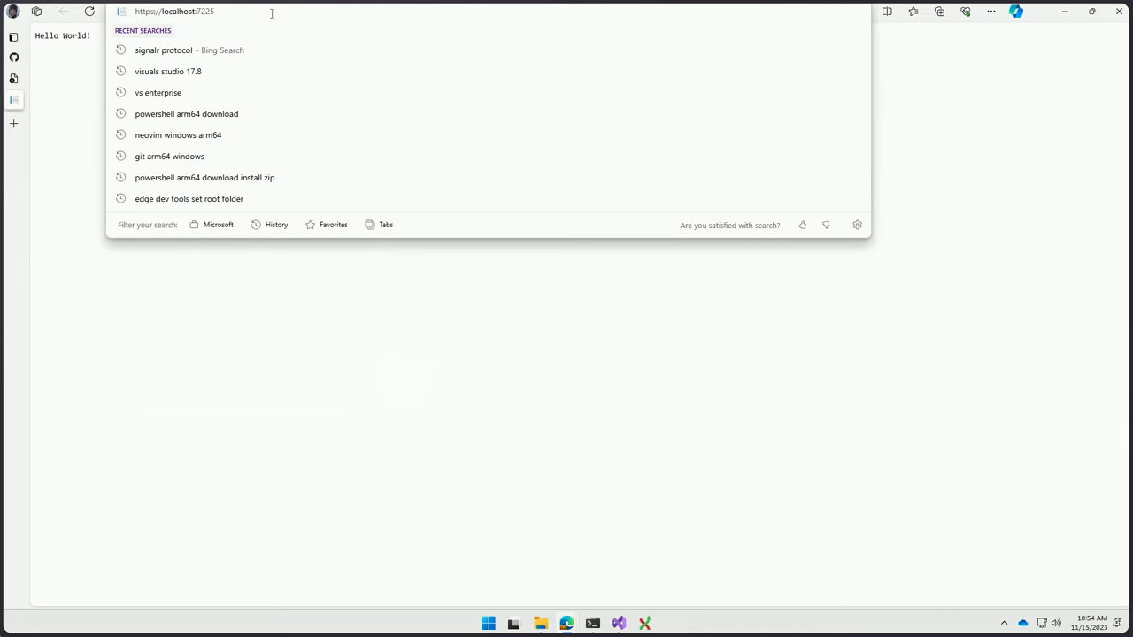
type("favicon.ico")
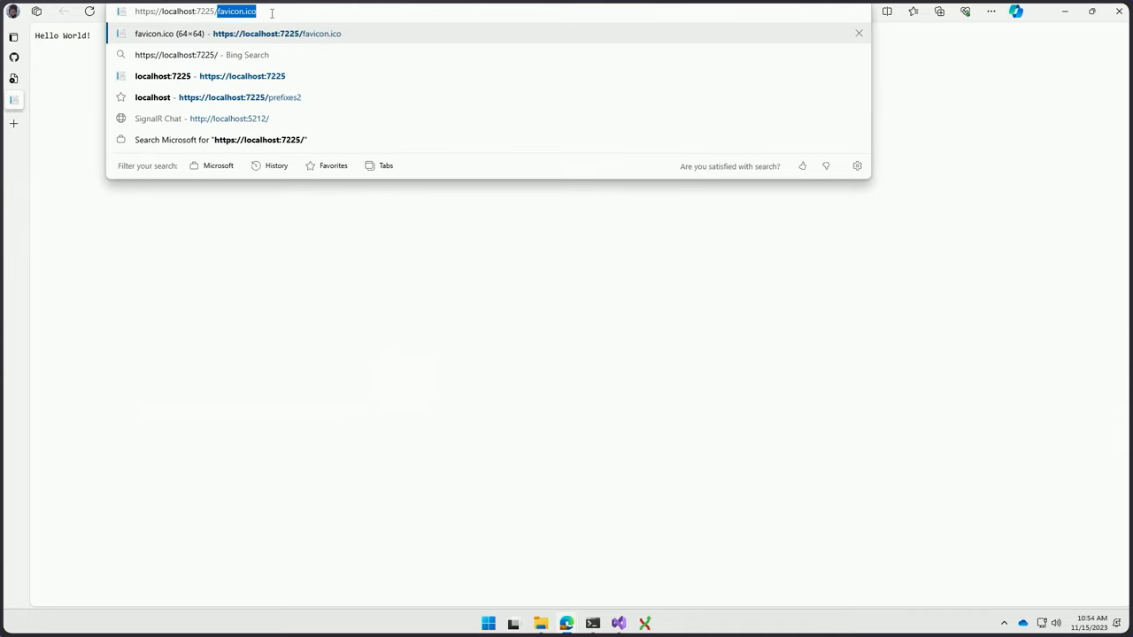
type("f")
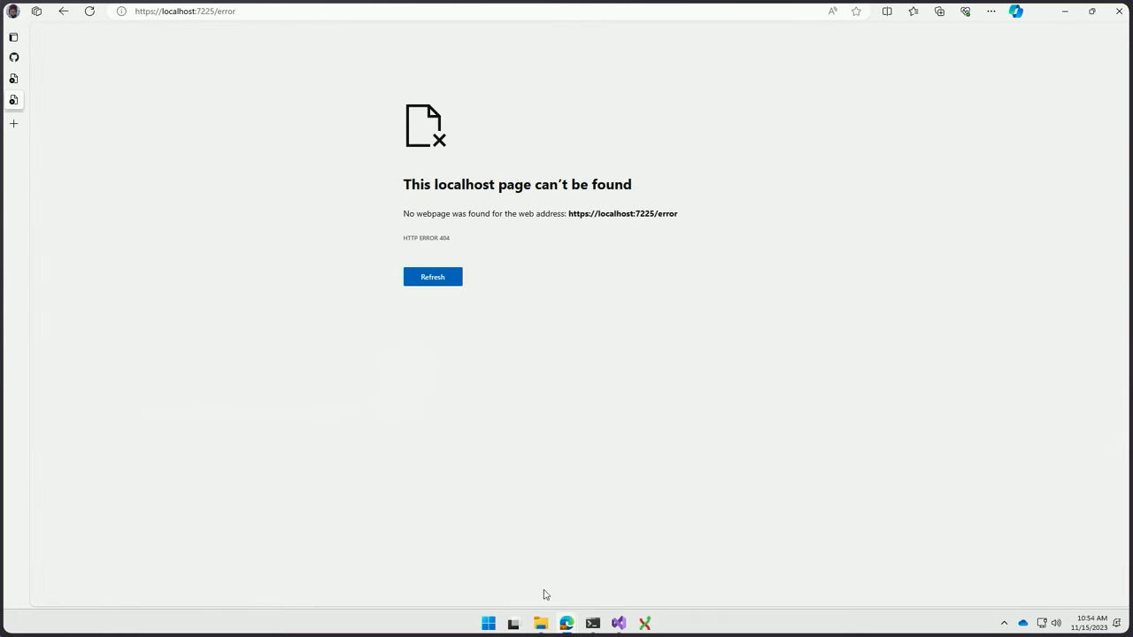
Step: Request localhost:7225/invalid, then return to Visual Studio's console log of those requests
left_click(185, 10)
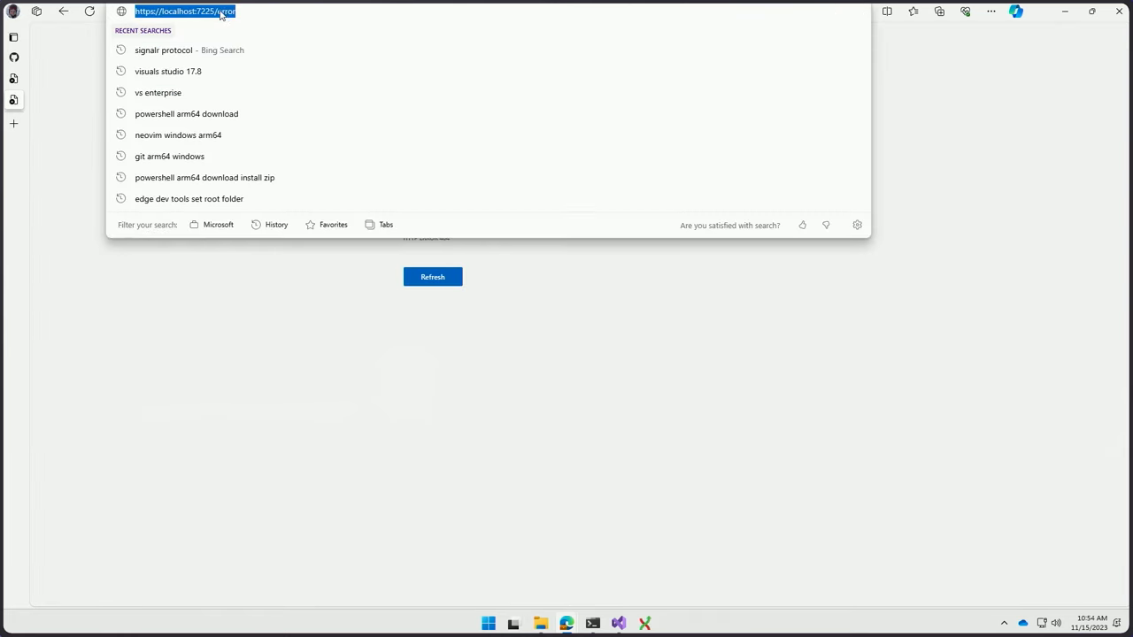
type("https://localhost:7225/")
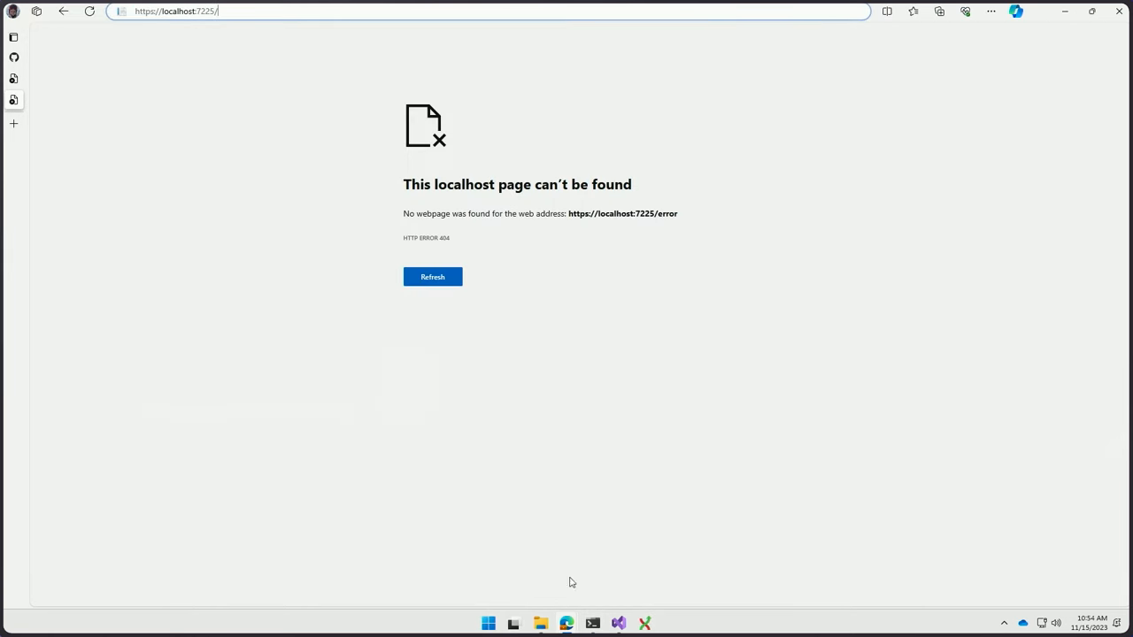
type("in")
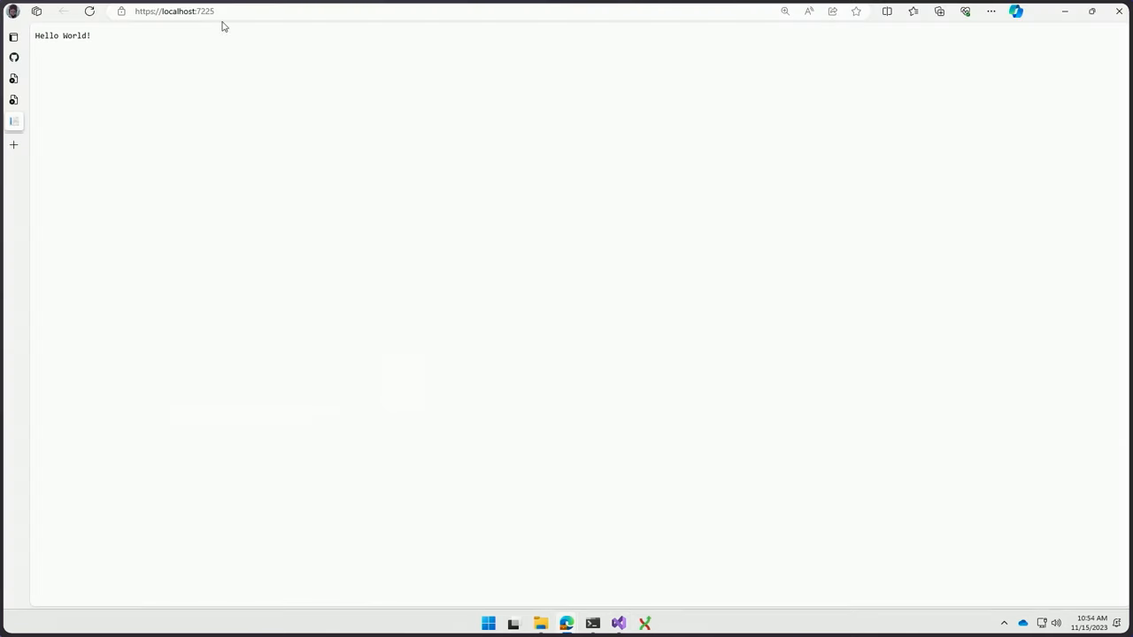
left_click(173, 11)
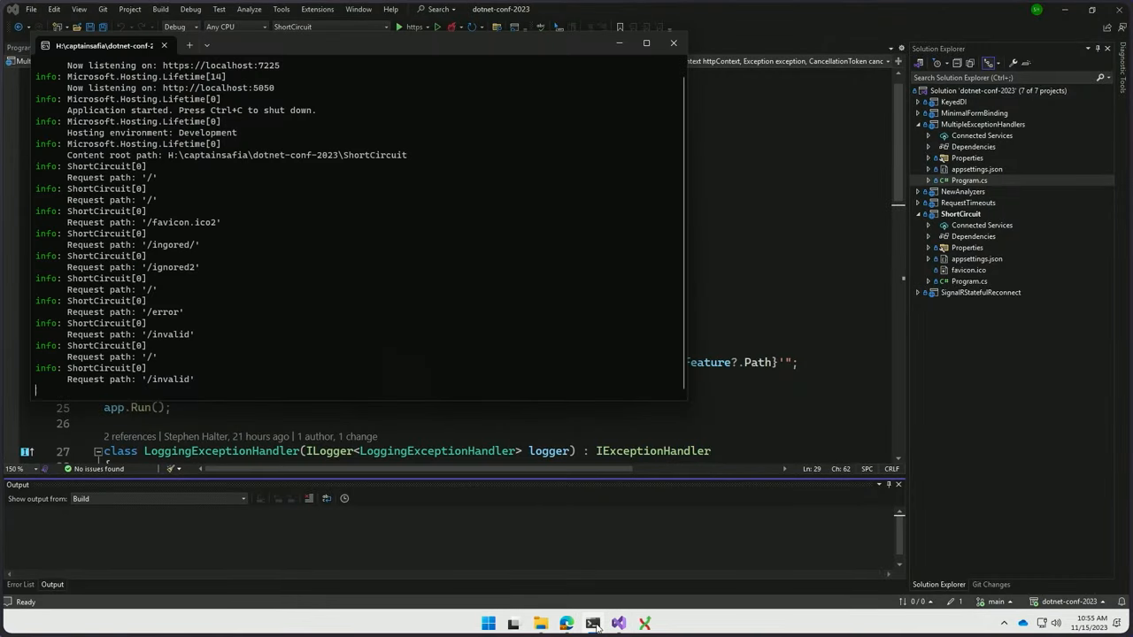
mouse_move(354, 258)
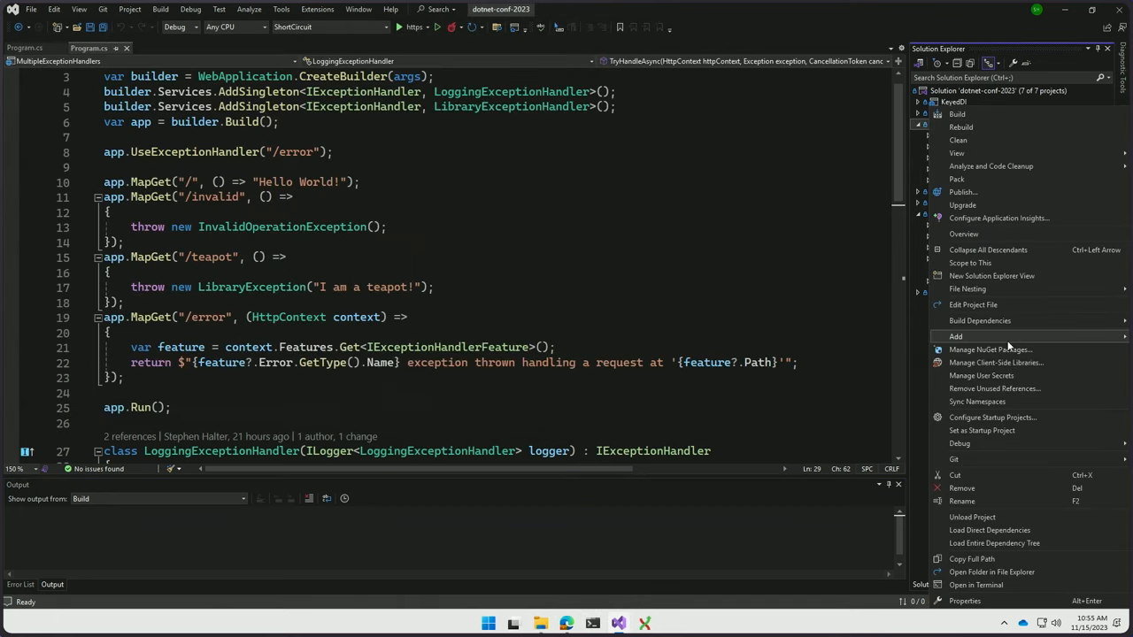
mouse_move(984, 389)
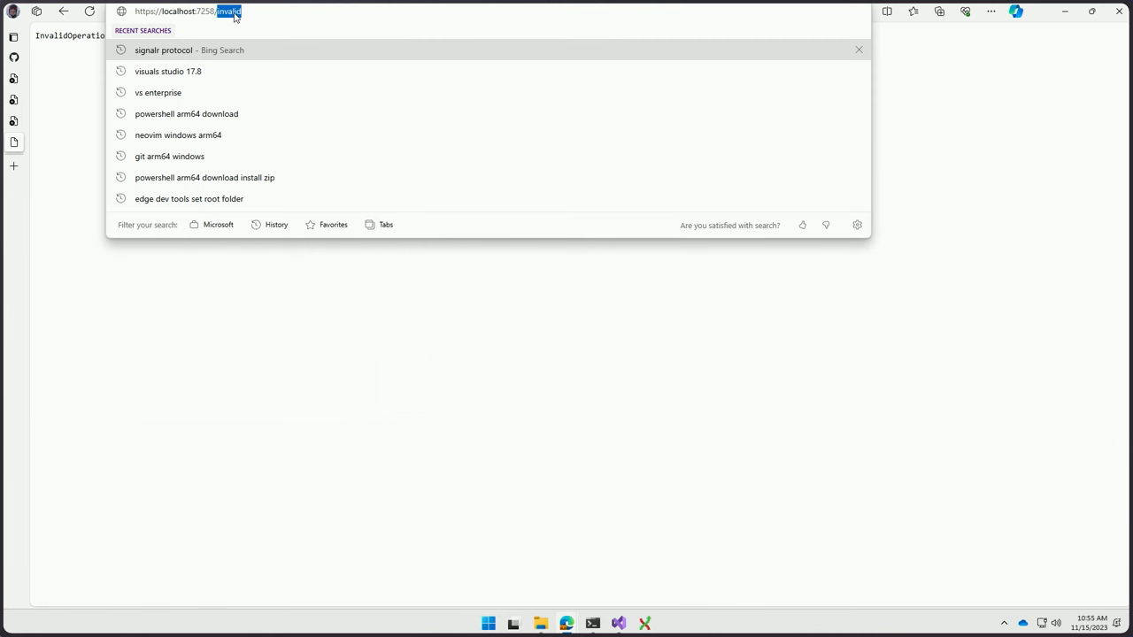
Step: Enter teapot after localhost:7258/ in the running site's address bar
type("teapot")
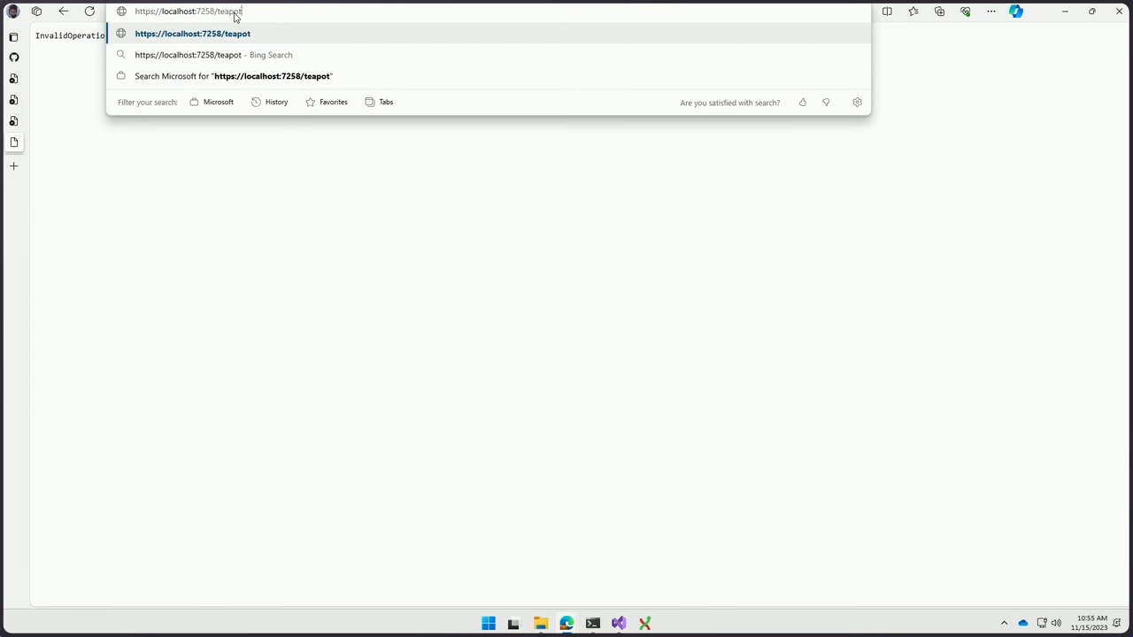